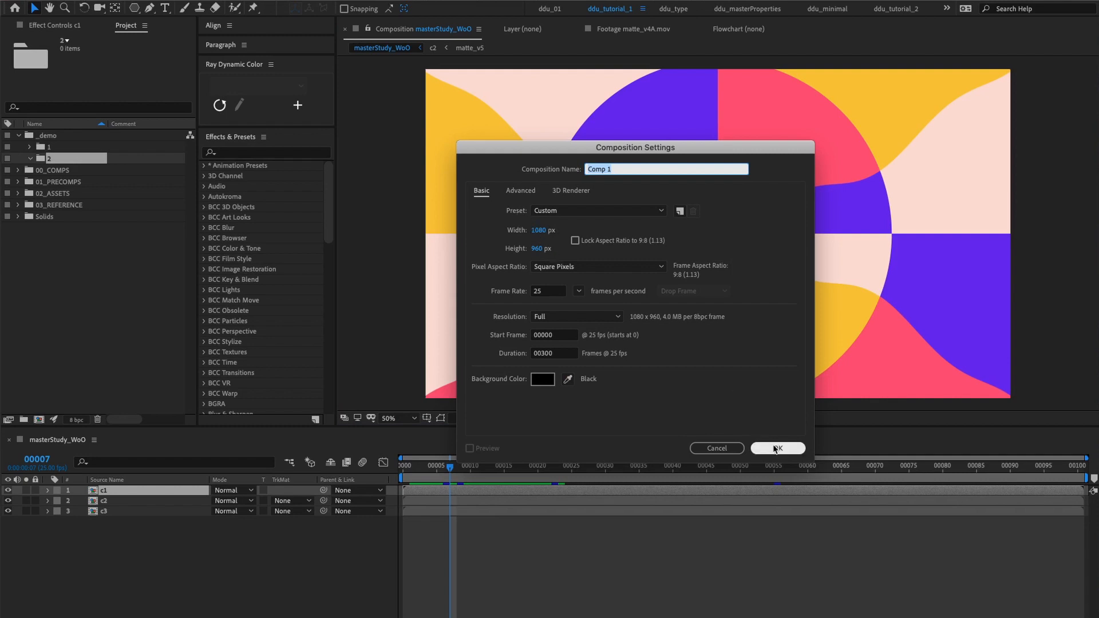
Create Comp 1 and draw a polygon shape with its points reduced to 3, a triangle
{"action": "left_click", "coordinate": [776, 448]}
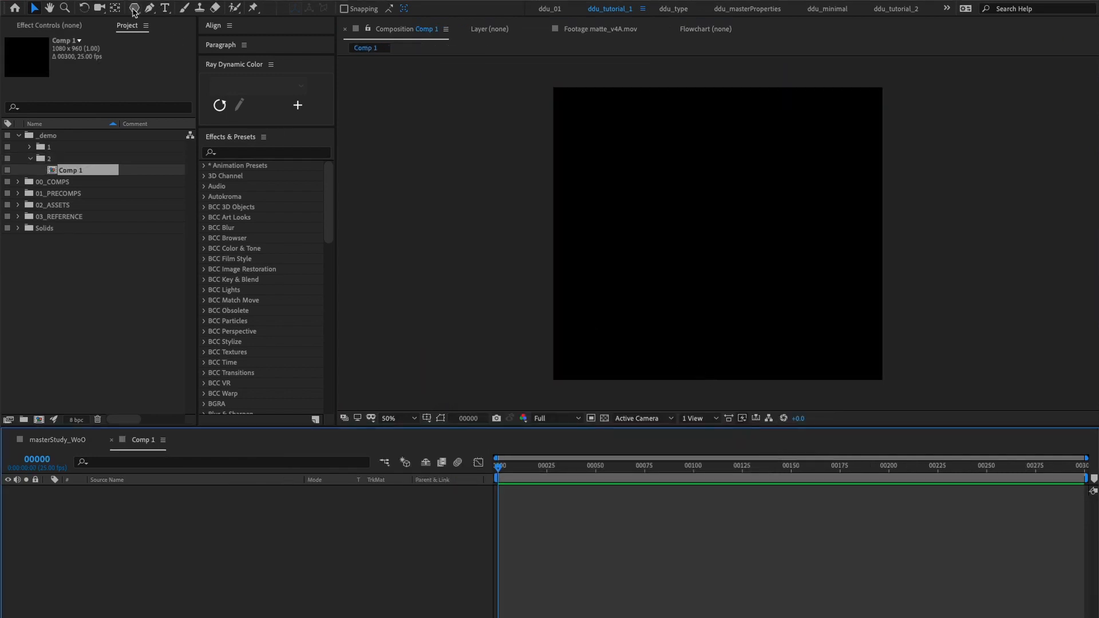
{"action": "left_click", "coordinate": [136, 8]}
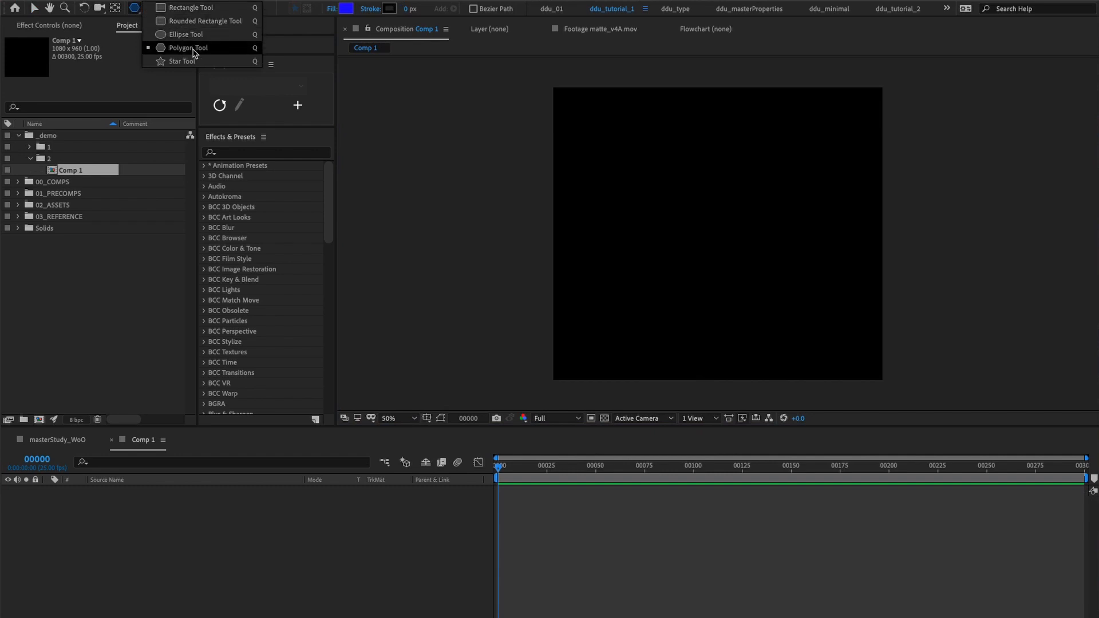
{"action": "left_click", "coordinate": [188, 48]}
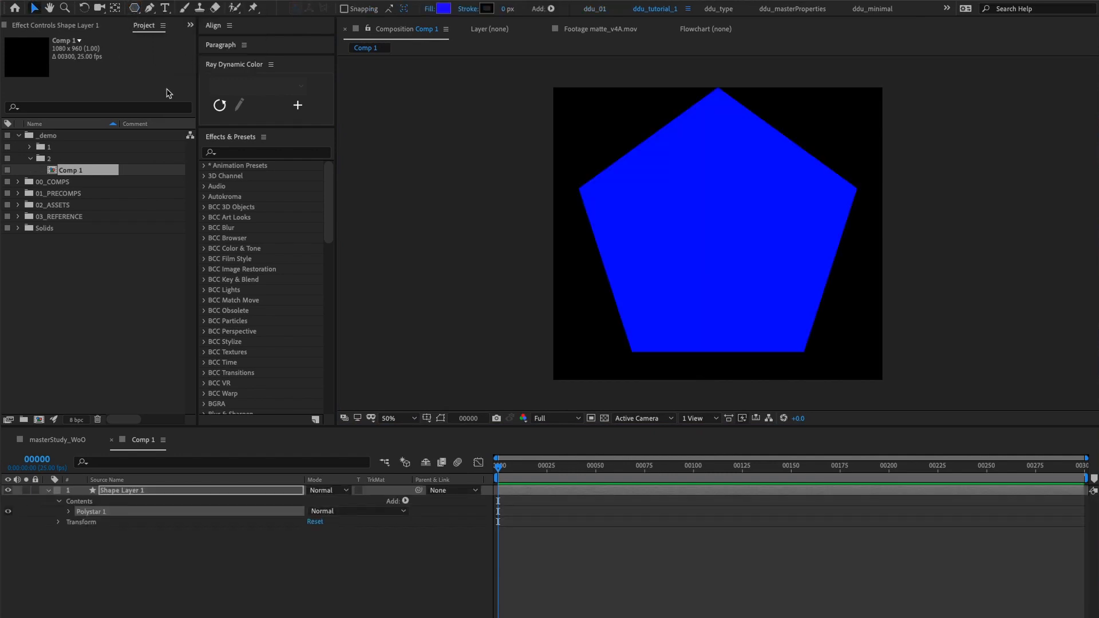
{"action": "key", "text": "u"}
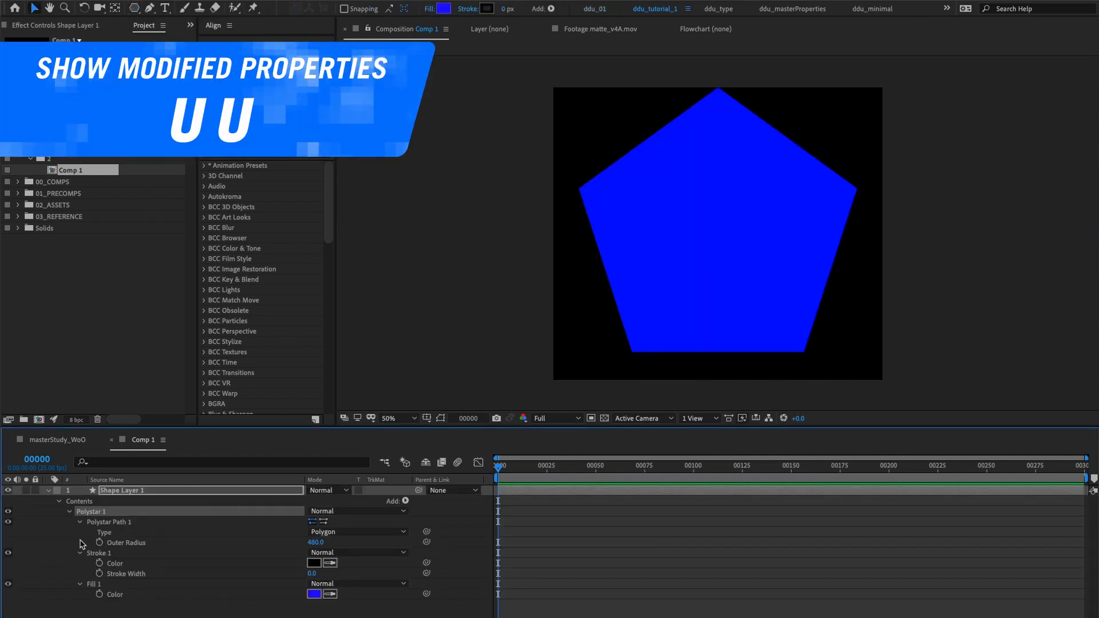
{"action": "left_click", "coordinate": [81, 522]}
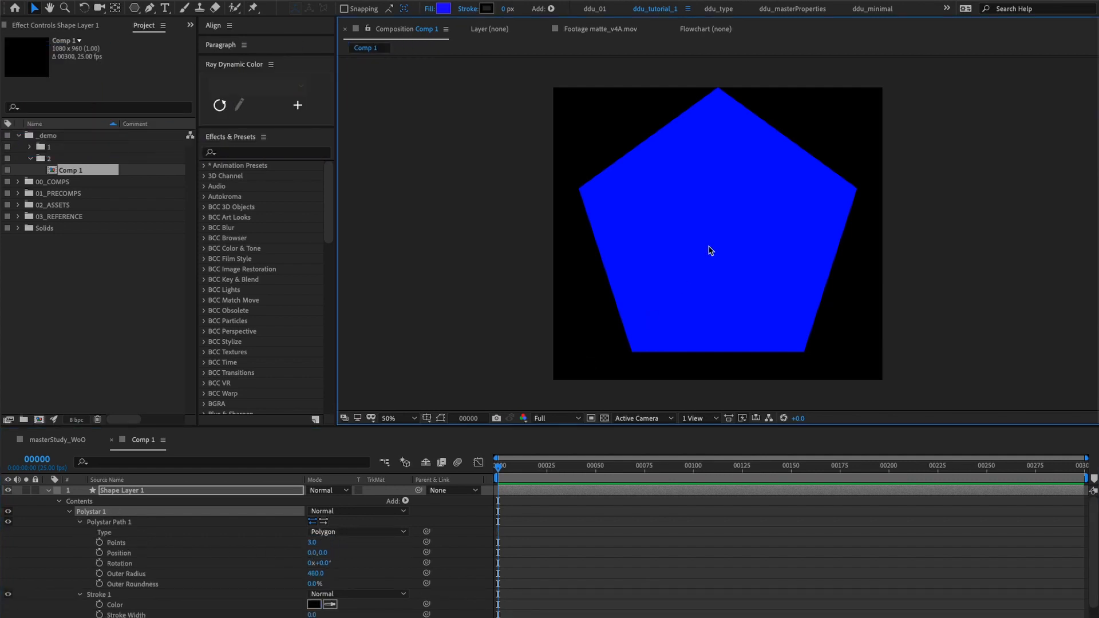
Fit the triangle to comp height and set its scale to 100, 133.3%
{"action": "right_click", "coordinate": [710, 251]}
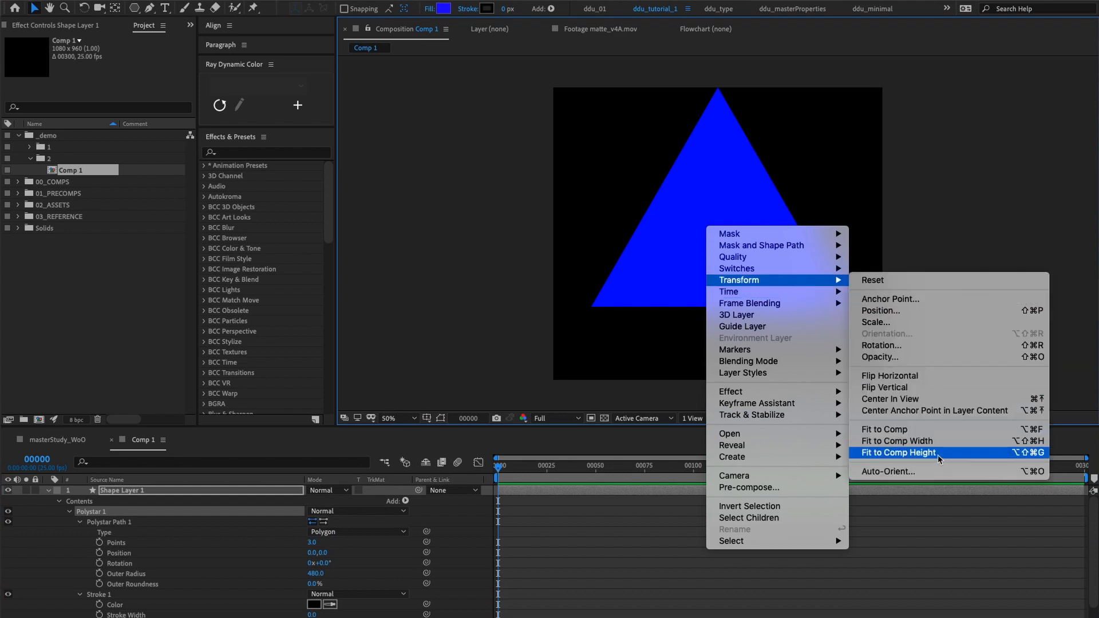
{"action": "left_click", "coordinate": [898, 452]}
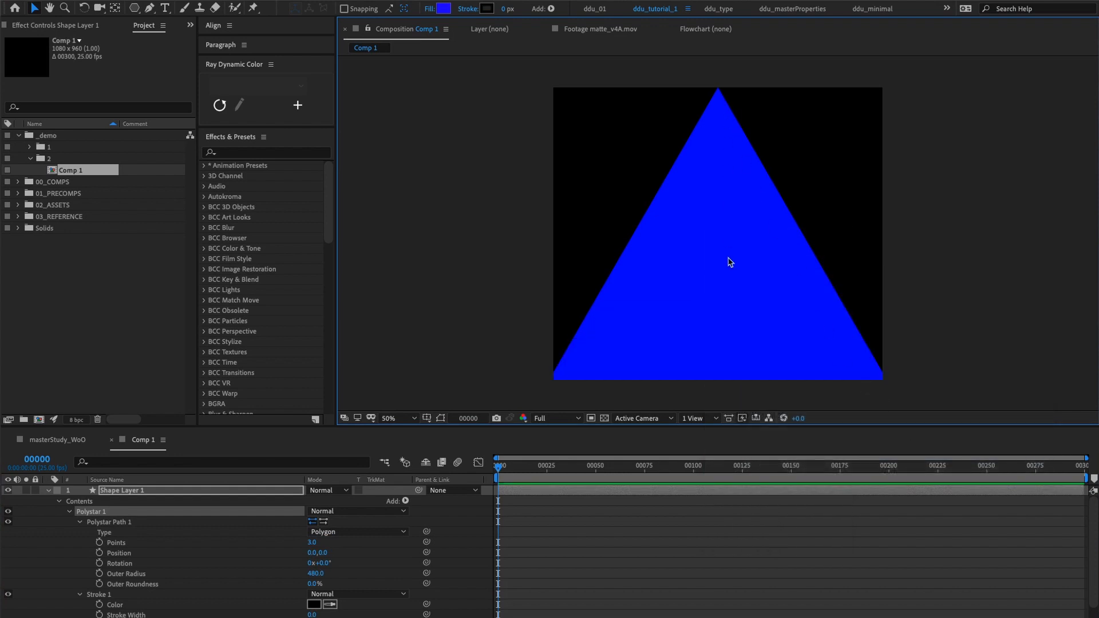
{"action": "mouse_move", "coordinate": [637, 386]}
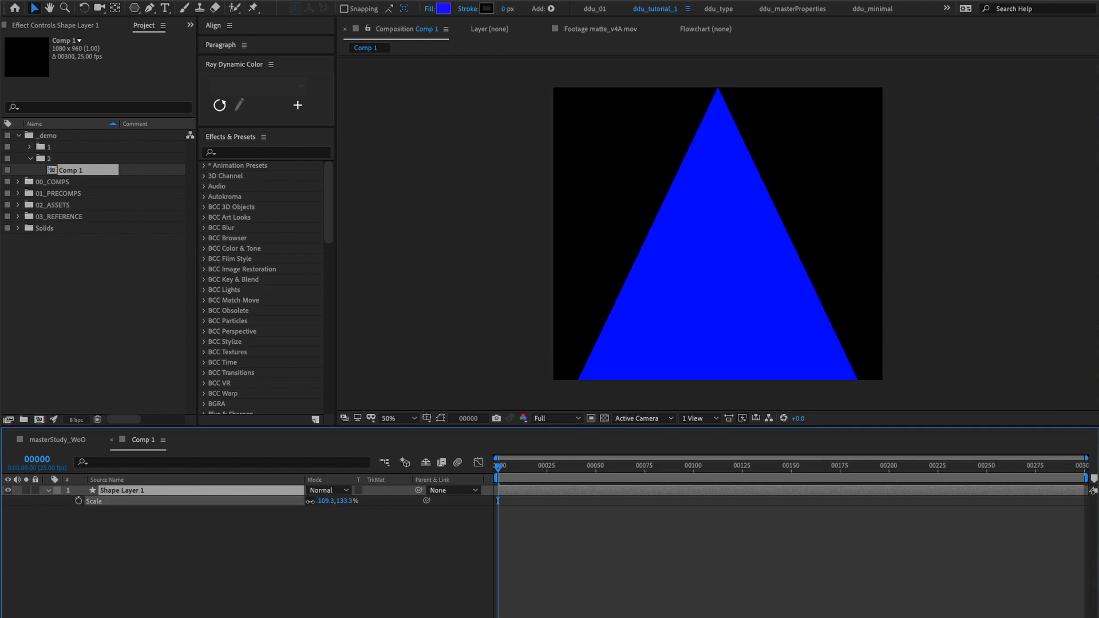
{"action": "double_click", "coordinate": [335, 500]}
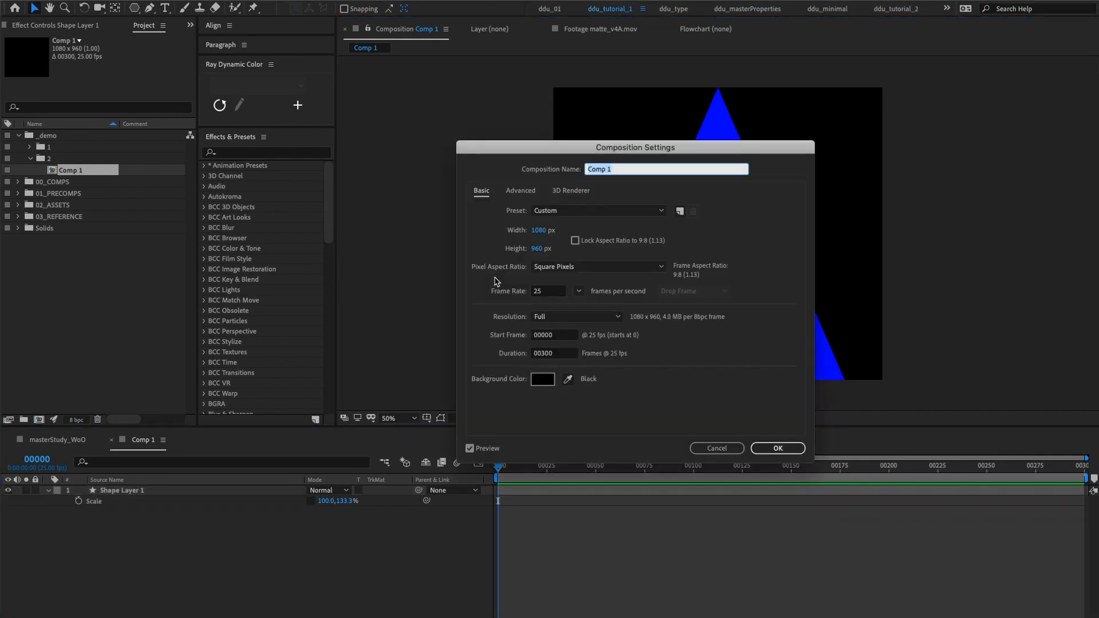
Rename the comp Δ and precompose it into a new 1920×1080 comp named baseplate
{"action": "type", "text": "A"}
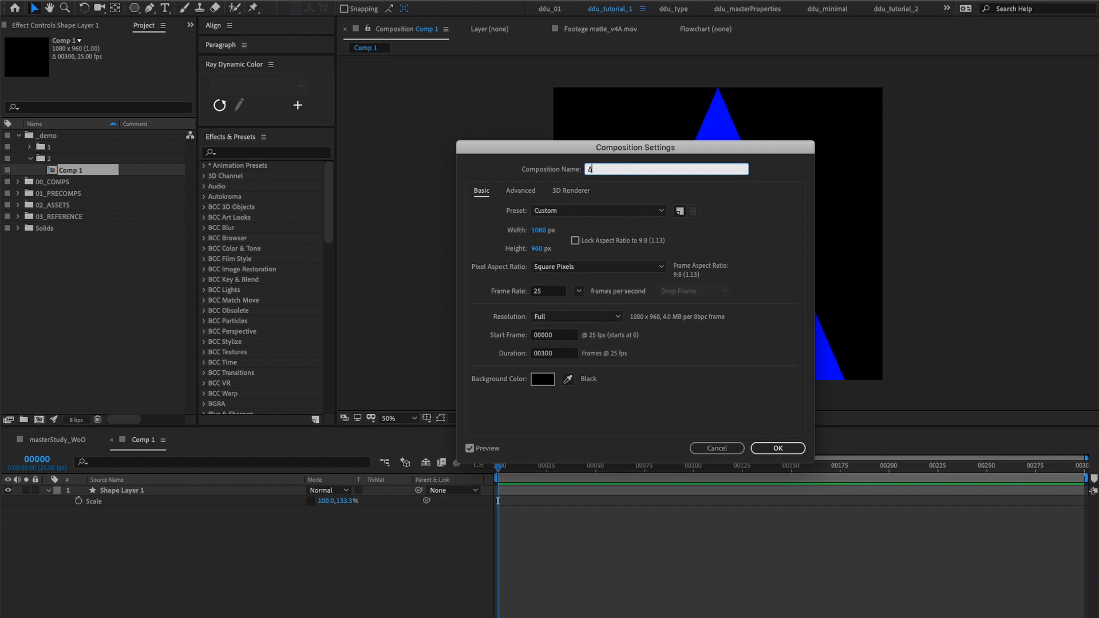
{"action": "left_click", "coordinate": [776, 449]}
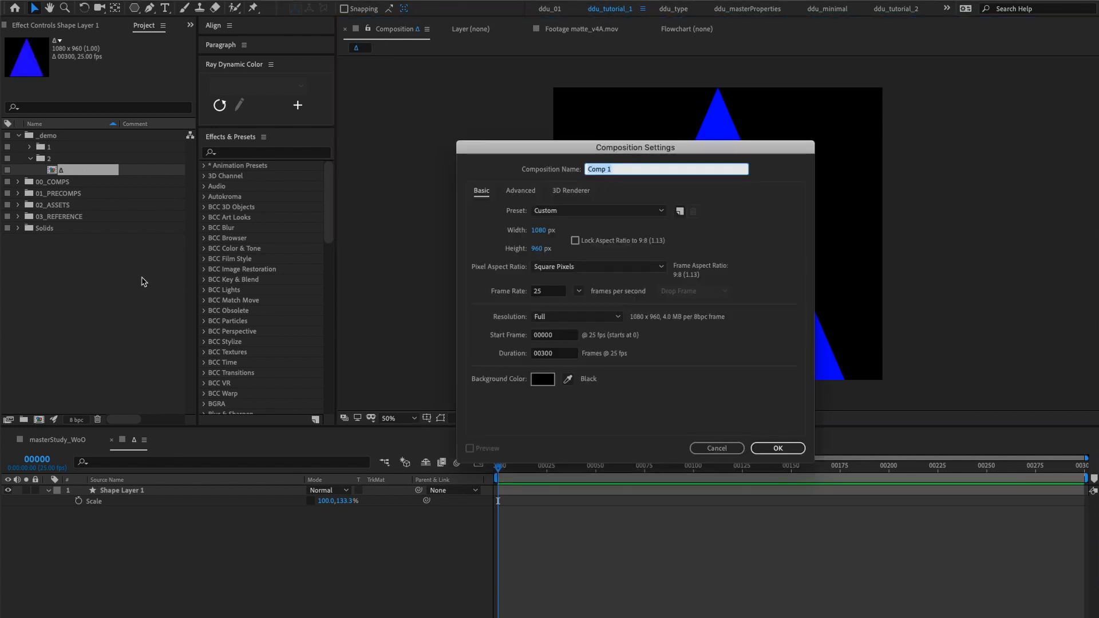
{"action": "type", "text": "baseplate"}
{"action": "left_click", "coordinate": [543, 230]}
{"action": "type", "text": "1920"}
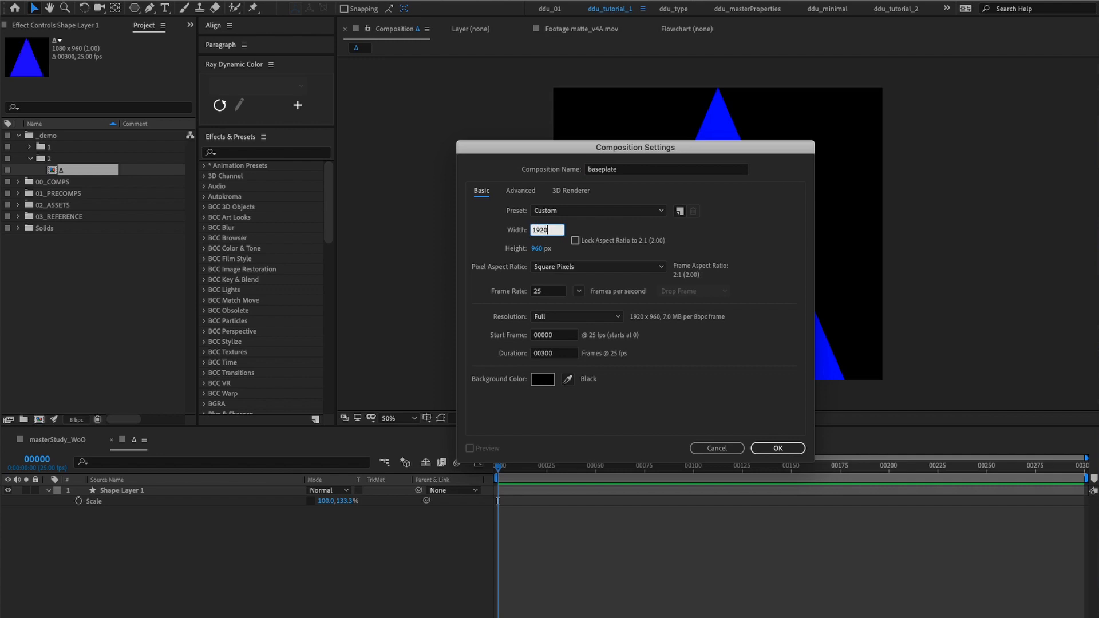
{"action": "left_click", "coordinate": [596, 211]}
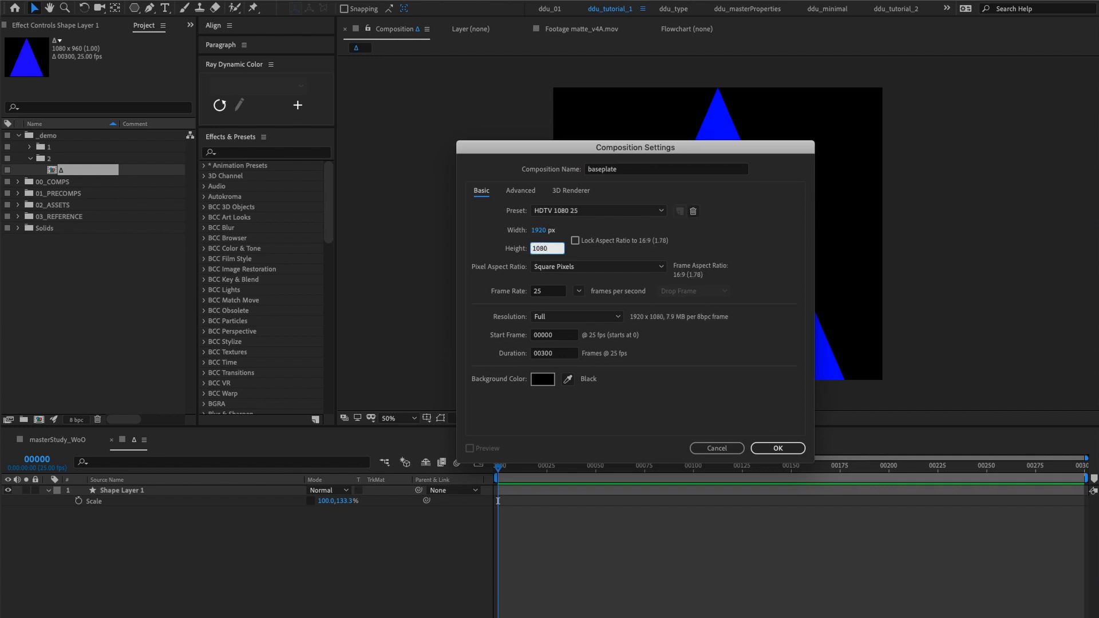
{"action": "left_click", "coordinate": [776, 448]}
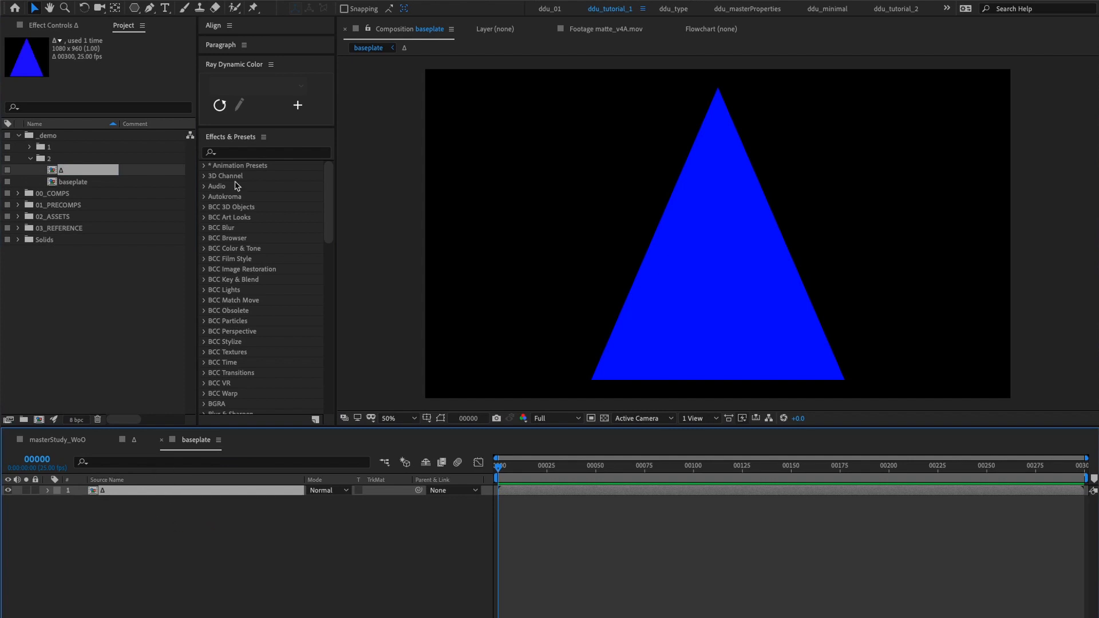
Give the Δ layer a peach Fill, rotate it 90° and align it to the left edge
{"action": "type", "text": "fill"}
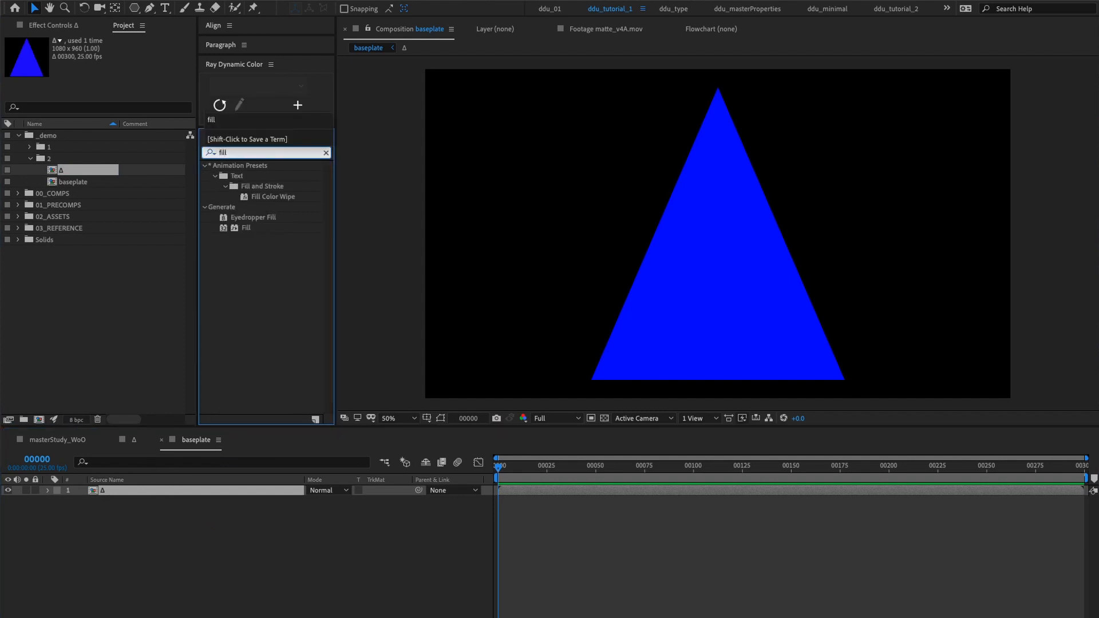
{"action": "double_click", "coordinate": [246, 228]}
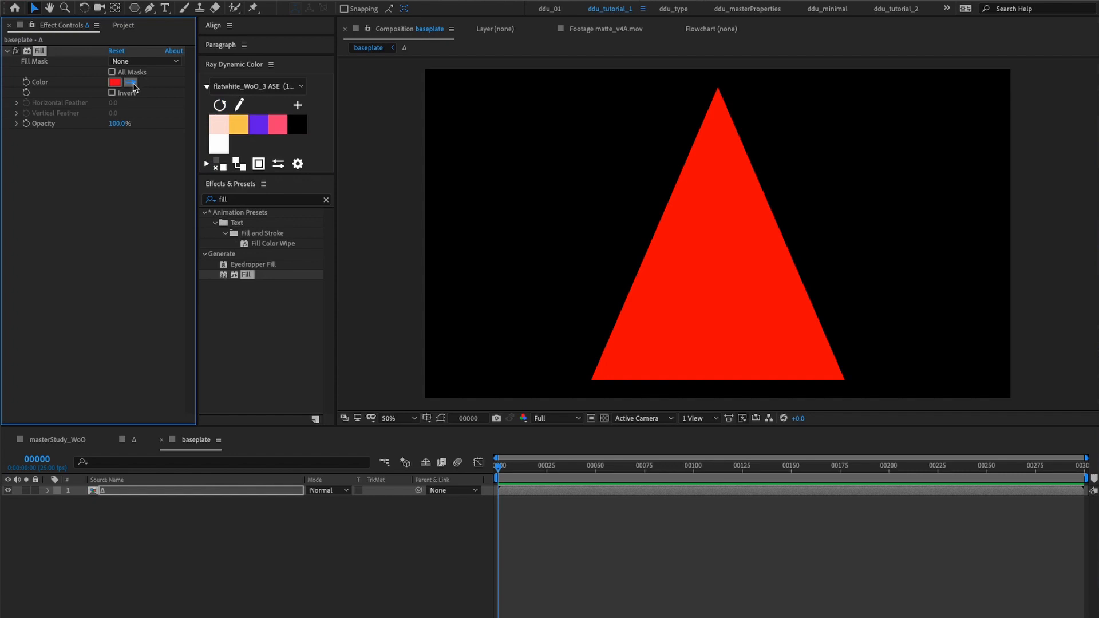
{"action": "left_click", "coordinate": [114, 83]}
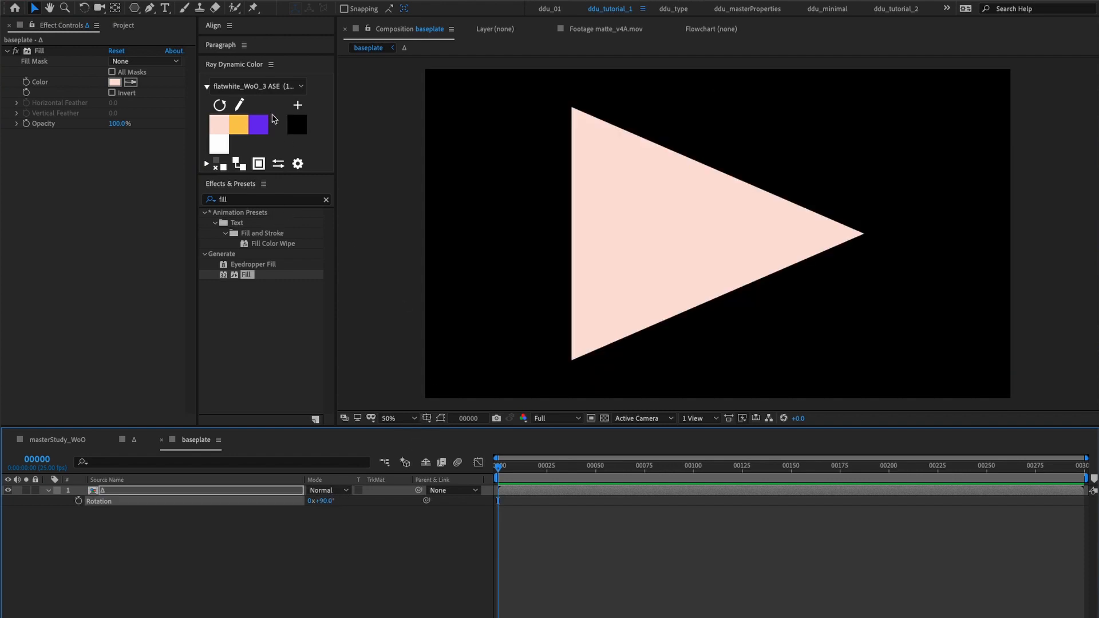
{"action": "left_click", "coordinate": [213, 25]}
{"action": "type", "text": "wave war"}
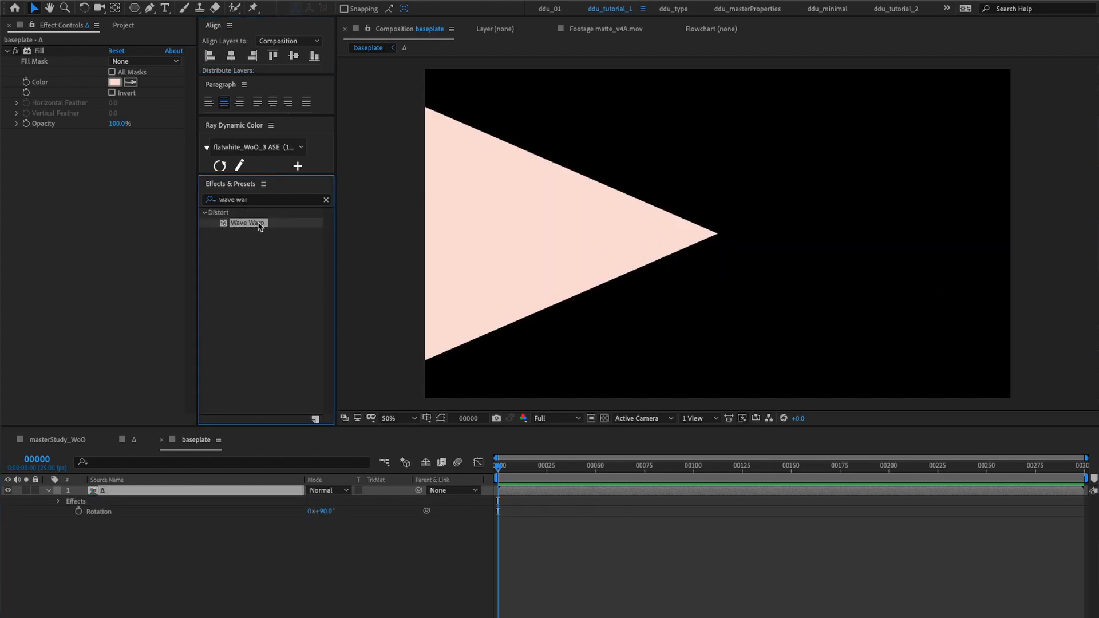
Apply Wave Warp with height 50, width 250, direction 180° and top-edge pinning
{"action": "double_click", "coordinate": [249, 222]}
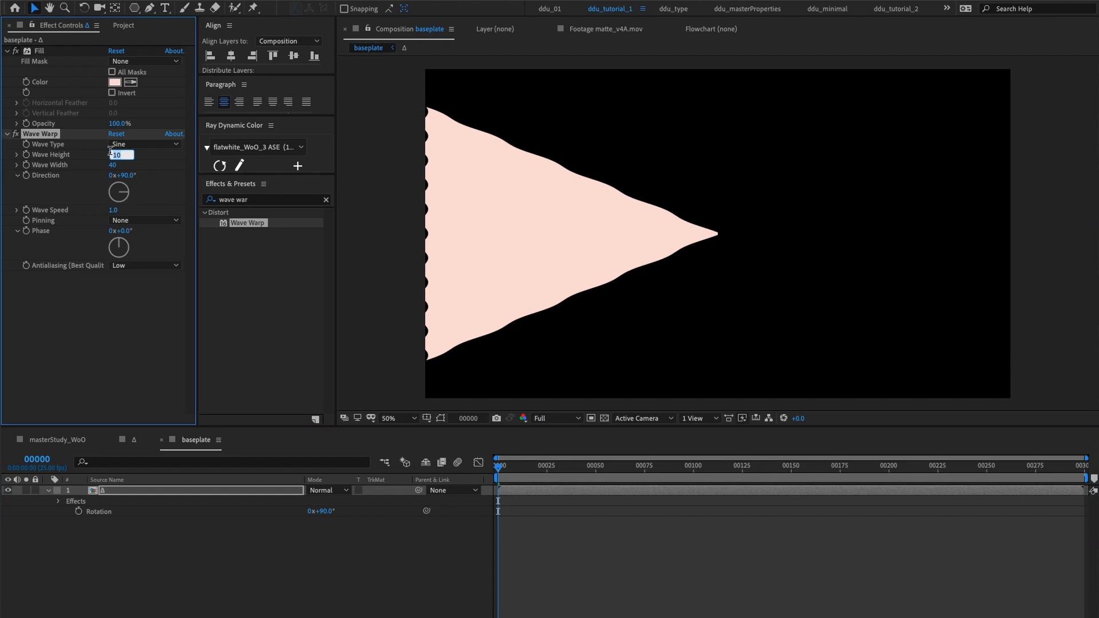
{"action": "type", "text": "50"}
{"action": "left_click", "coordinate": [118, 164]}
{"action": "type", "text": "250"}
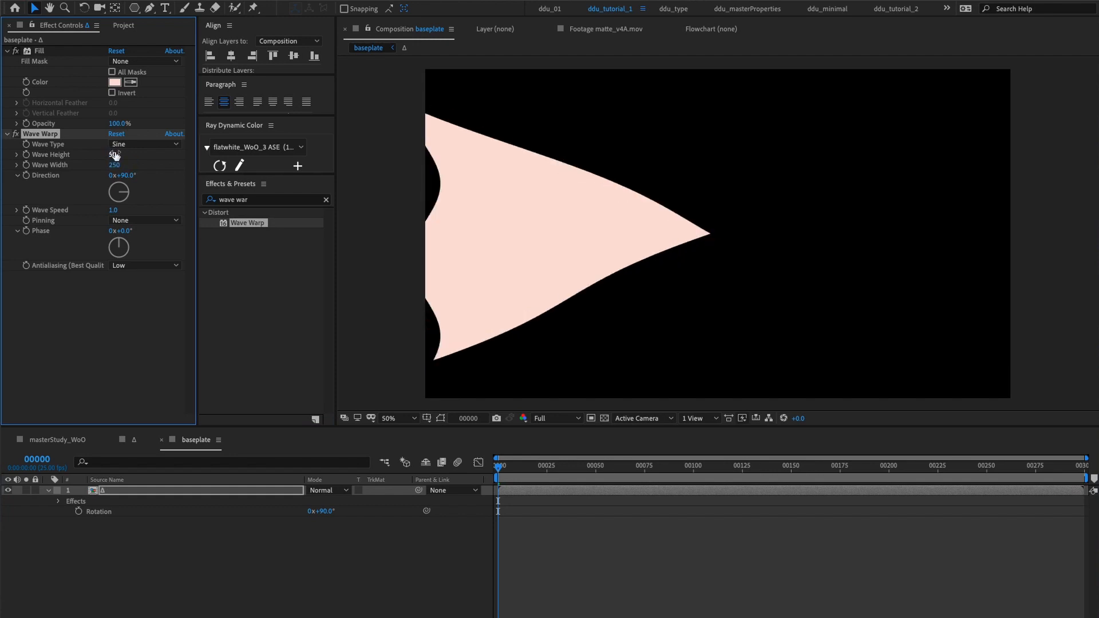
{"action": "left_click_drag", "start_coordinate": [118, 191], "coordinate": [118, 179]}
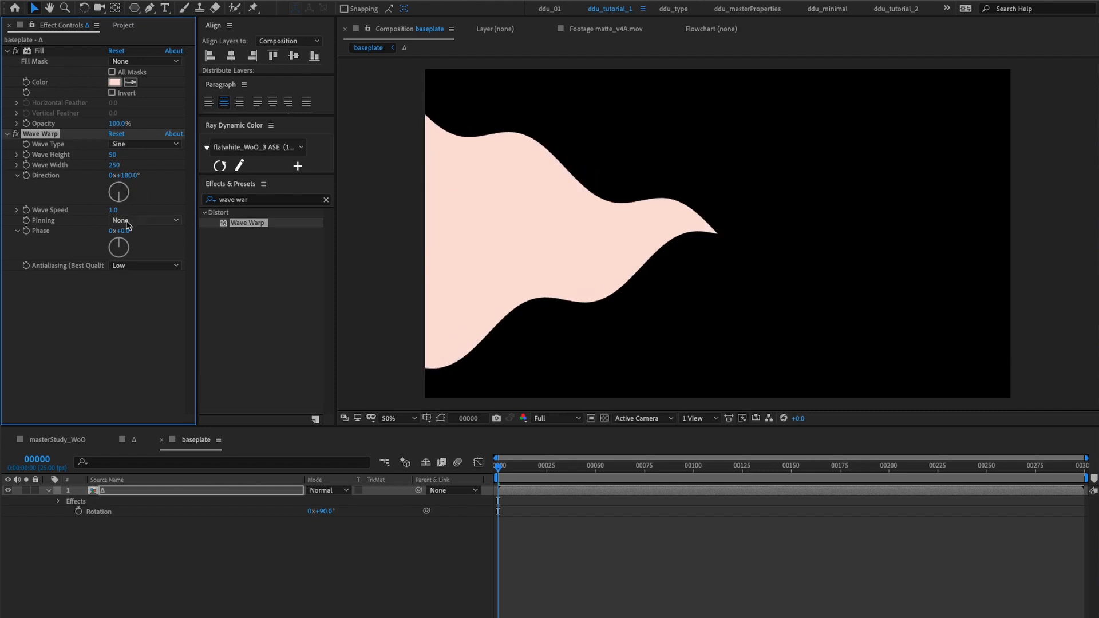
{"action": "left_click", "coordinate": [144, 220]}
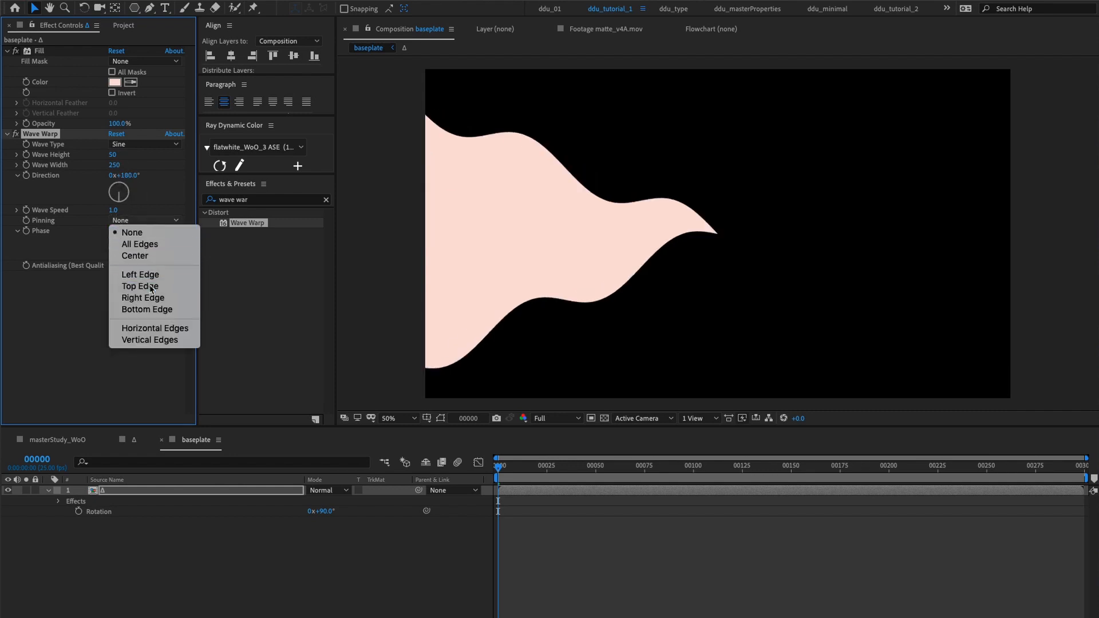
{"action": "left_click", "coordinate": [140, 286]}
{"action": "type", "text": "warp"}
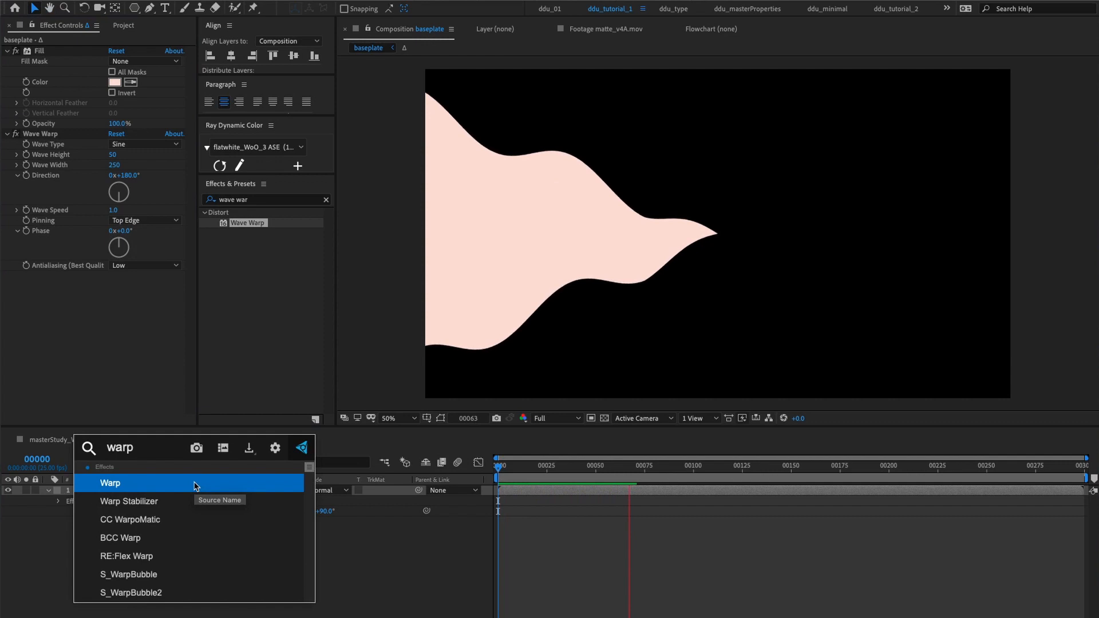
Apply a FishEye Warp with bend 30 and vertical distortion 30 to the triangle
{"action": "double_click", "coordinate": [109, 483]}
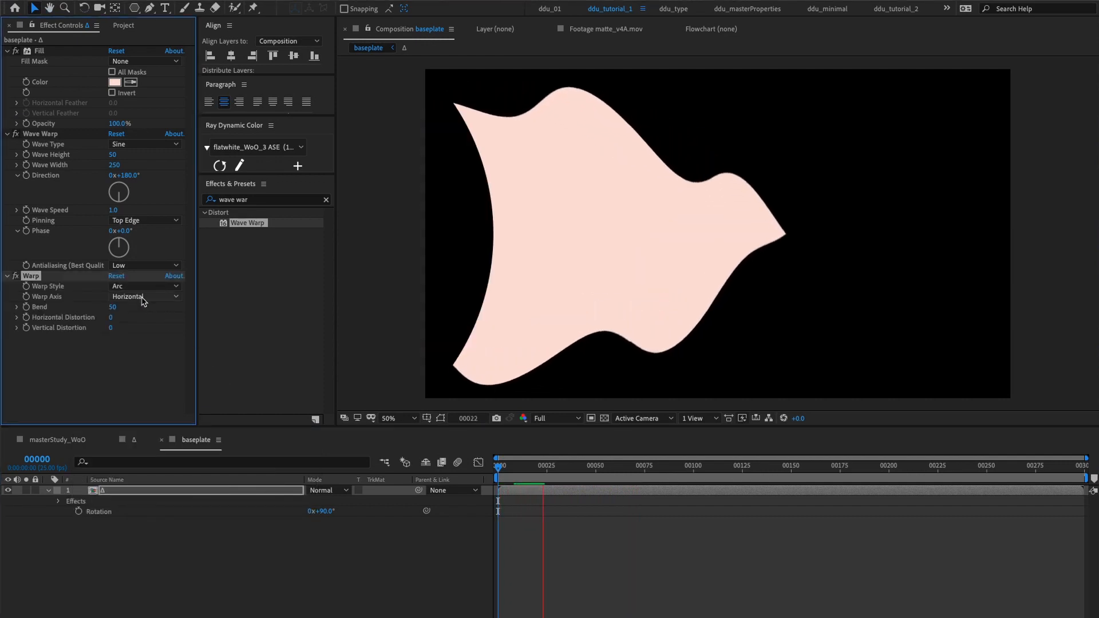
{"action": "left_click", "coordinate": [144, 287]}
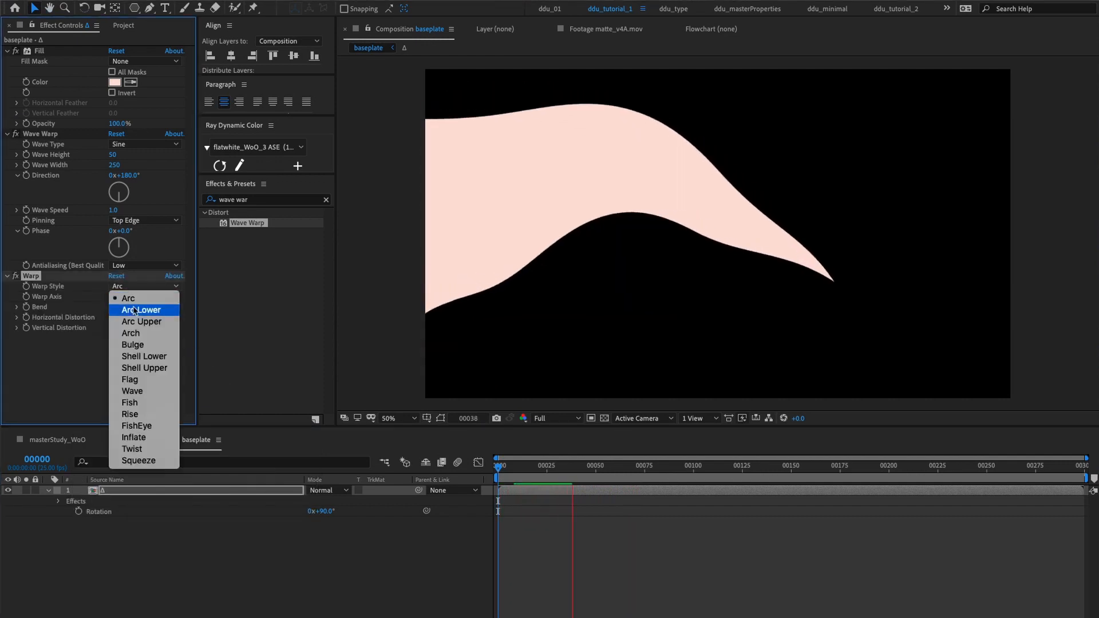
{"action": "left_click", "coordinate": [136, 425]}
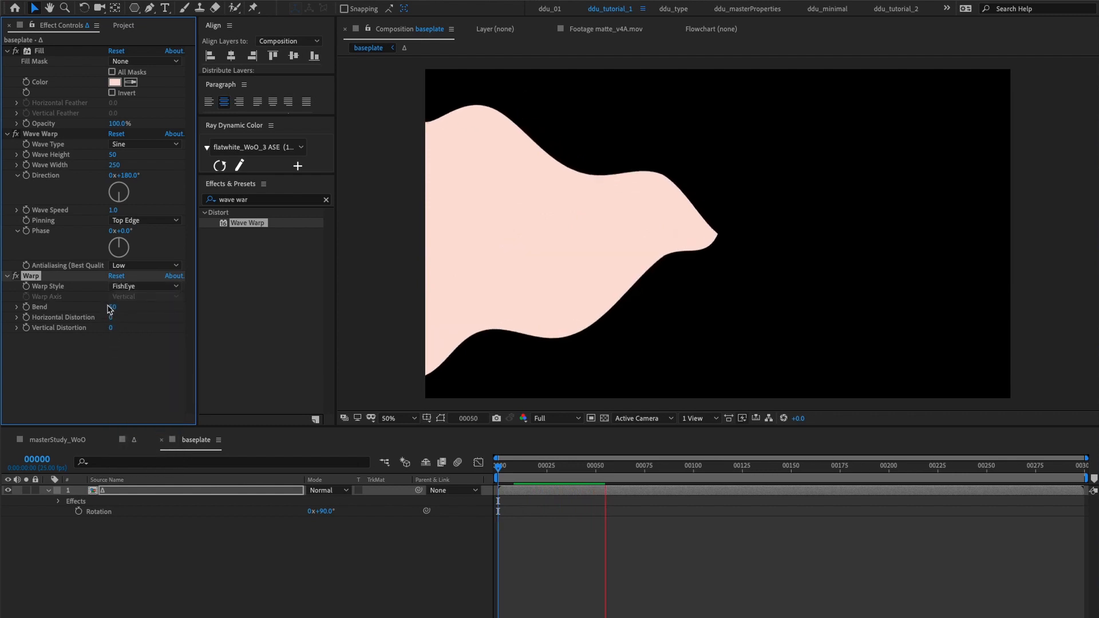
{"action": "left_click", "coordinate": [112, 307]}
{"action": "type", "text": "mirr"}
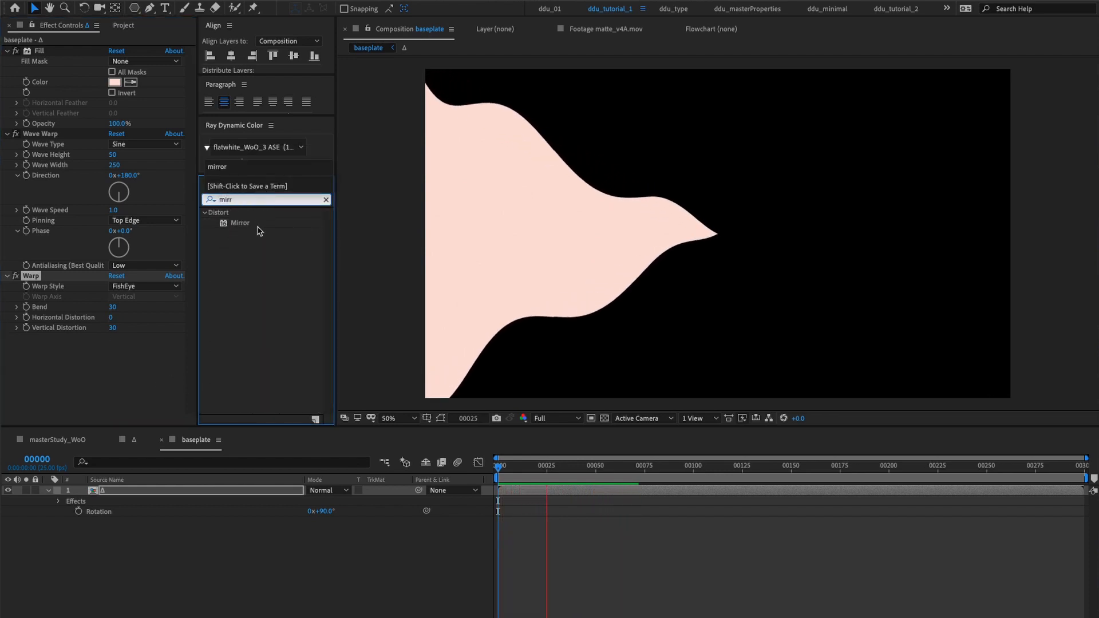
Add a Mirror effect to the shape for symmetric curves
{"action": "double_click", "coordinate": [239, 222]}
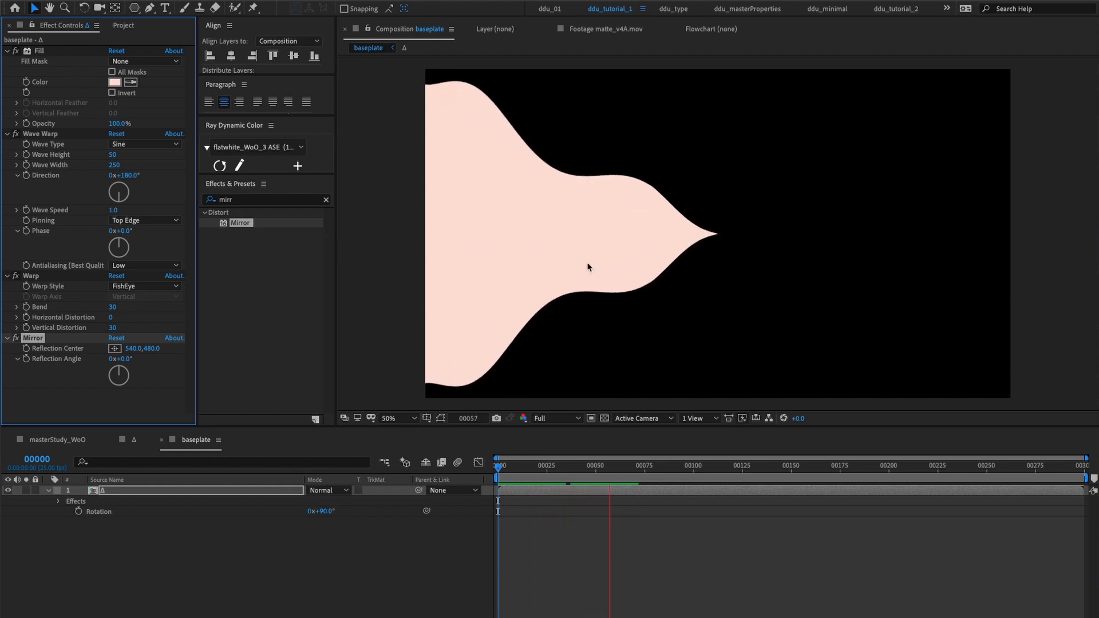
{"action": "left_click", "coordinate": [325, 199]}
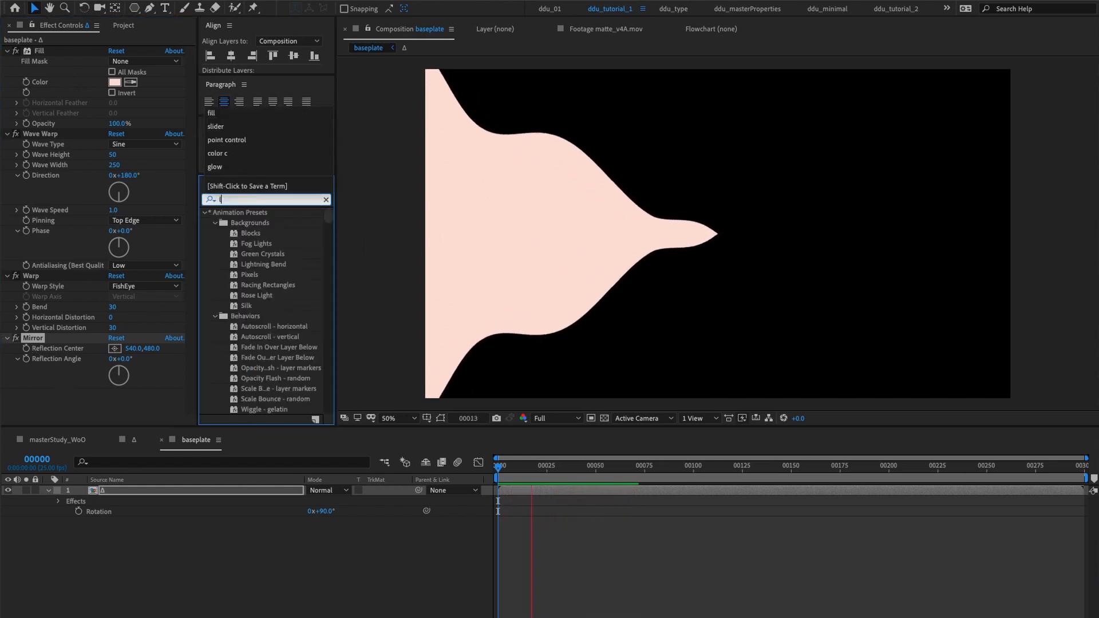
Apply a Linear Wipe at 50% to the Δ layer and duplicate it
{"action": "type", "text": "linear w"}
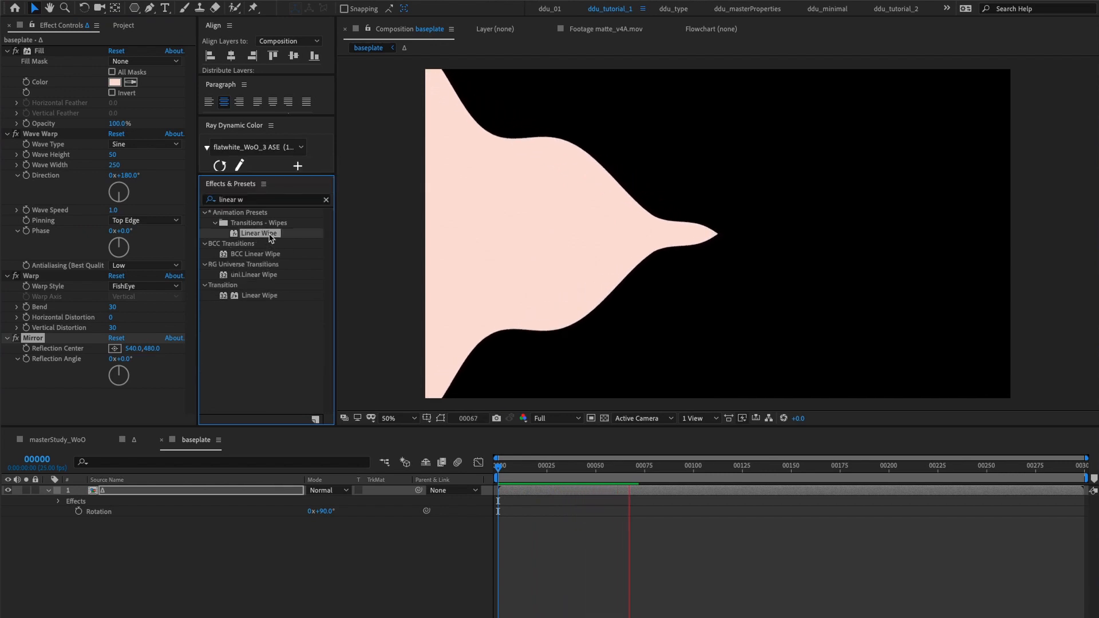
{"action": "double_click", "coordinate": [259, 233]}
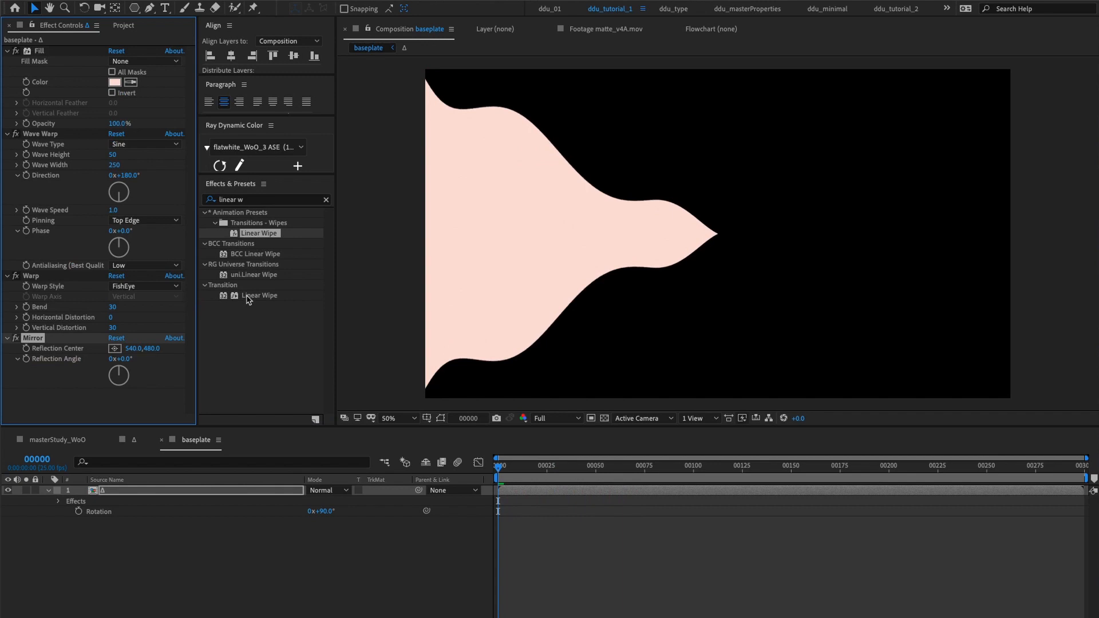
{"action": "double_click", "coordinate": [260, 295]}
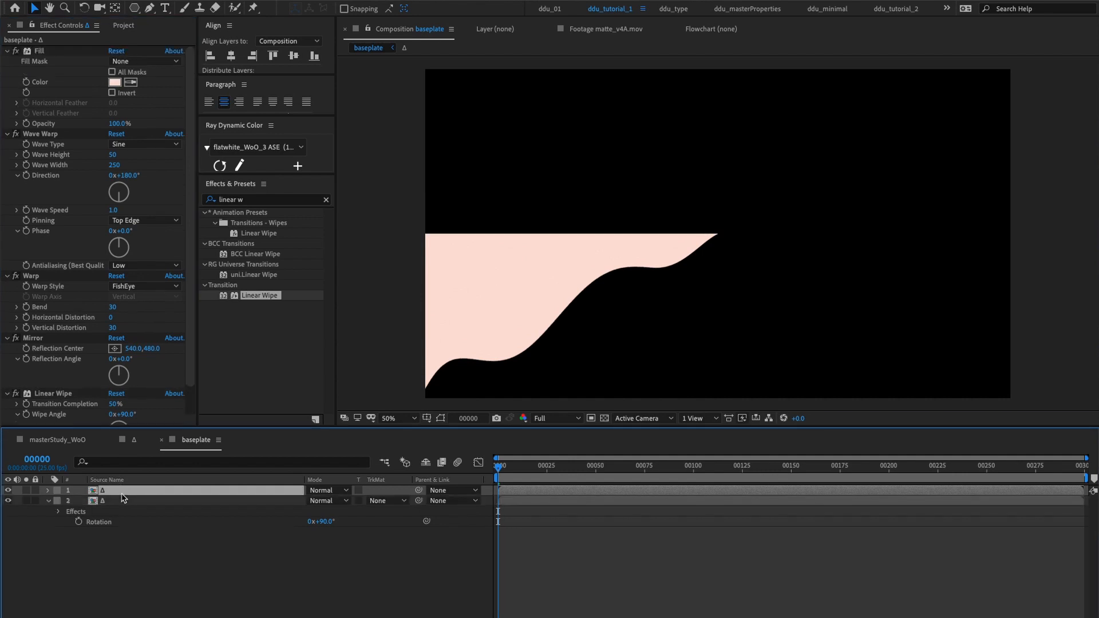
{"action": "scroll", "scroll_direction": "down", "scroll_amount": 3}
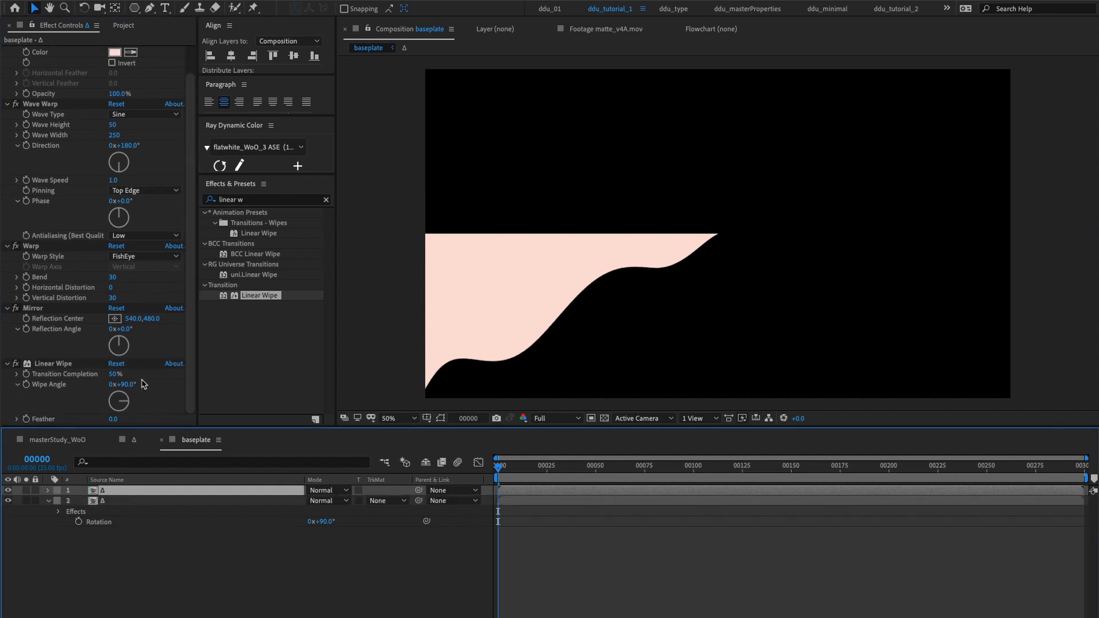
{"action": "mouse_move", "coordinate": [83, 377]}
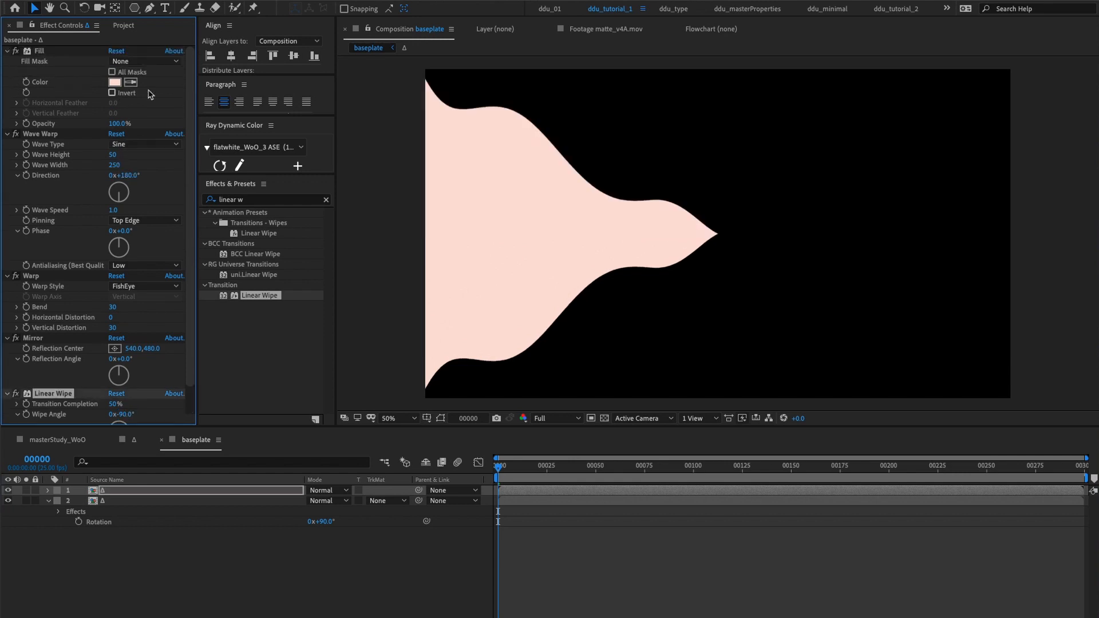
{"action": "mouse_move", "coordinate": [260, 173]}
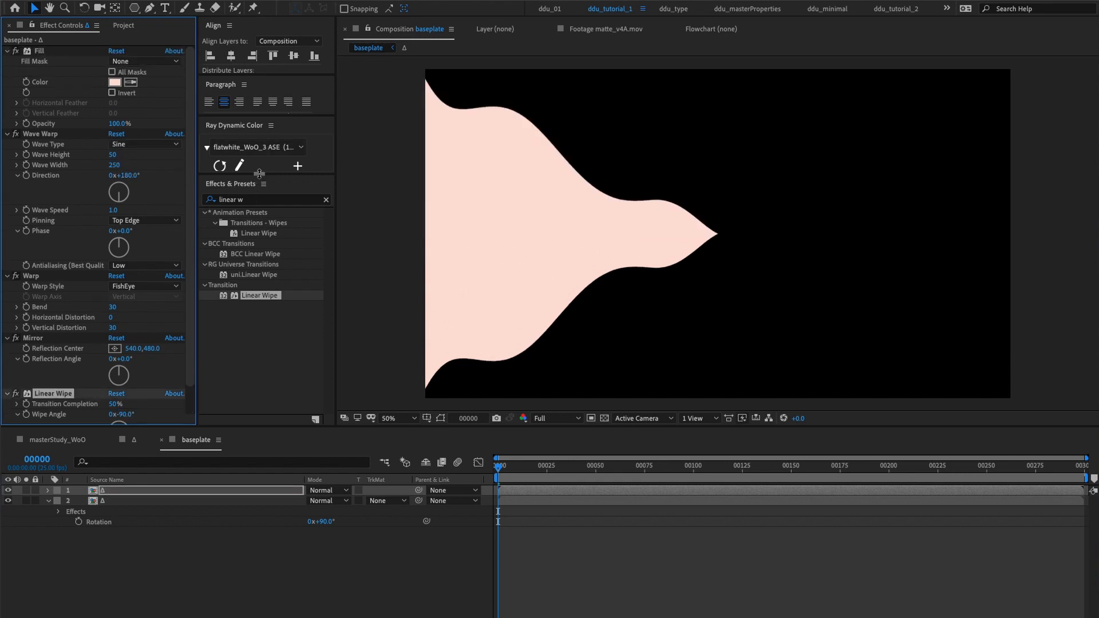
Recolour the wiped copy's fill yellow from the Ray Dynamic Color swatches
{"action": "left_click", "coordinate": [239, 166]}
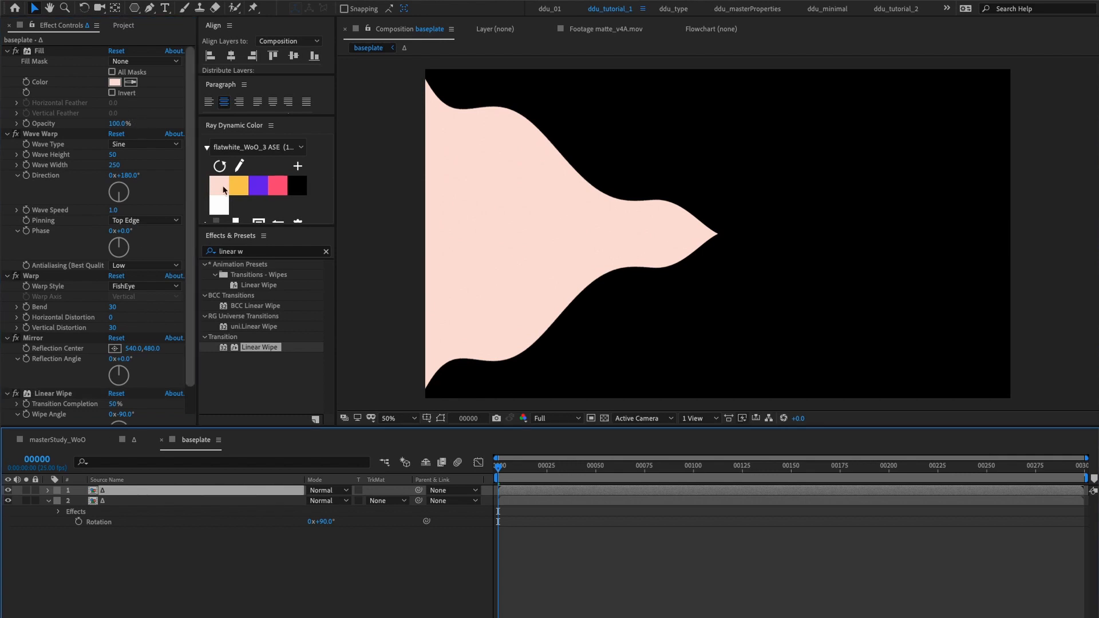
{"action": "left_click", "coordinate": [238, 186]}
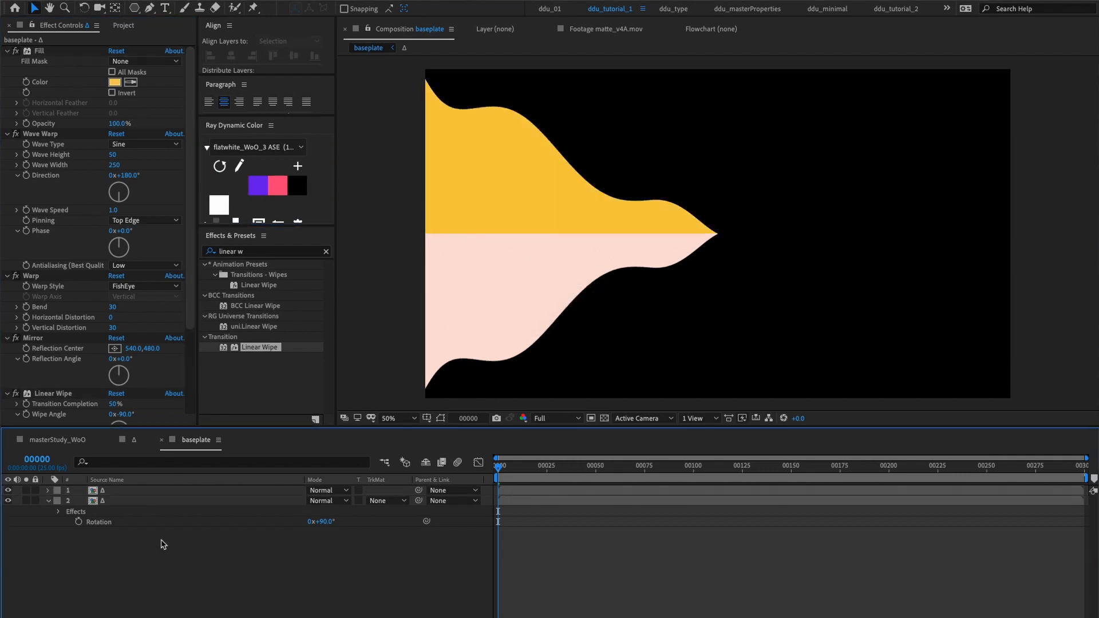
Create a BG solid, duplicate it yellow with a Linear Wipe at 180° behind the shapes
{"action": "type", "text": "BG"}
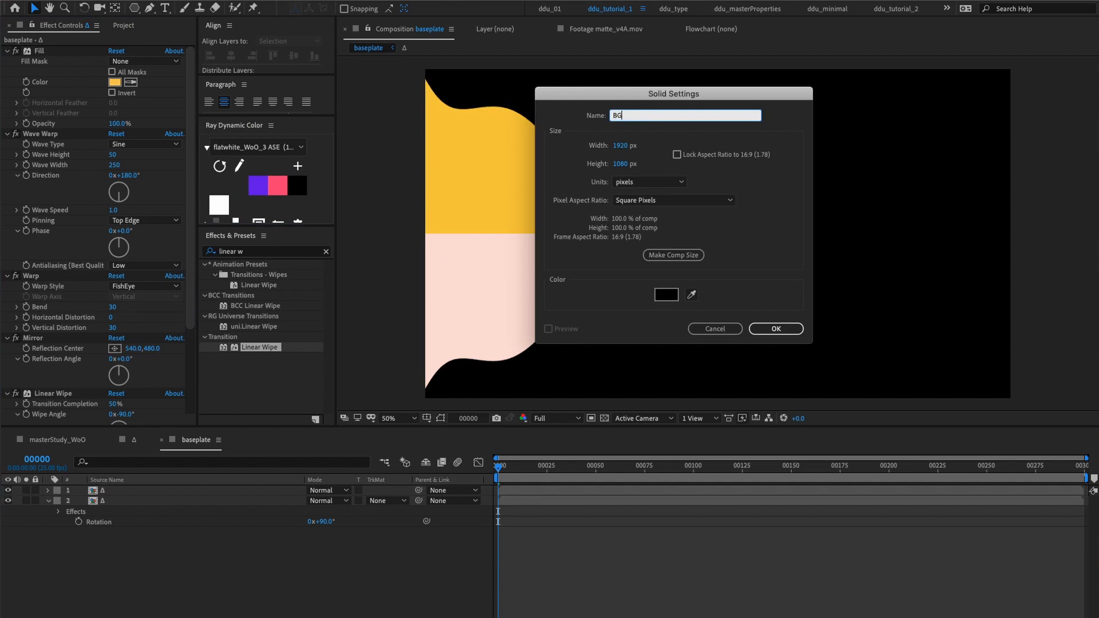
{"action": "left_click", "coordinate": [775, 329]}
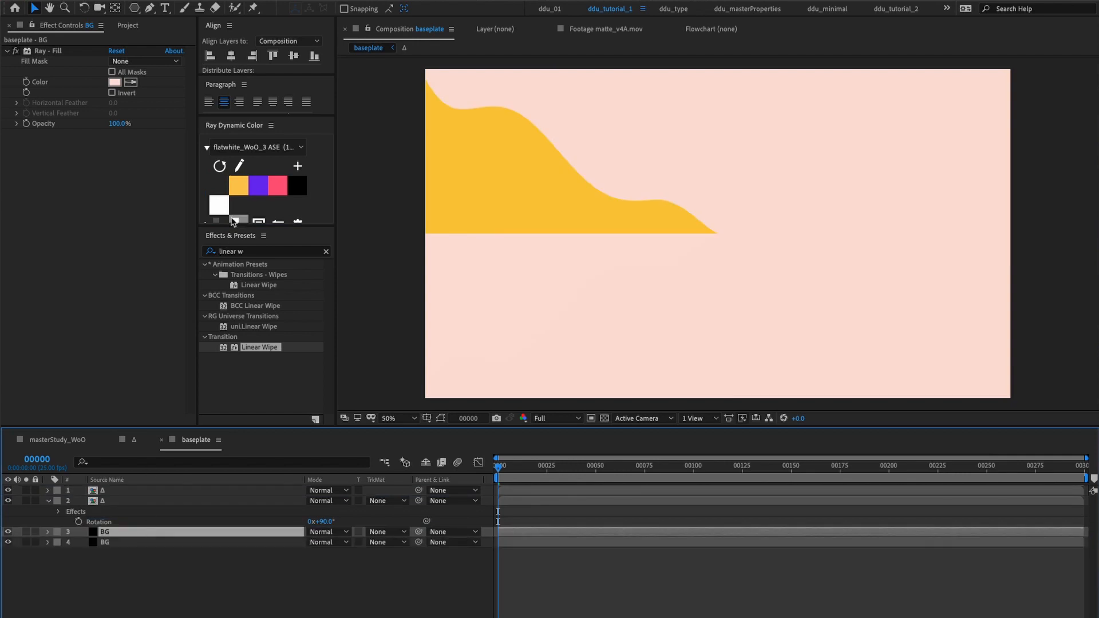
{"action": "left_click", "coordinate": [238, 185]}
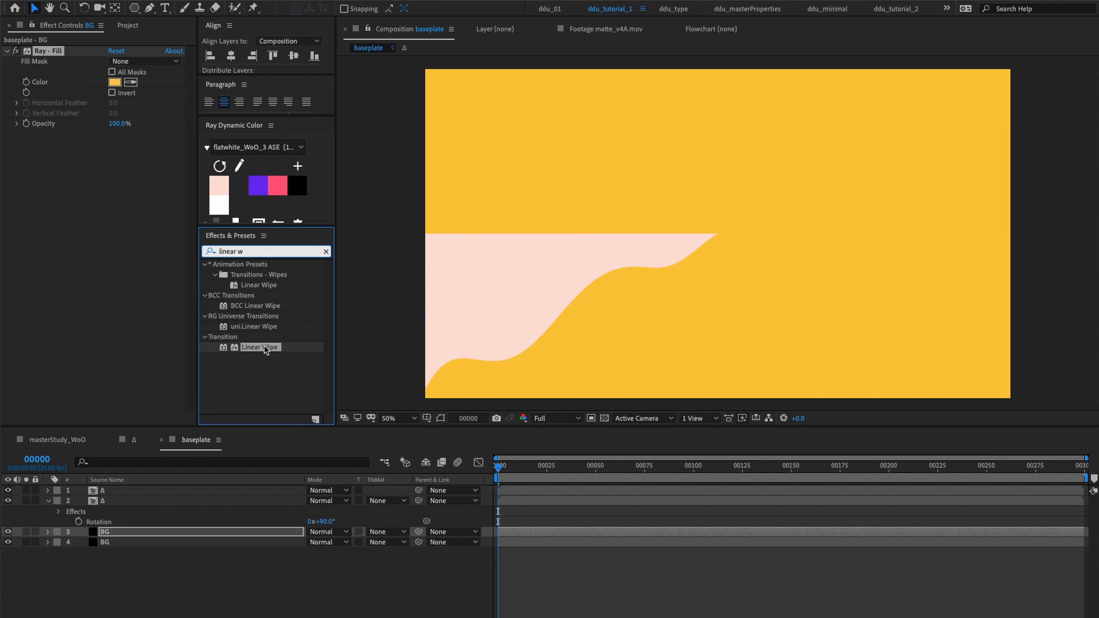
{"action": "double_click", "coordinate": [260, 347]}
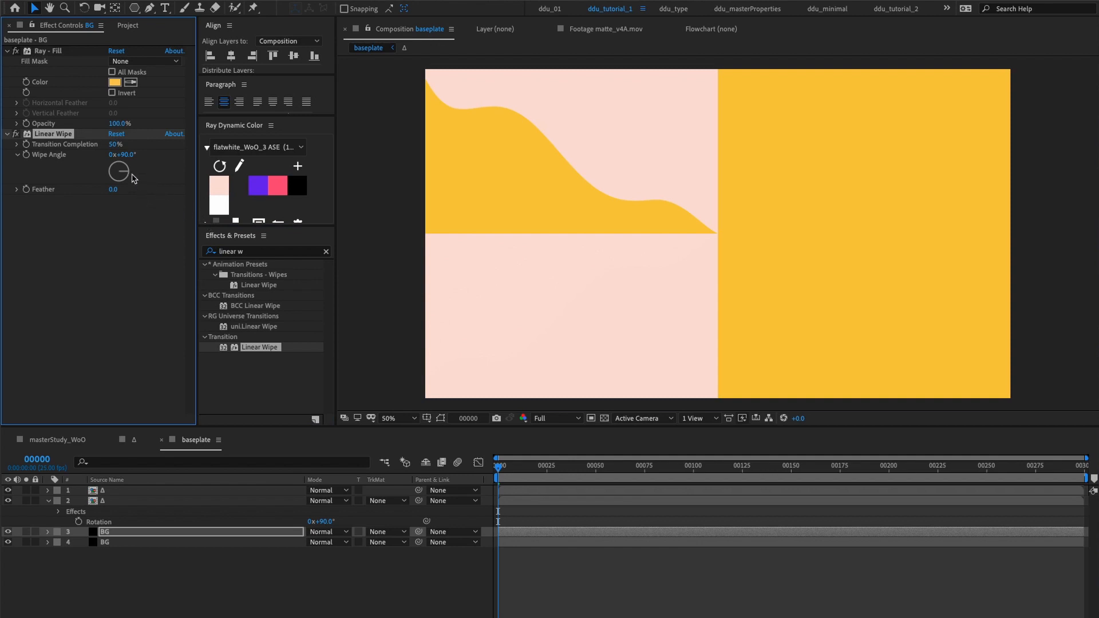
{"action": "left_click_drag", "start_coordinate": [118, 170], "coordinate": [126, 165]}
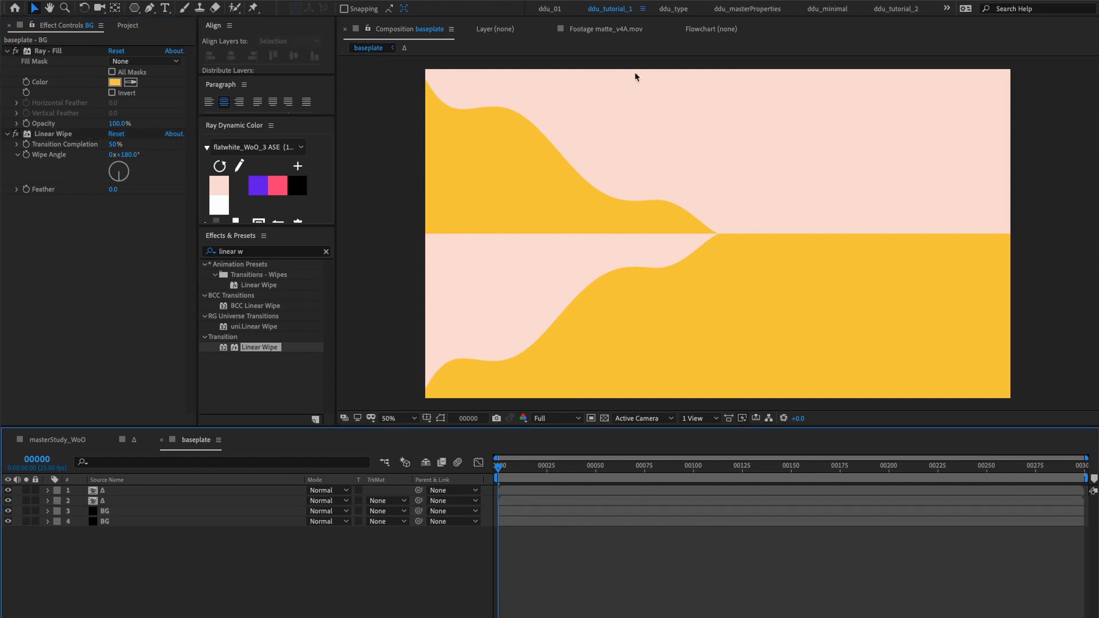
{"action": "mouse_move", "coordinate": [475, 256]}
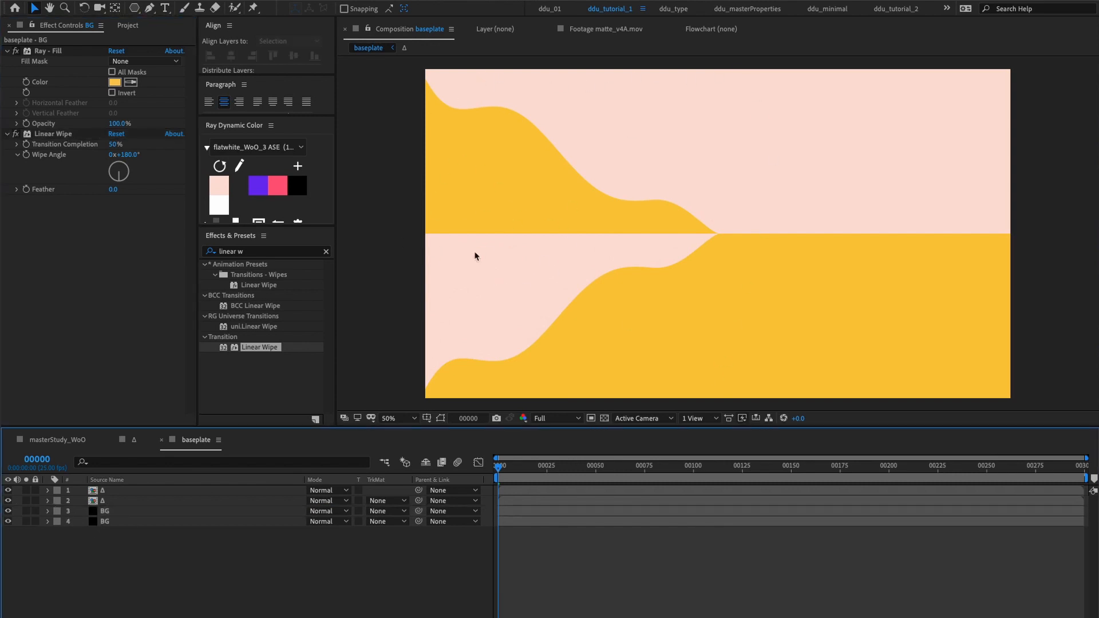
{"action": "mouse_move", "coordinate": [851, 189]}
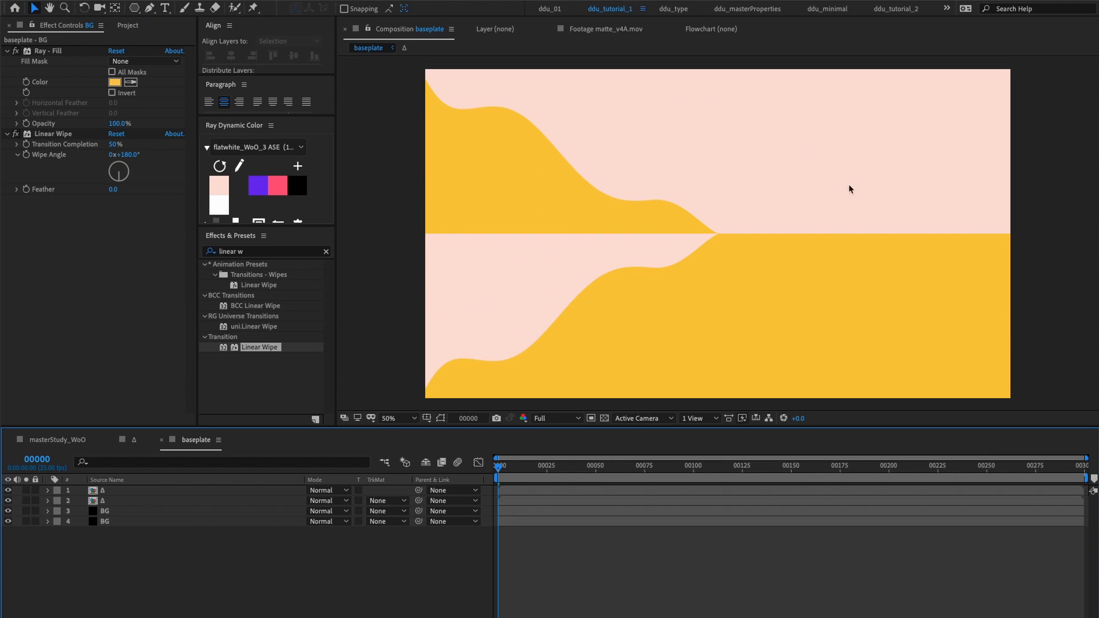
{"action": "mouse_move", "coordinate": [714, 179]}
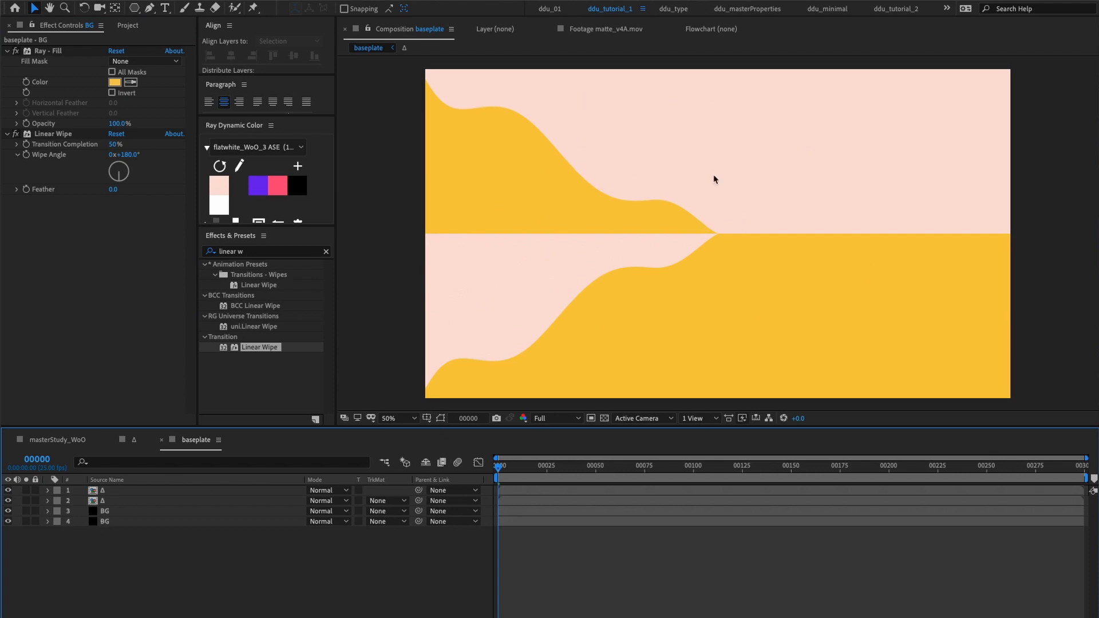
{"action": "mouse_move", "coordinate": [776, 151]}
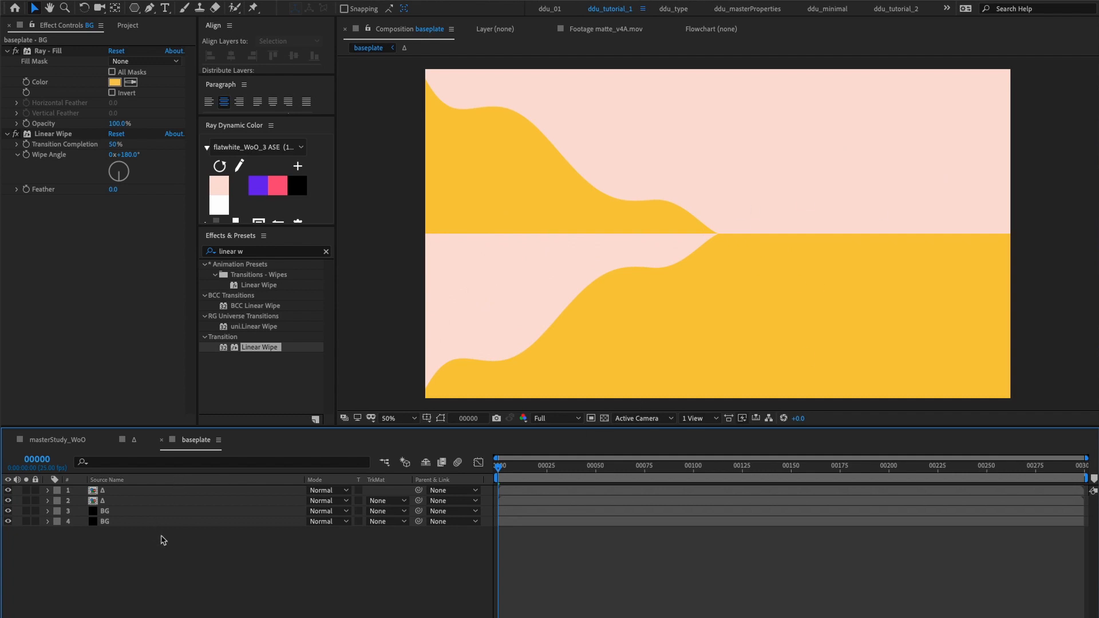
Add an adjustment layer named mirror with a Mirror effect centred at 960,540
{"action": "right_click", "coordinate": [161, 539]}
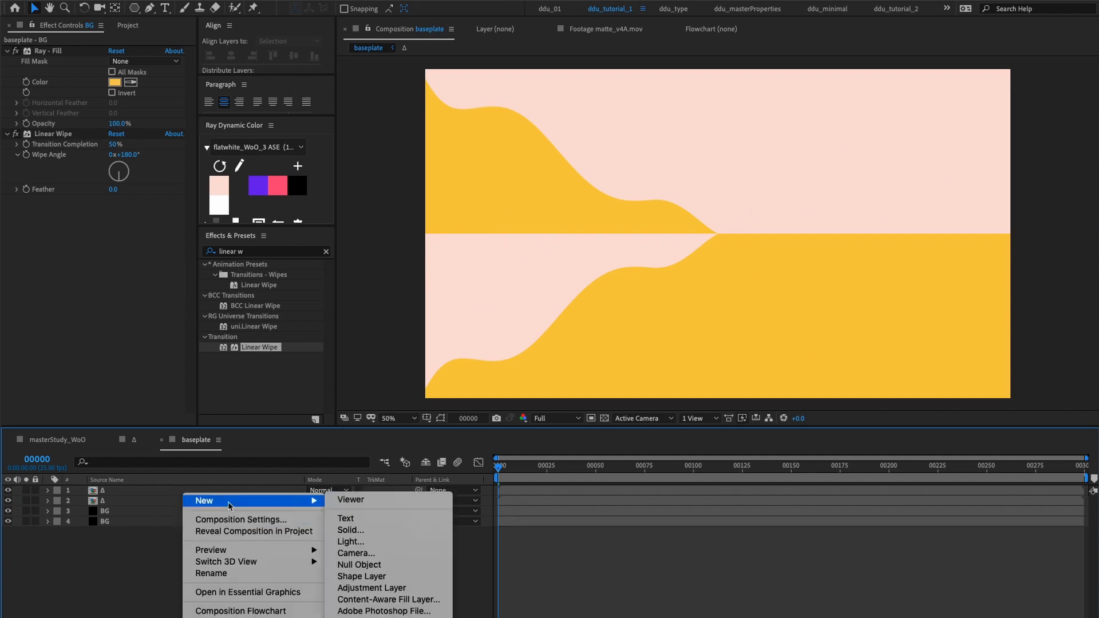
{"action": "left_click", "coordinate": [372, 587]}
{"action": "type", "text": "m"}
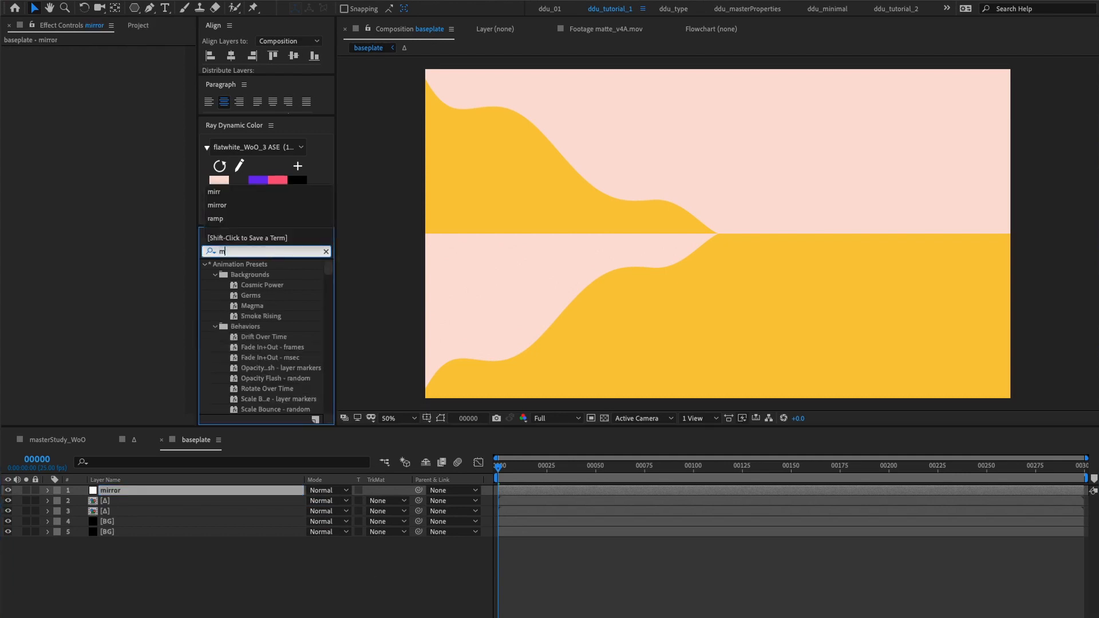
{"action": "double_click", "coordinate": [240, 274]}
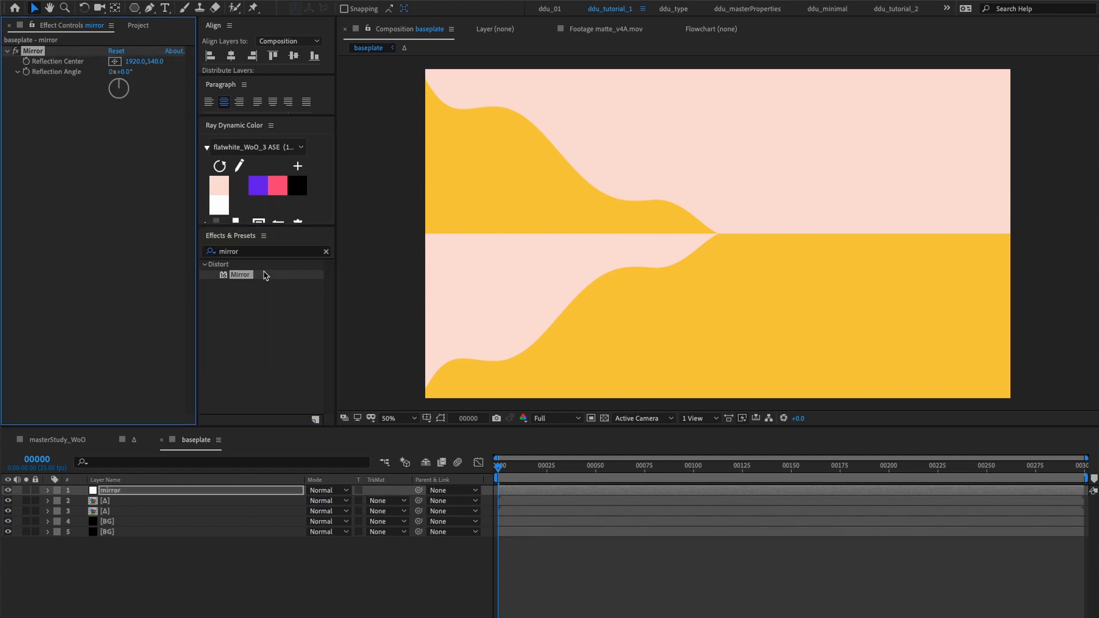
{"action": "left_click", "coordinate": [145, 60]}
{"action": "type", "text": "transf"}
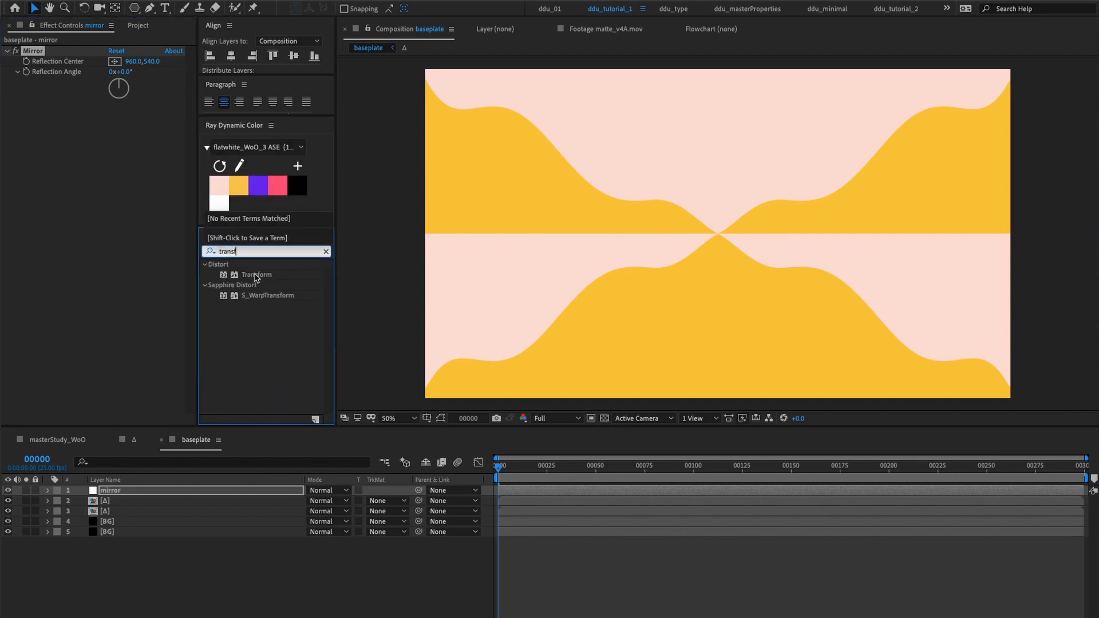
Apply a Transform effect to the mirror layer with Uniform Scale unchecked
{"action": "double_click", "coordinate": [258, 273]}
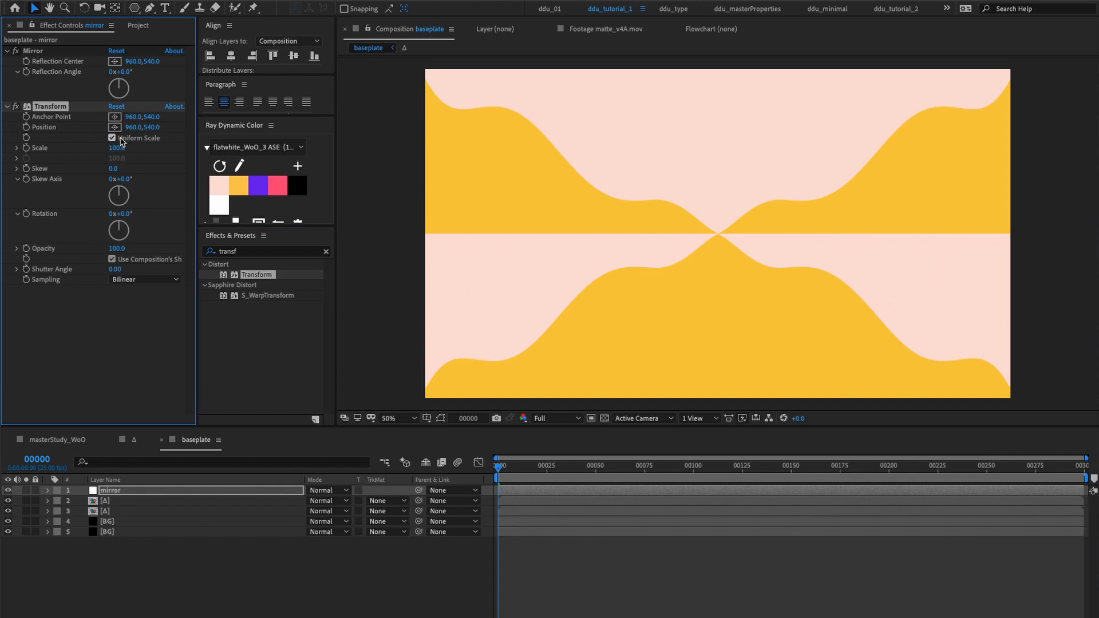
{"action": "left_click", "coordinate": [111, 137]}
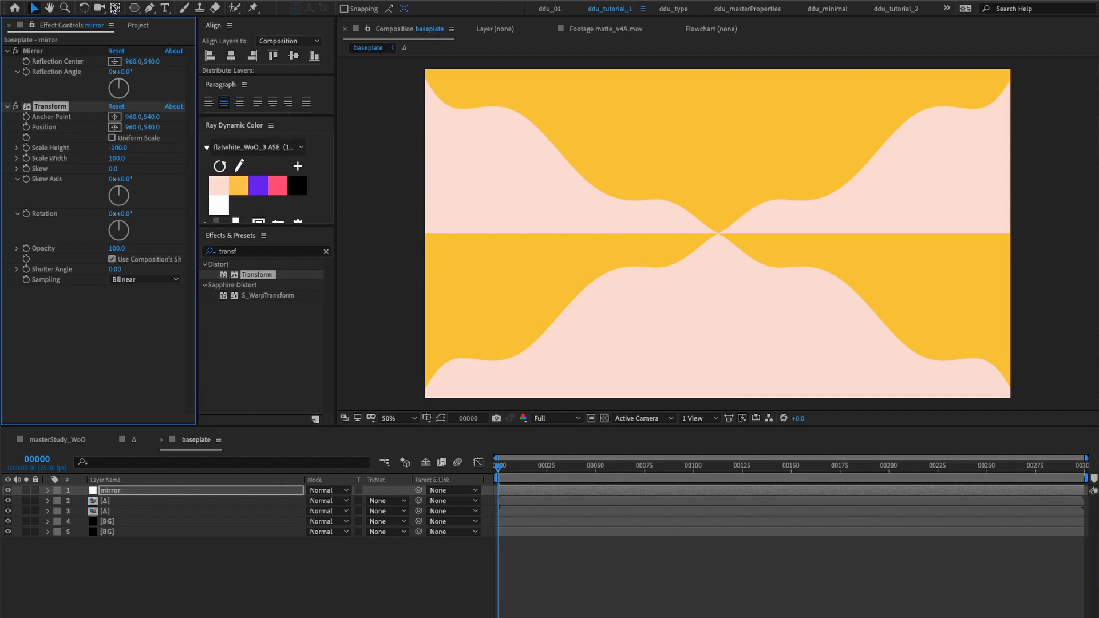
Flip the mirror layer to −100 height and add an inverted rectangle mask for a pinwheel pattern
{"action": "left_click", "coordinate": [133, 8]}
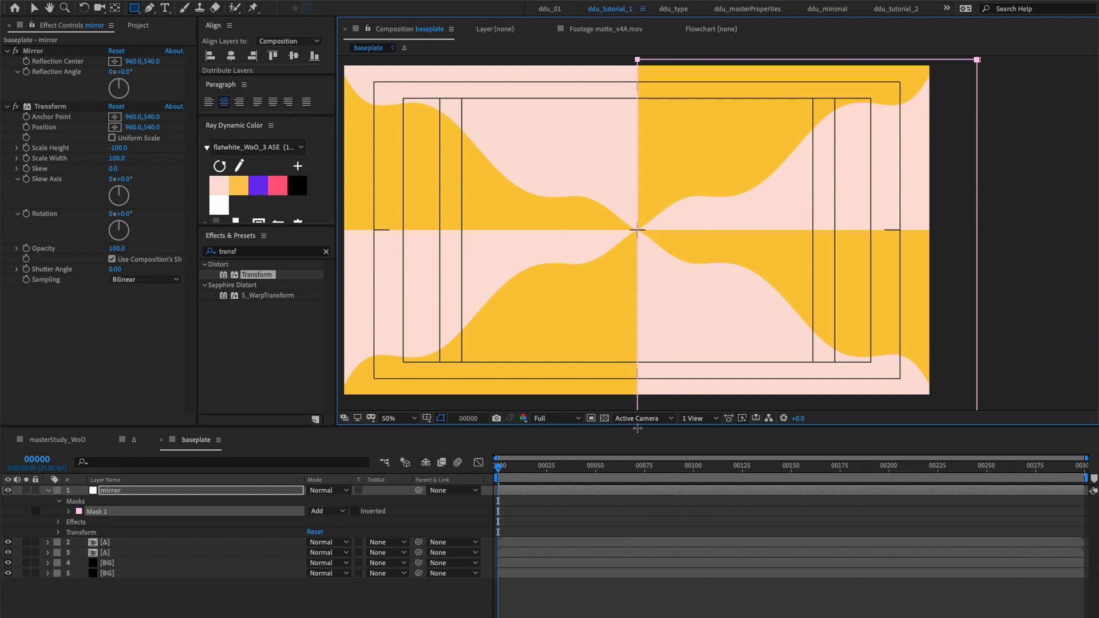
{"action": "left_click", "coordinate": [388, 418]}
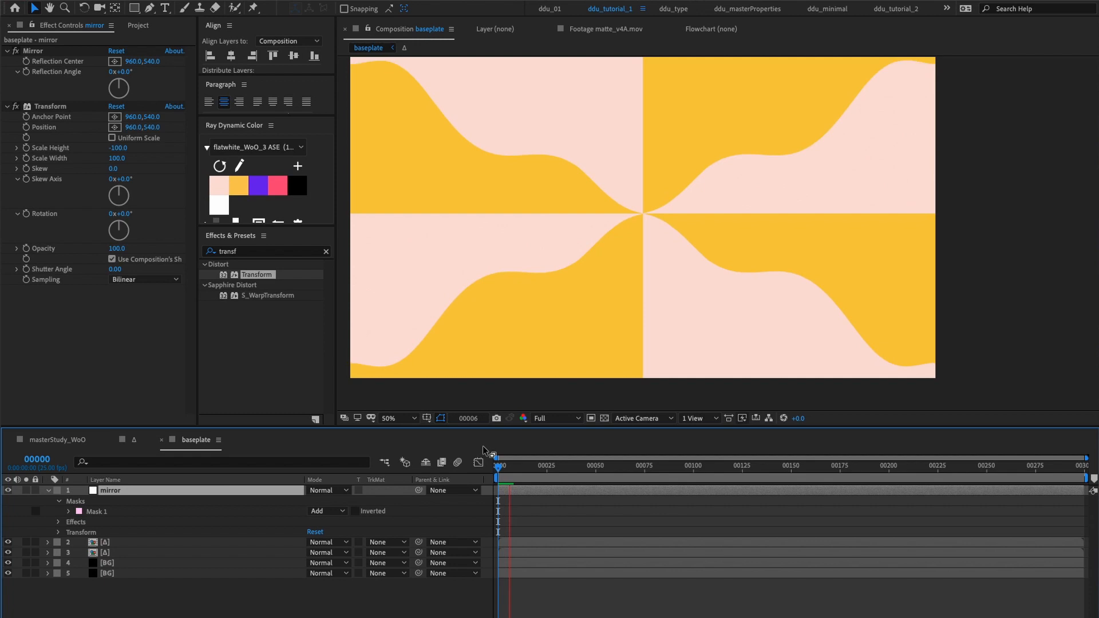
Preview the wave animation across the early timeline frames
{"action": "left_click", "coordinate": [547, 473]}
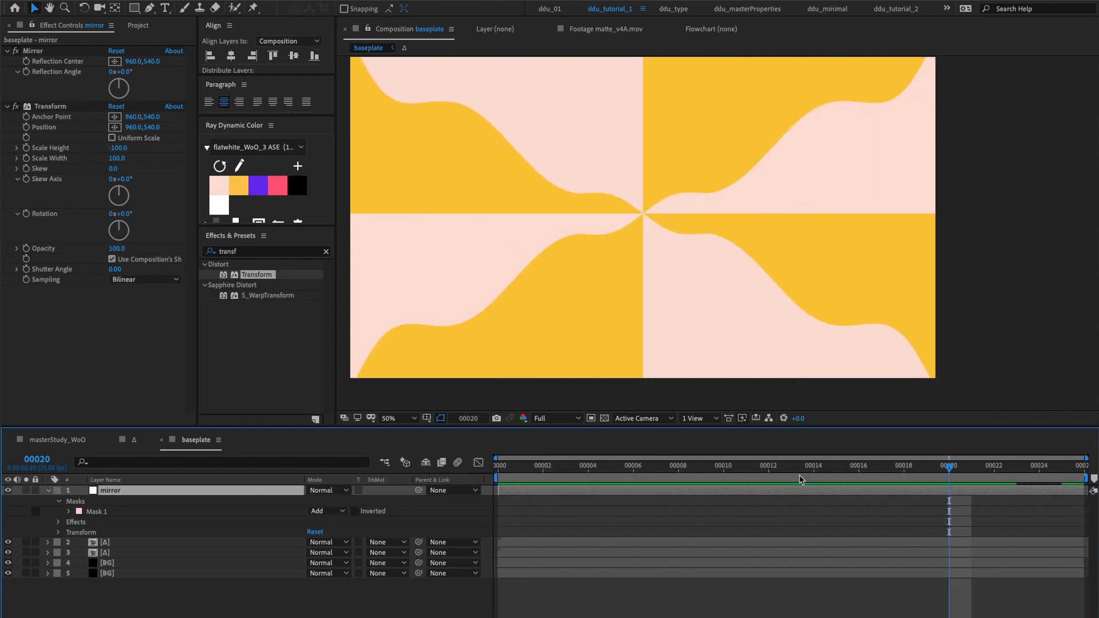
{"action": "left_click", "coordinate": [768, 465]}
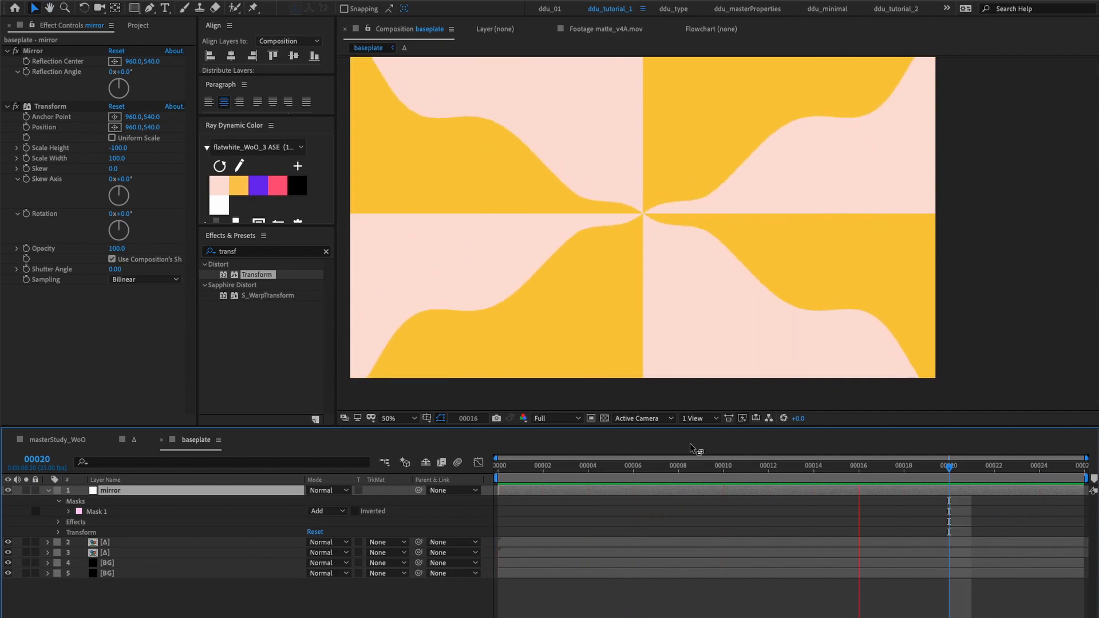
{"action": "left_click", "coordinate": [745, 466]}
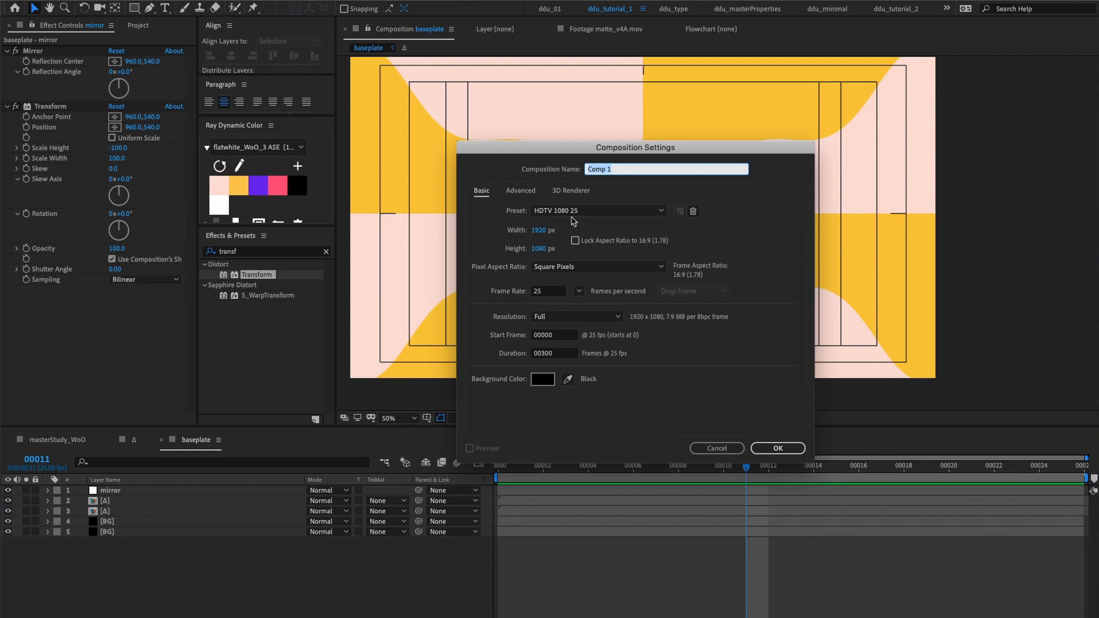
Create a new 1920×1080 comp named matte, 100 frames long
{"action": "type", "text": "m"}
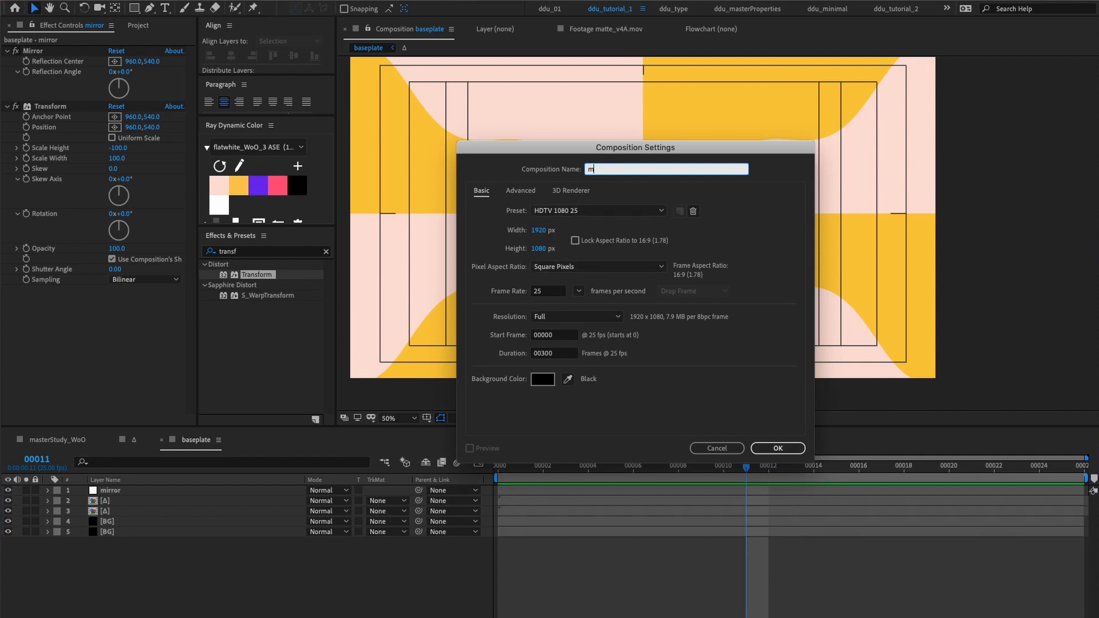
{"action": "type", "text": "atte"}
{"action": "left_click", "coordinate": [555, 353]}
{"action": "type", "text": "100"}
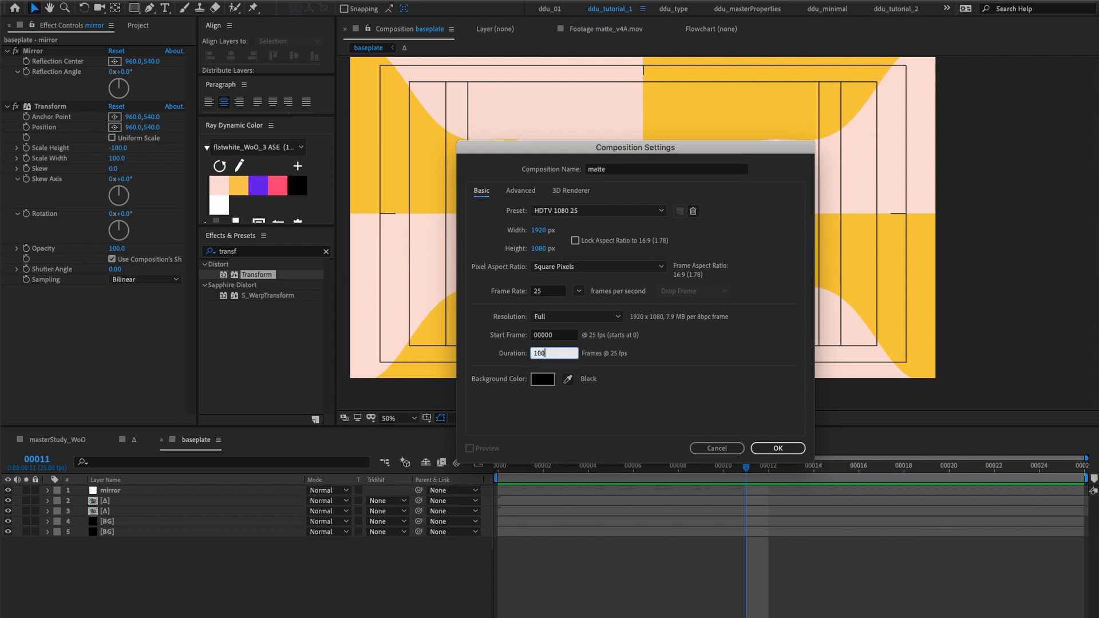
{"action": "left_click", "coordinate": [776, 449]}
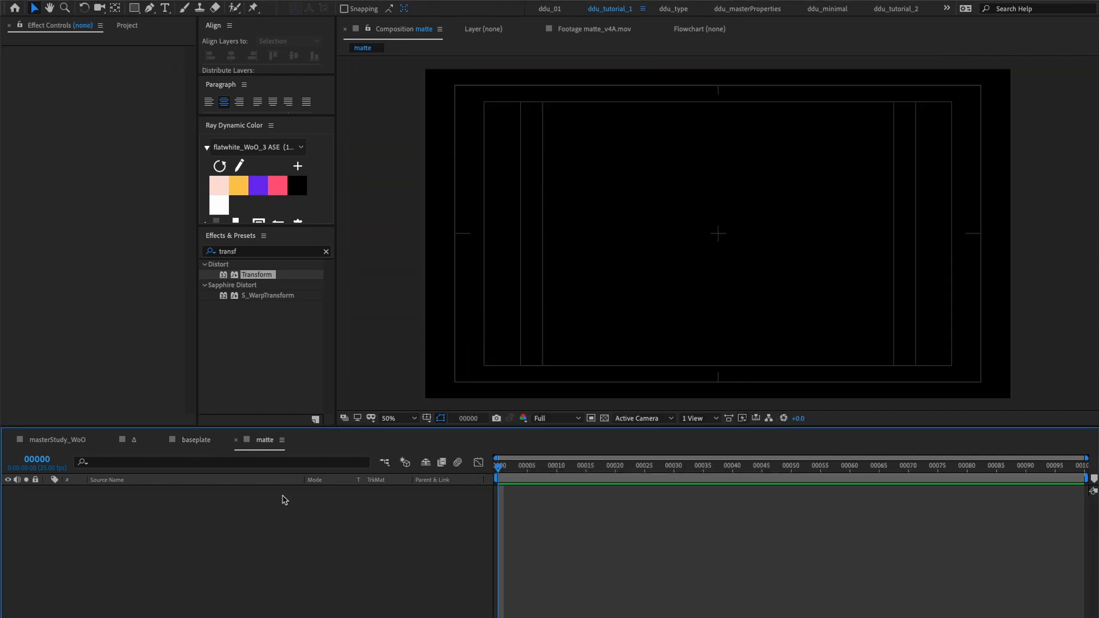
Create circle layer A and keyframe its Scale at 100% on frame 0, moving to frame 25
{"action": "left_click", "coordinate": [132, 8]}
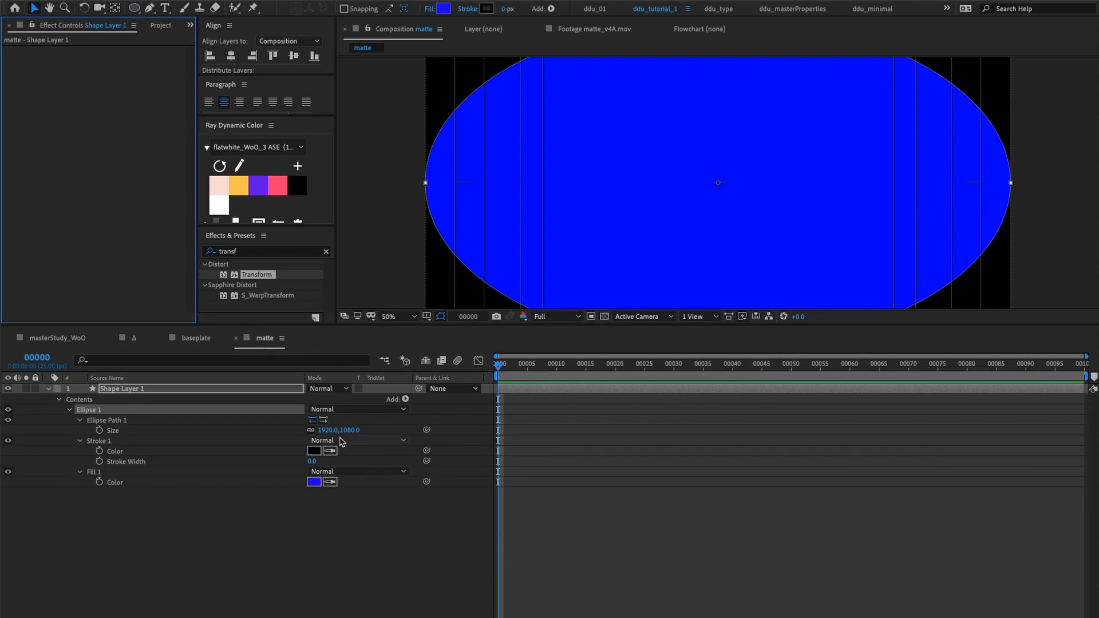
{"action": "left_click", "coordinate": [339, 429]}
{"action": "type", "text": "A"}
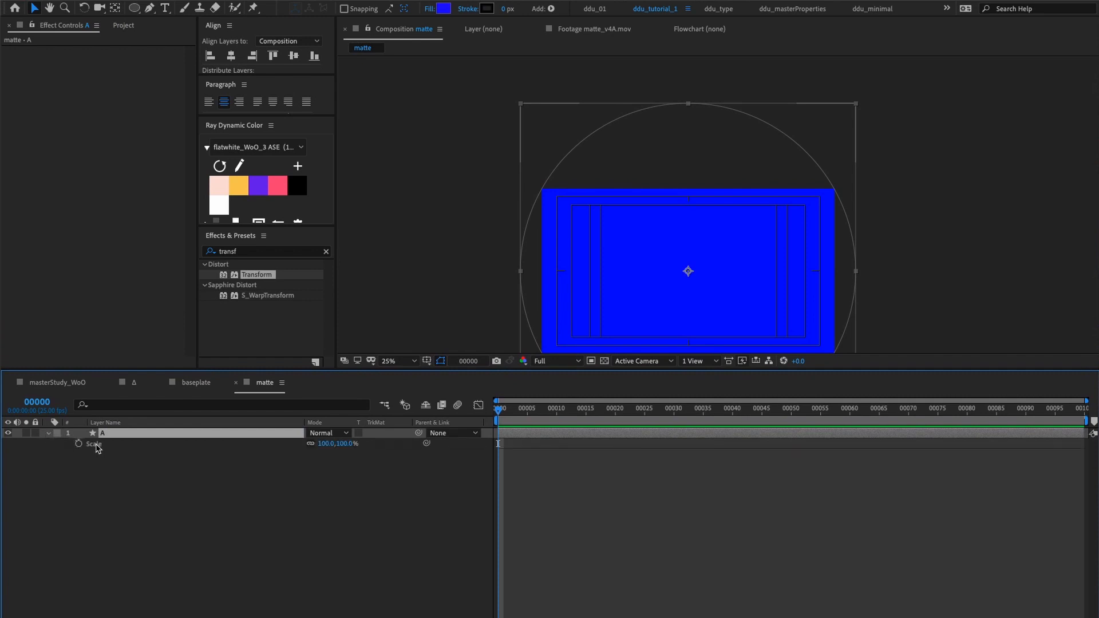
{"action": "left_click", "coordinate": [77, 444]}
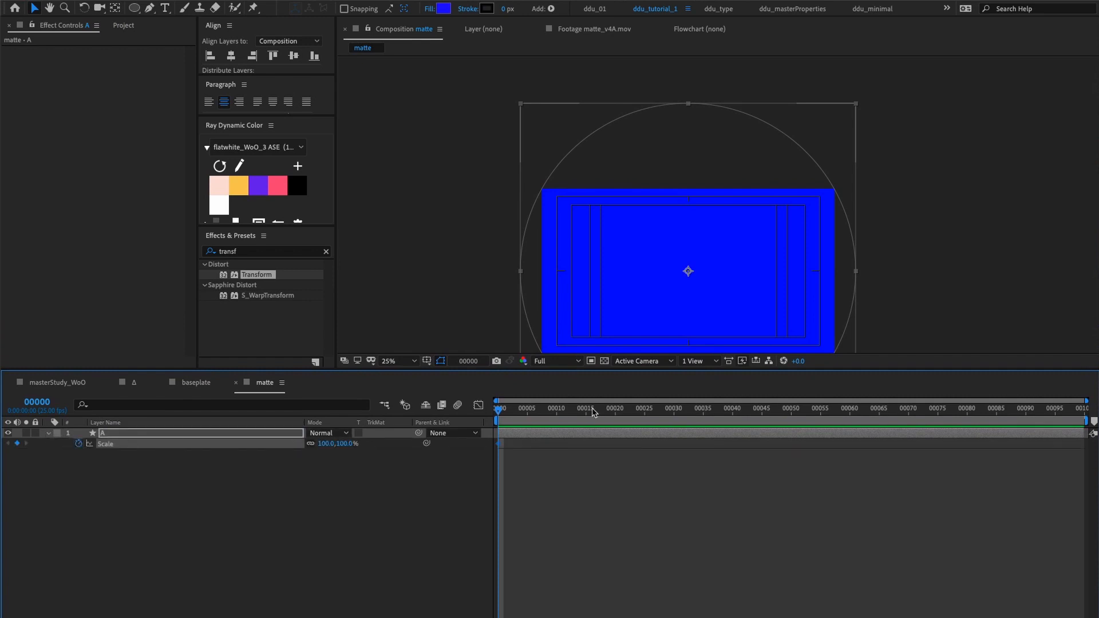
{"action": "left_click", "coordinate": [644, 408]}
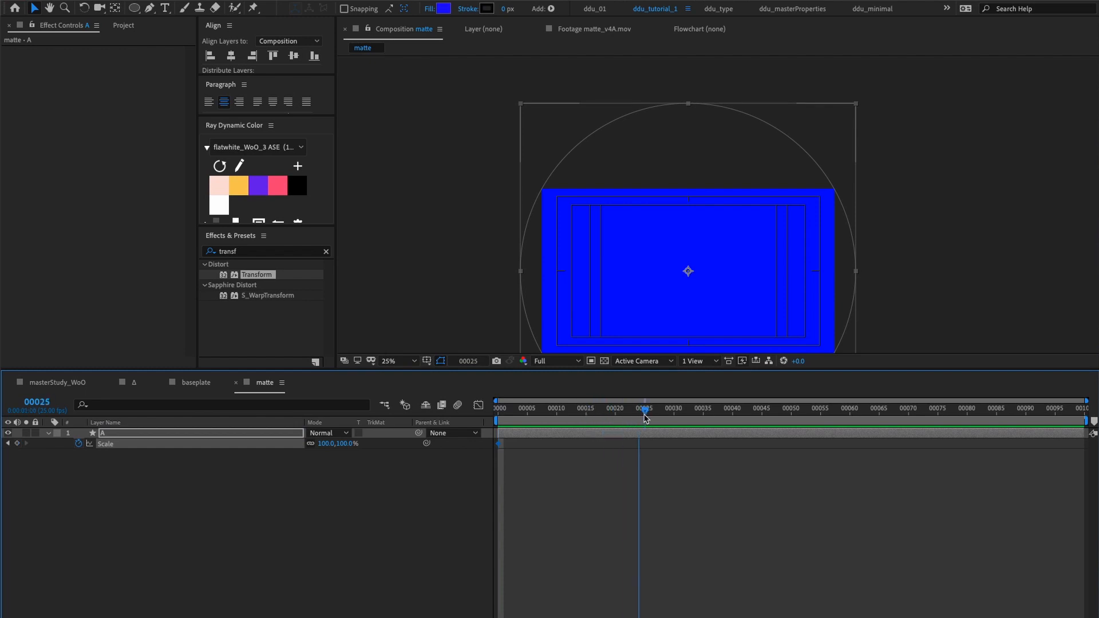
Set Scale to 0% at frame 25 and apply Easy Ease Out to both keyframes
{"action": "double_click", "coordinate": [337, 443]}
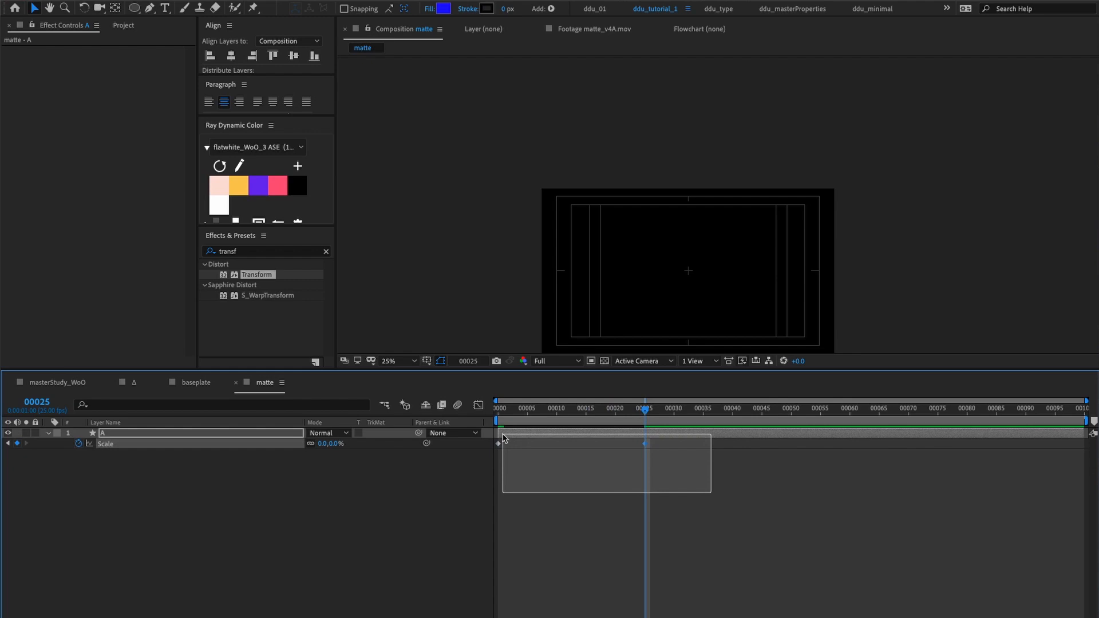
{"action": "right_click", "coordinate": [498, 439]}
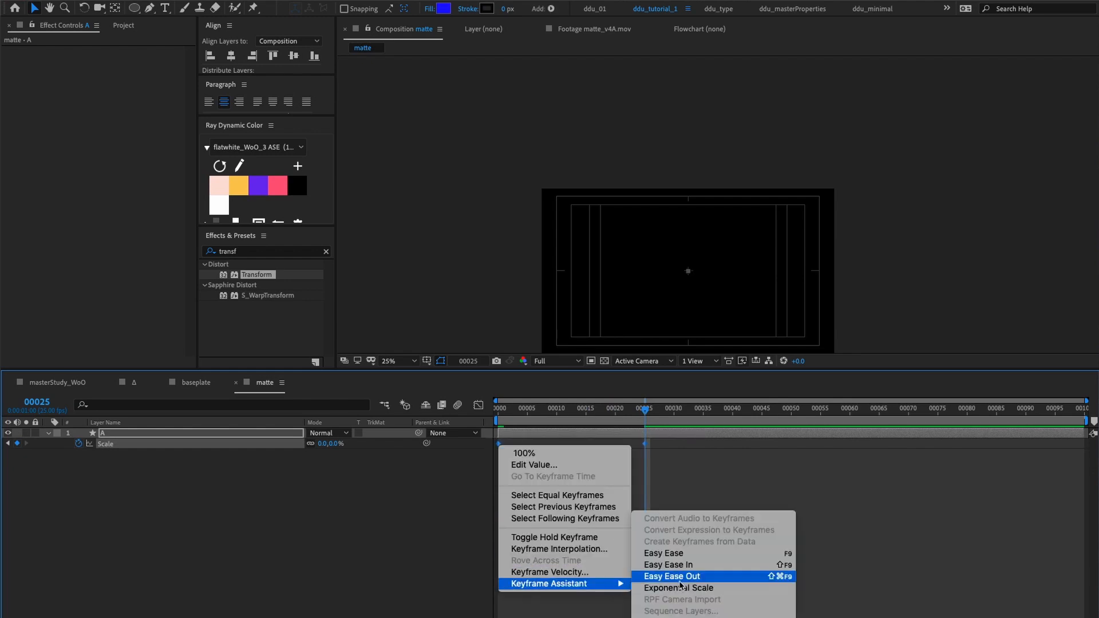
{"action": "left_click", "coordinate": [671, 576]}
{"action": "type", "text": "fill"}
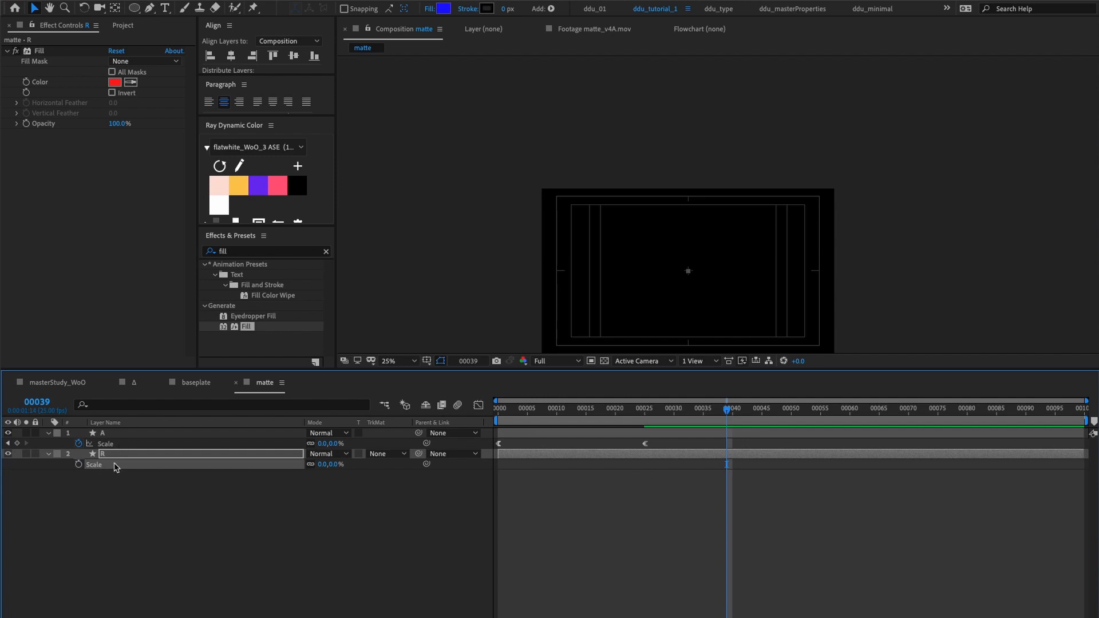
Add a Slider Control effect to layer A and rename it 'offset'
{"action": "left_click", "coordinate": [102, 432]}
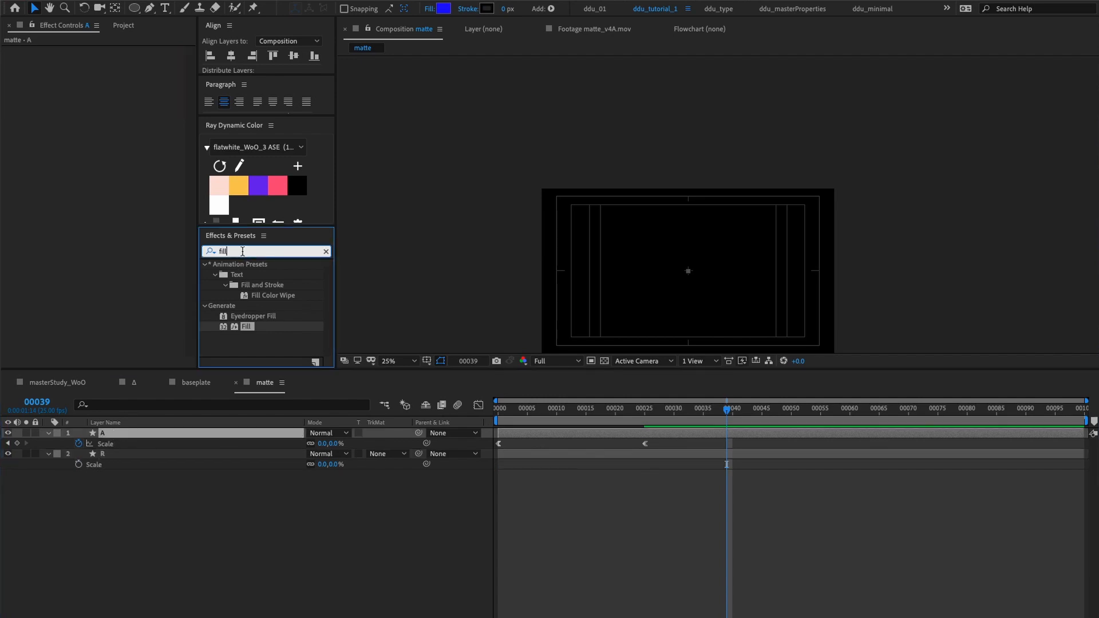
{"action": "type", "text": "sli"}
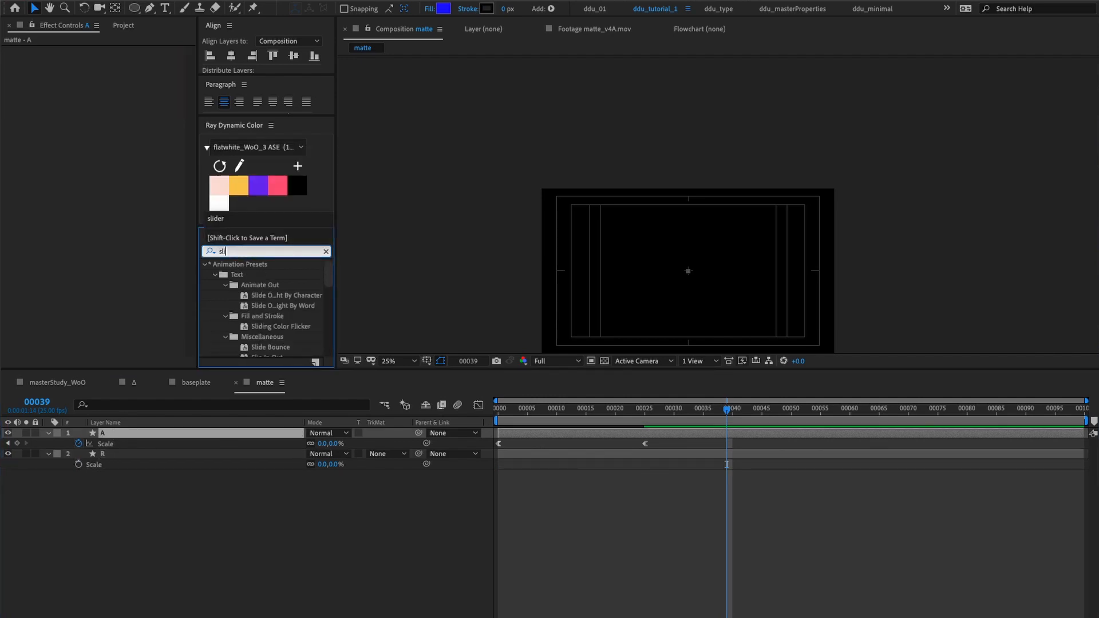
{"action": "double_click", "coordinate": [252, 273]}
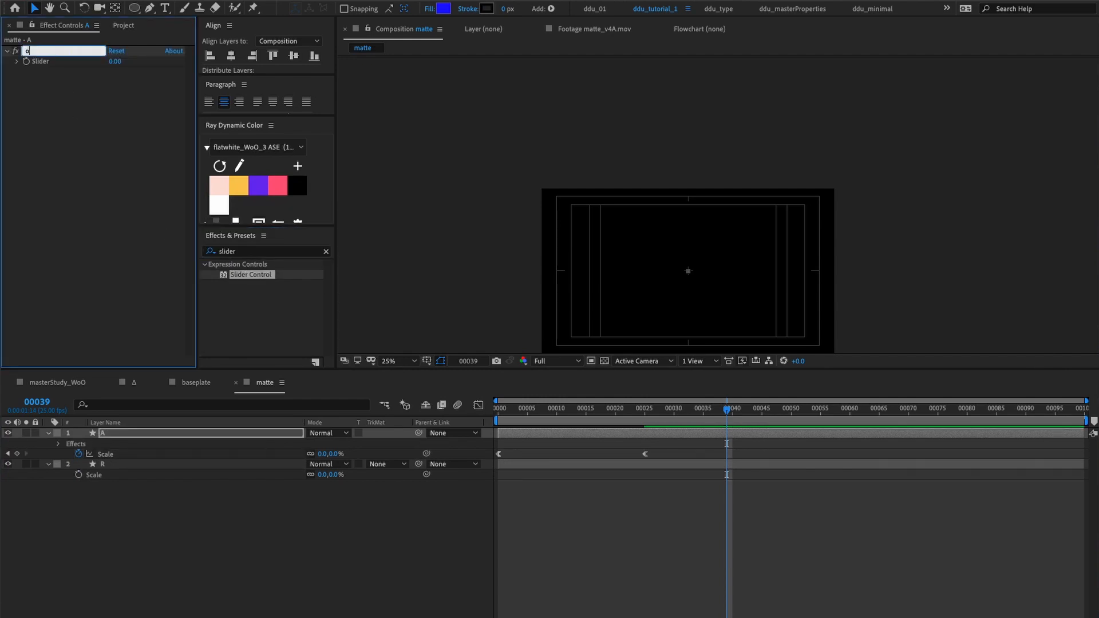
{"action": "type", "text": "offset"}
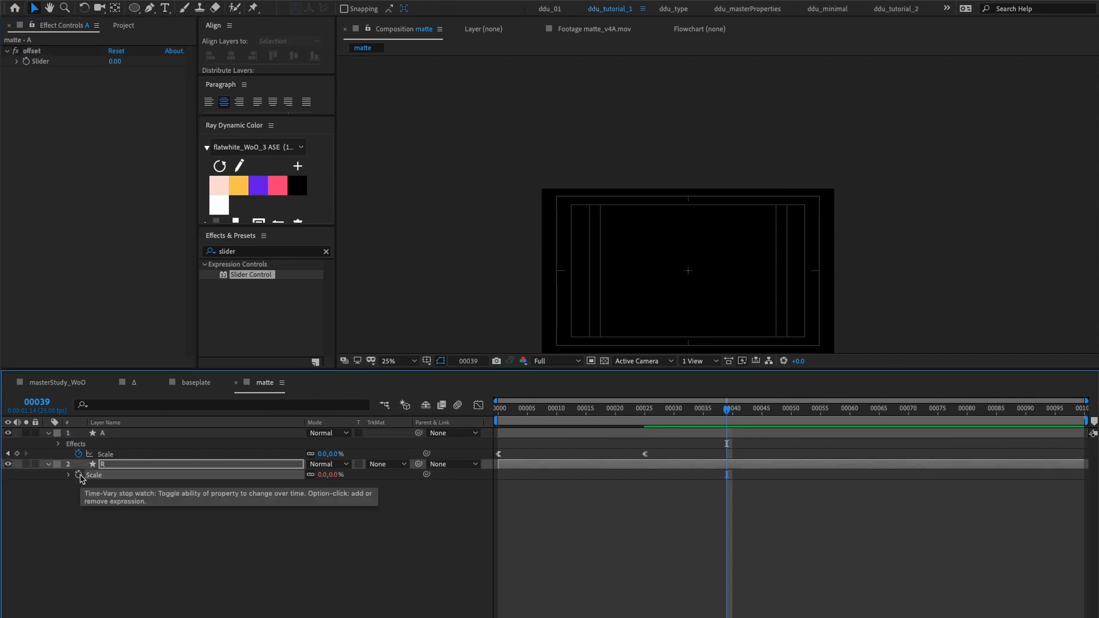
Write R's Scale expression: framesToTime(offset) then layer(index-1).scale.valueAtTime(time-offset)
{"action": "left_click", "coordinate": [79, 474]}
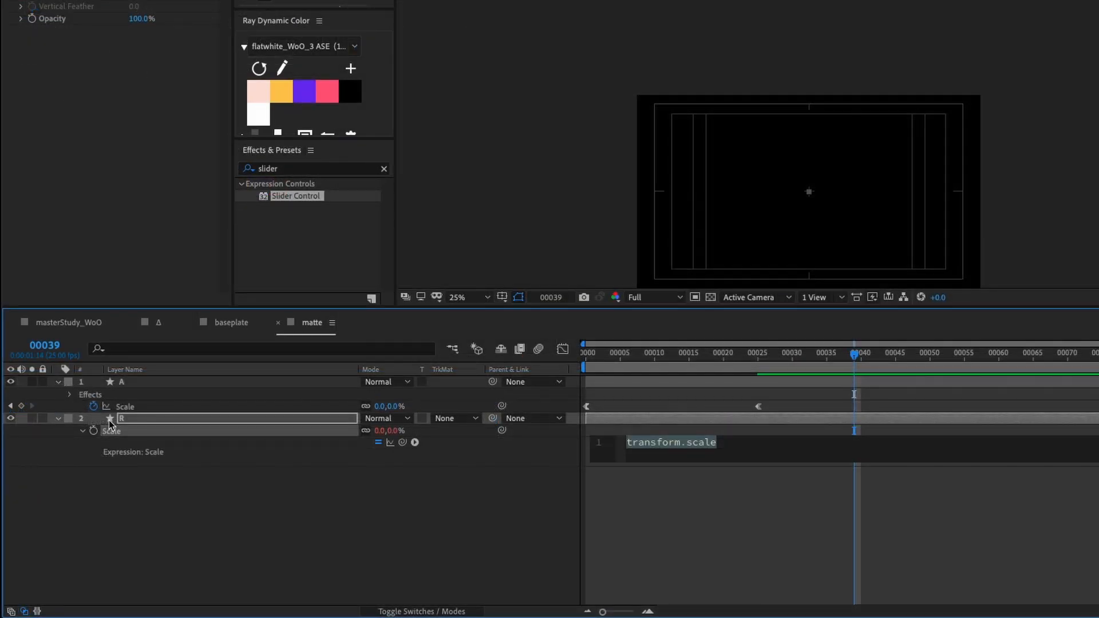
{"action": "type", "text": "offset = thisComp.layer(\"A\").effect(\"offset\")(\"Slider"}
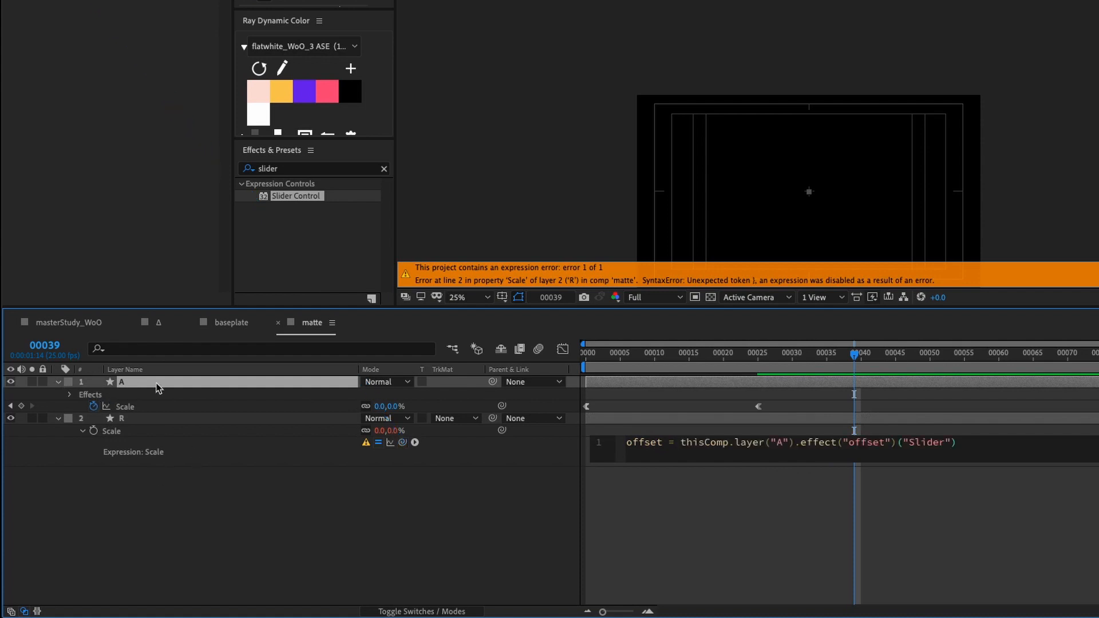
{"action": "type", "text": ";"}
{"action": "type", "text": "thisComp.layer(\"A\").transform.scale"}
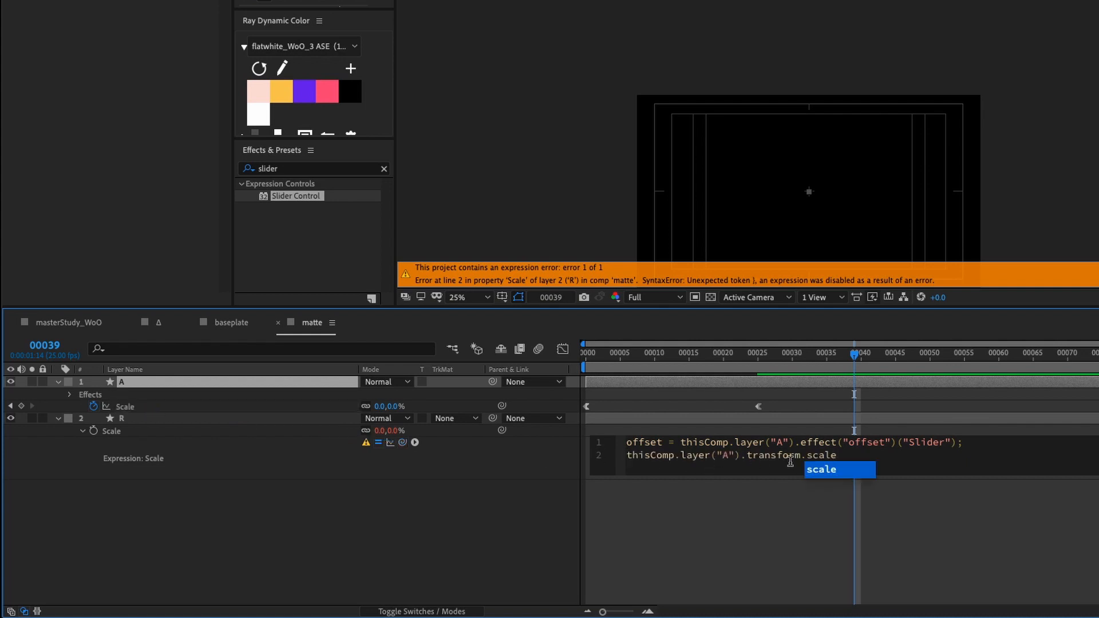
{"action": "type", "text": ".valueat"}
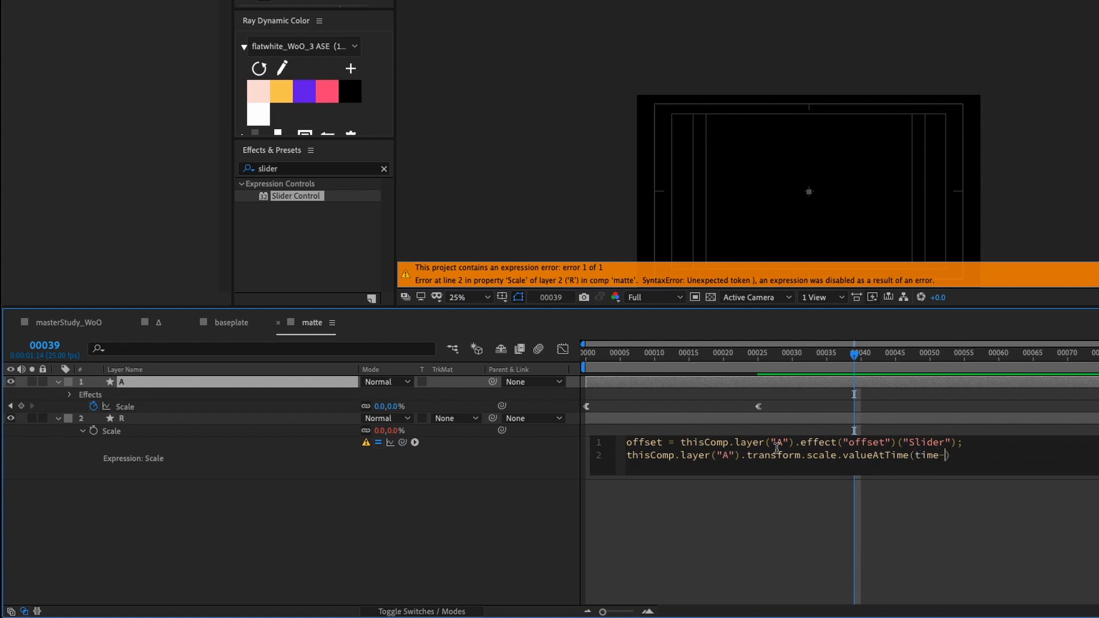
{"action": "type", "text": "offset)"}
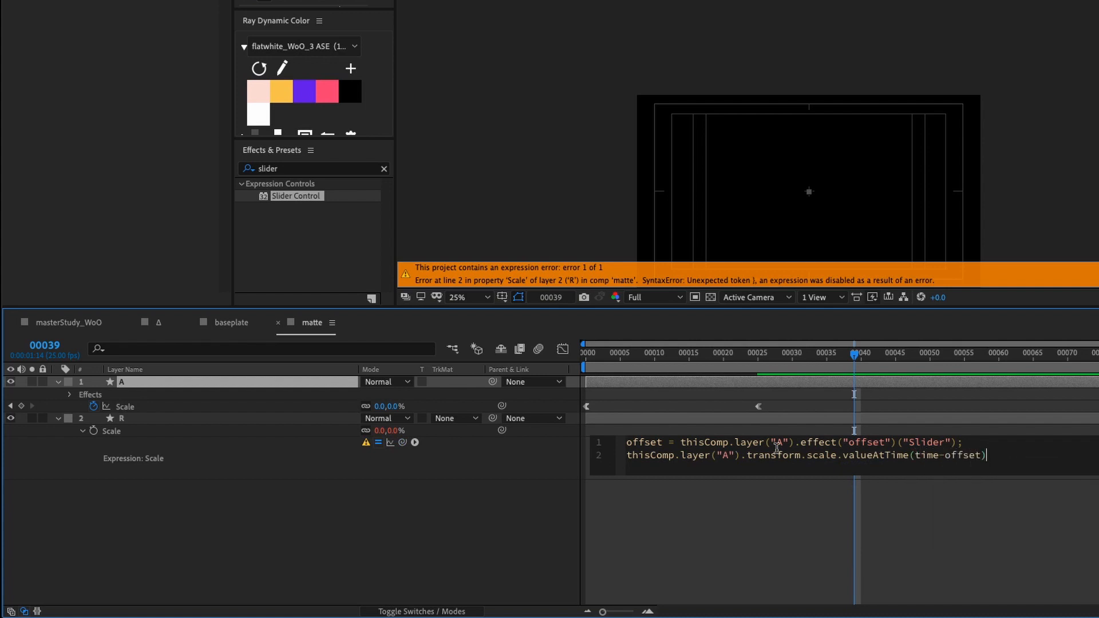
{"action": "type", "text": ";"}
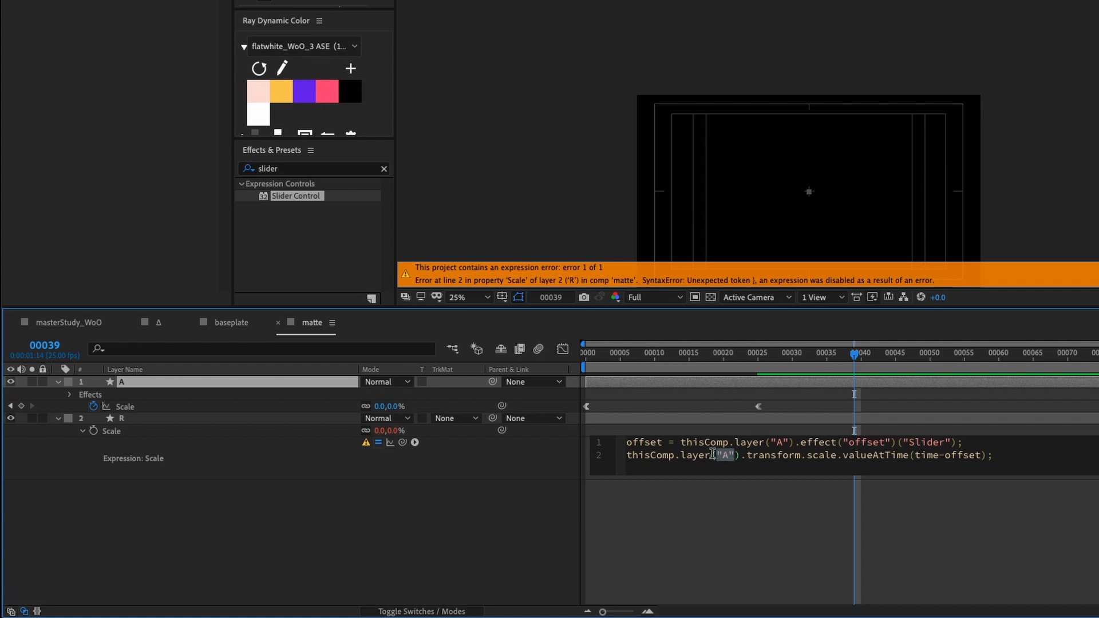
{"action": "type", "text": "index-1"}
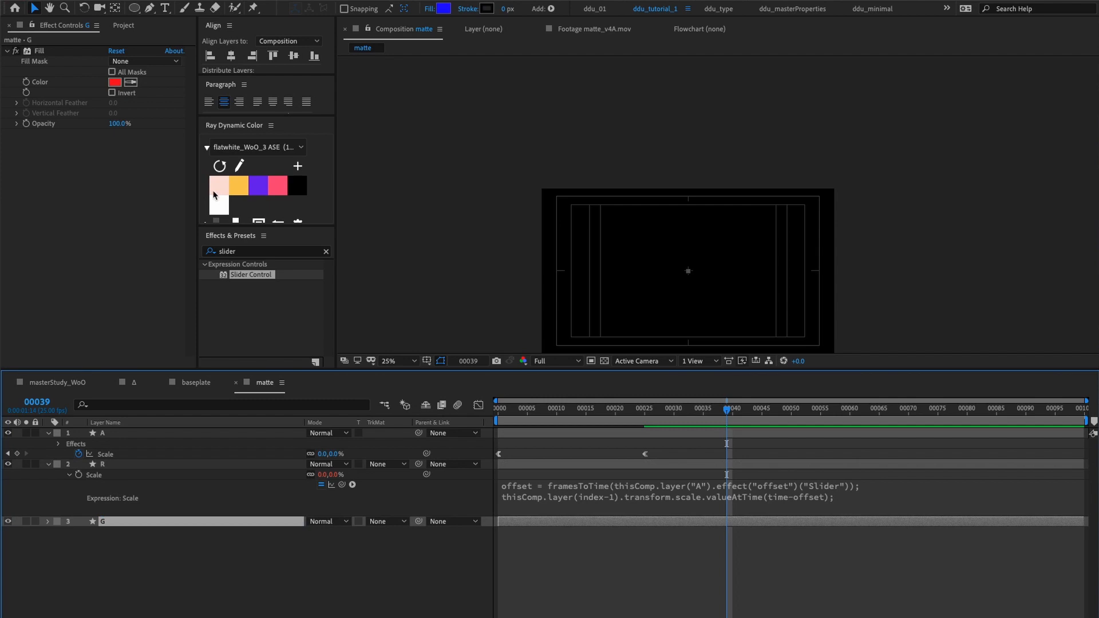
Set layer G's Fill colour to pure green in the colour picker
{"action": "left_click", "coordinate": [114, 82]}
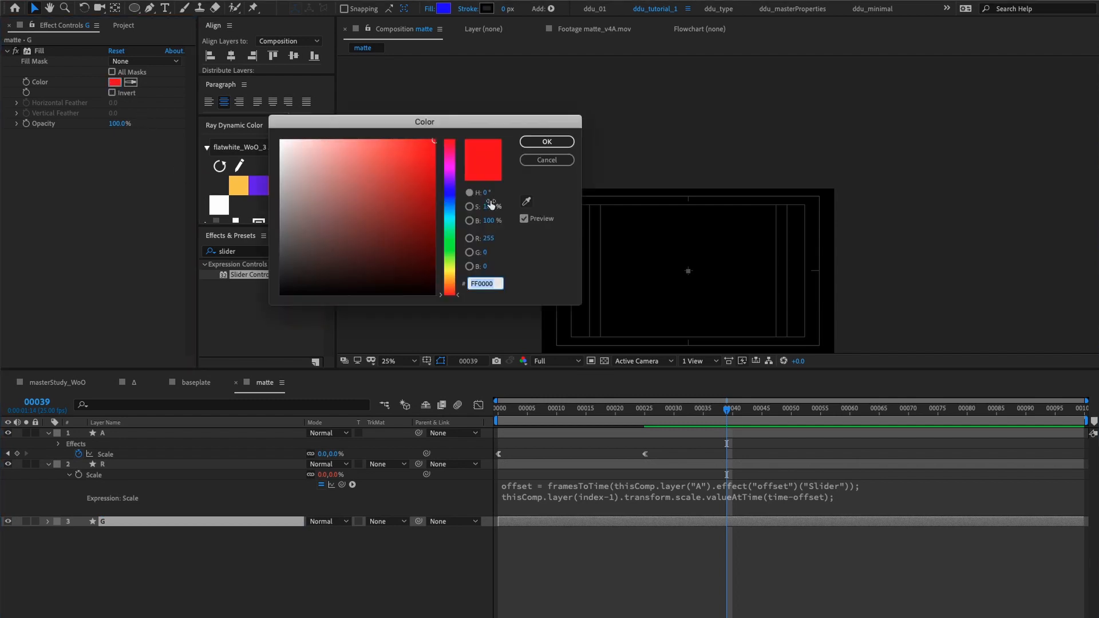
{"action": "left_click", "coordinate": [469, 192]}
{"action": "type", "text": "120"}
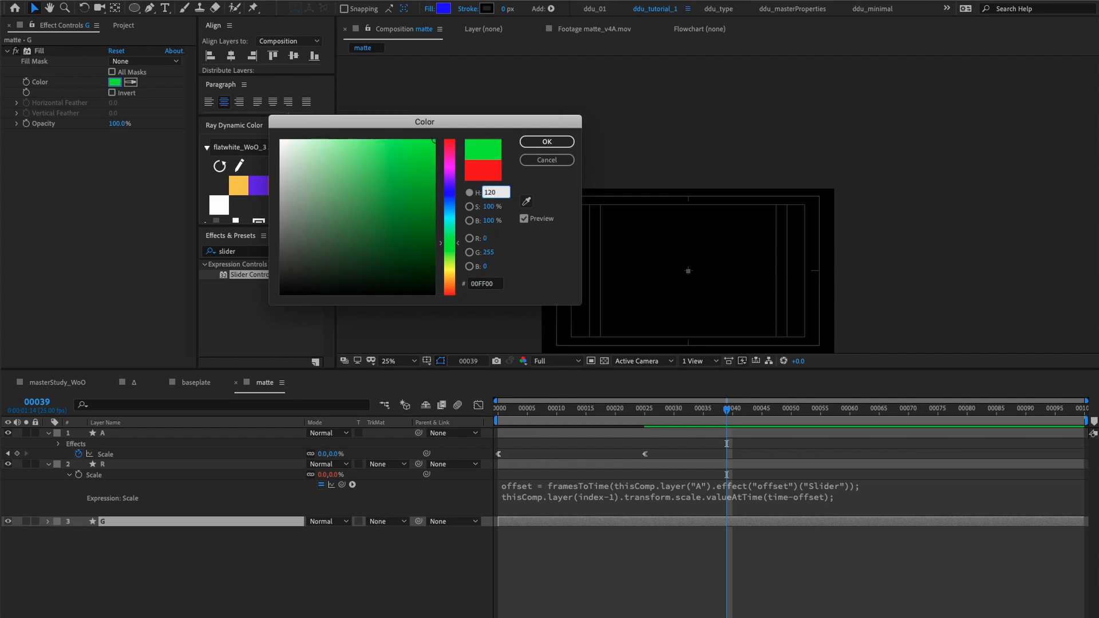
{"action": "left_click", "coordinate": [546, 142]}
{"action": "type", "text": "B"}
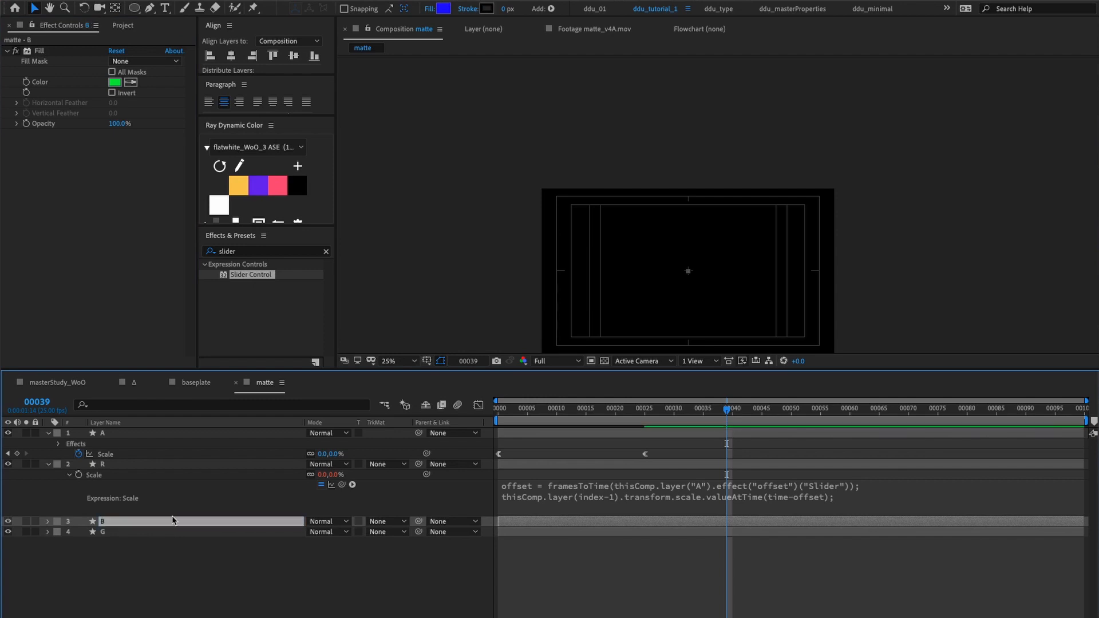
Set layer B's Fill colour to pure blue in the colour picker
{"action": "left_click", "coordinate": [114, 83]}
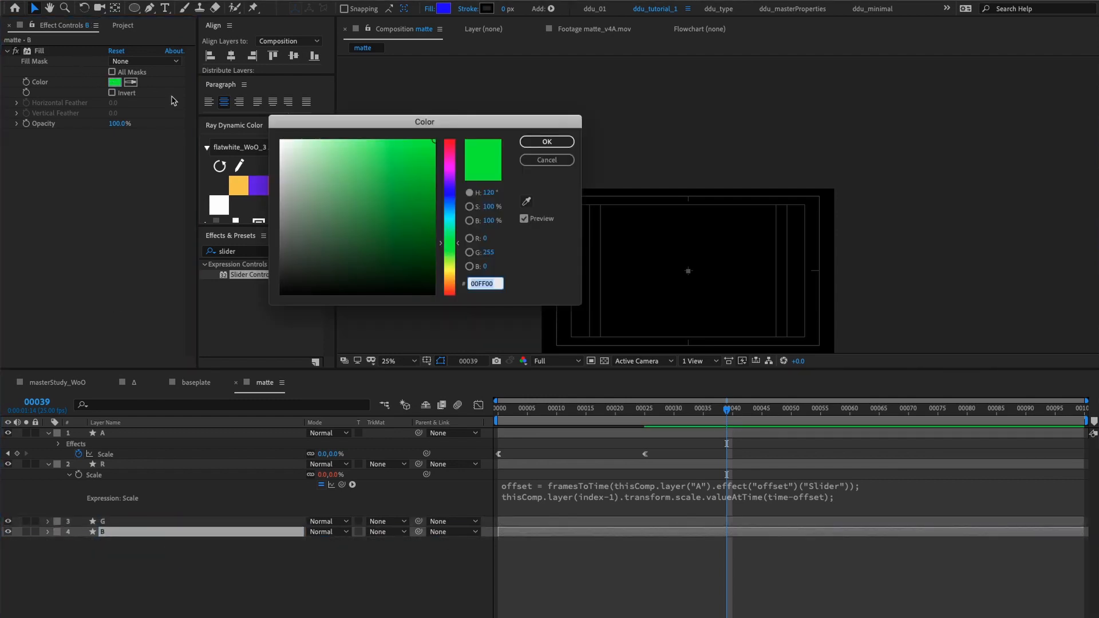
{"action": "left_click", "coordinate": [491, 192]}
{"action": "type", "text": "240"}
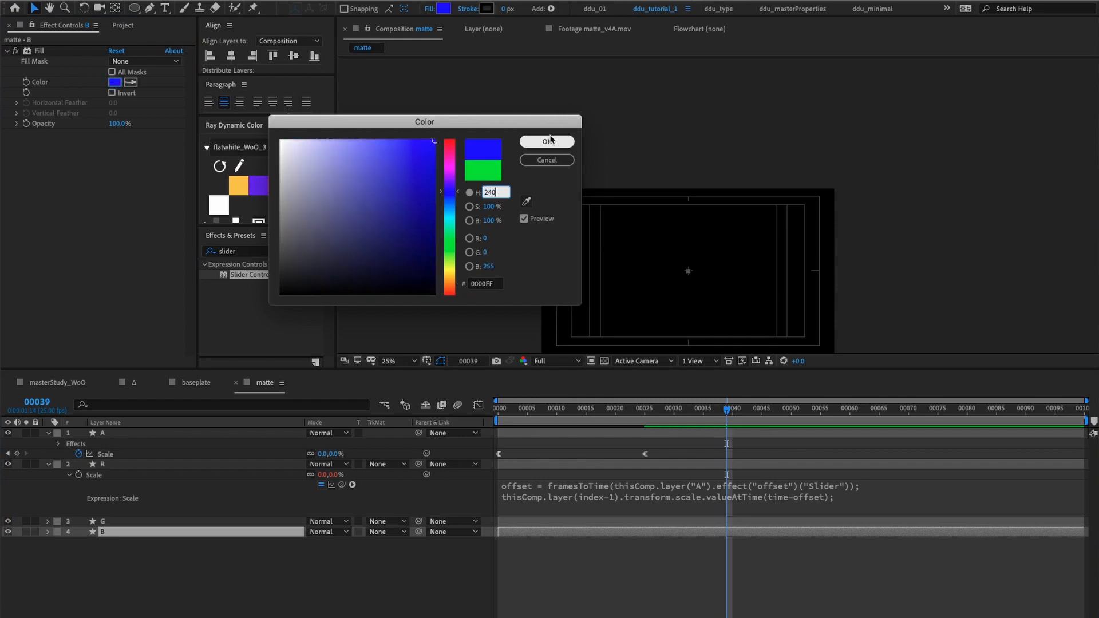
{"action": "left_click", "coordinate": [546, 140]}
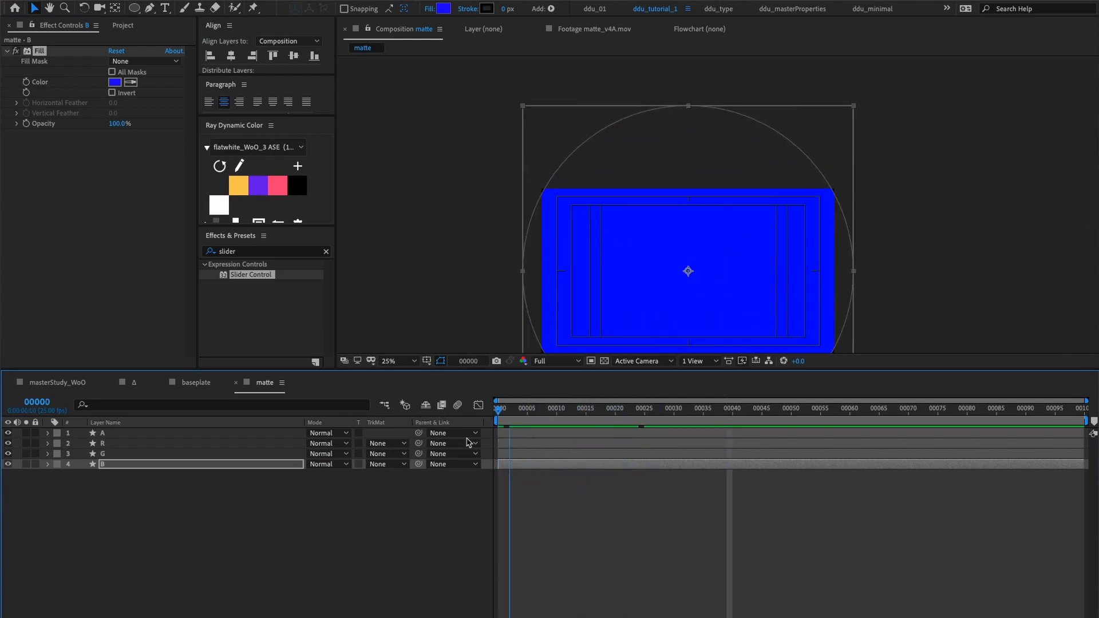
Scrub through frames 7 and 25 and drag A's offset slider to 7, showing concentric RGB rings
{"action": "left_click", "coordinate": [102, 433]}
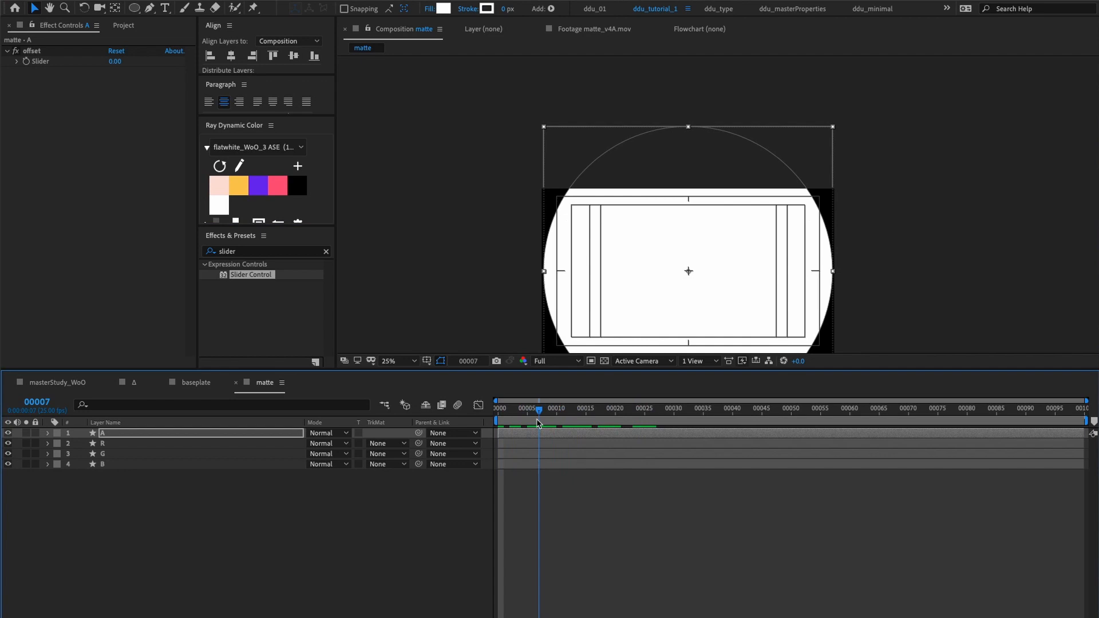
{"action": "left_click", "coordinate": [522, 407]}
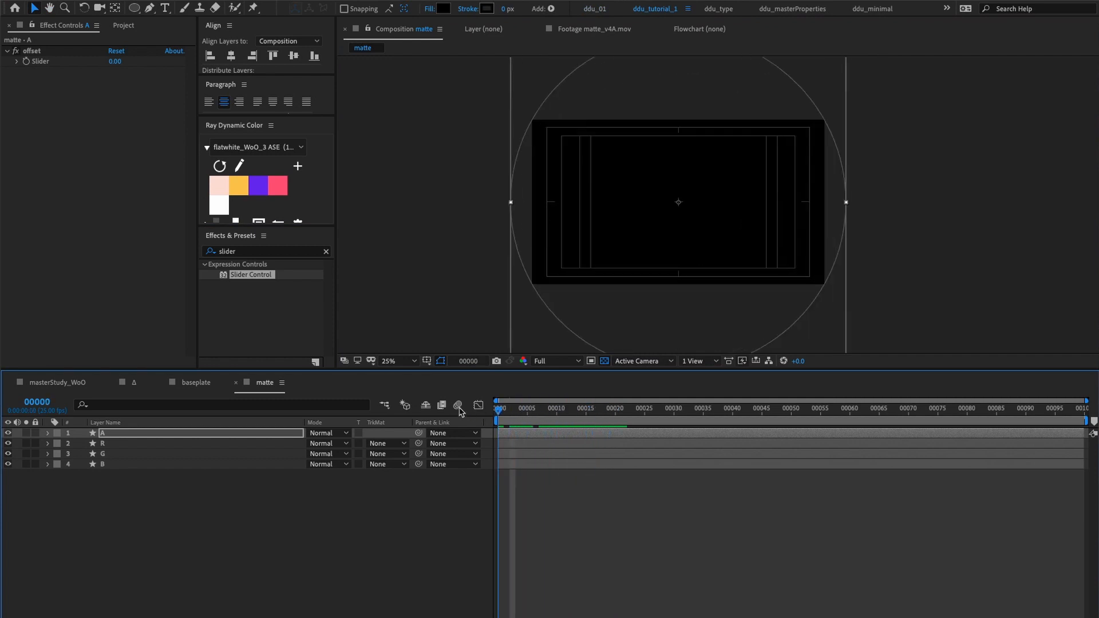
{"action": "left_click", "coordinate": [531, 408]}
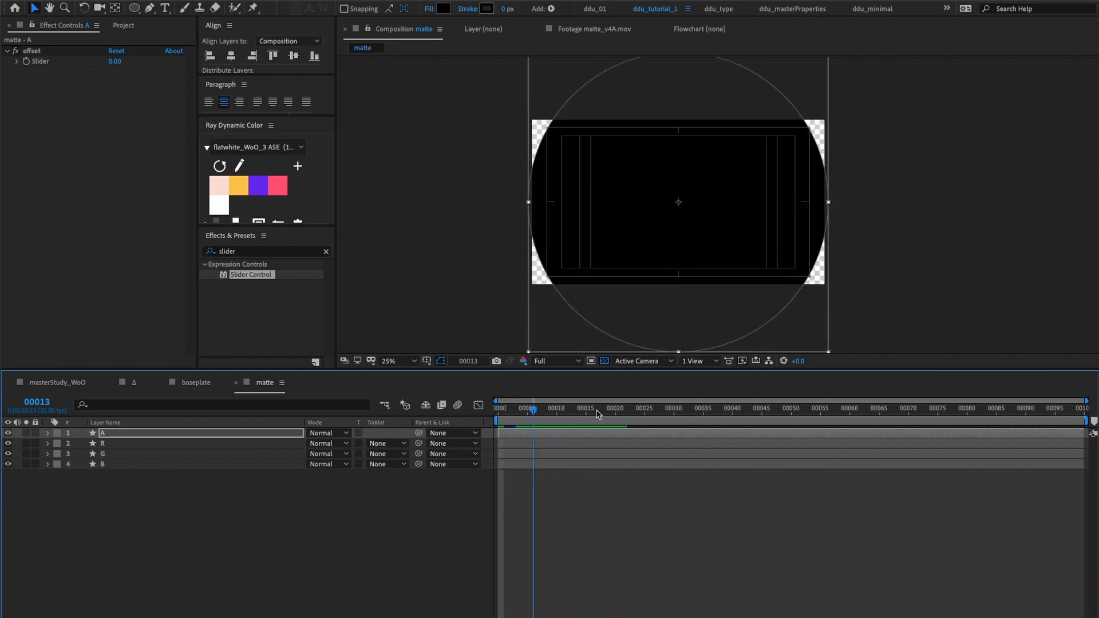
{"action": "left_click", "coordinate": [551, 407]}
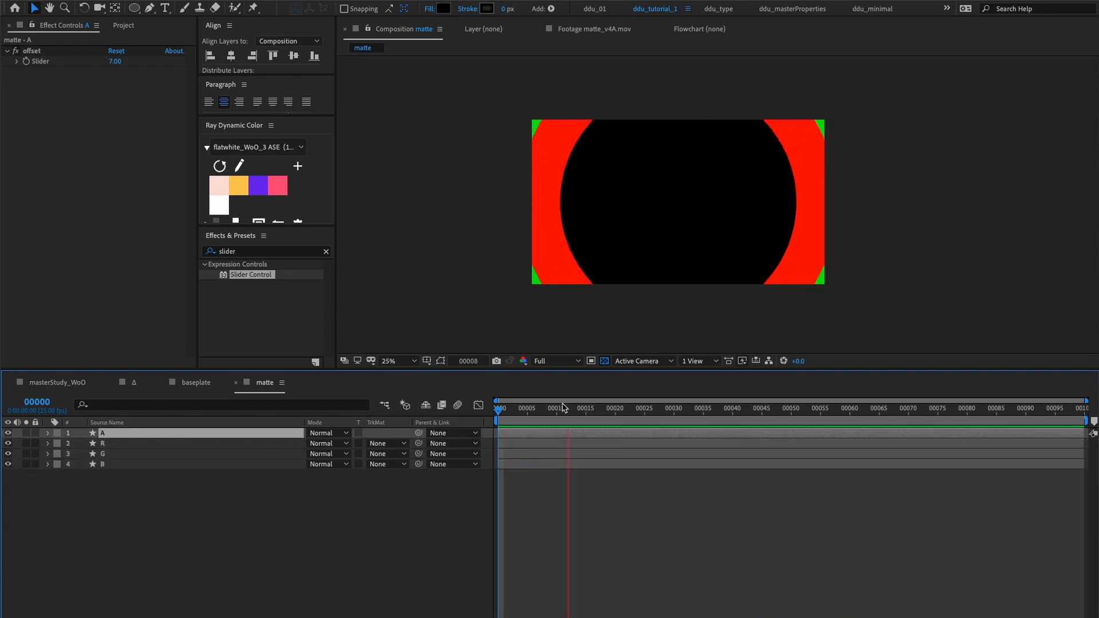
{"action": "left_click", "coordinate": [644, 407]}
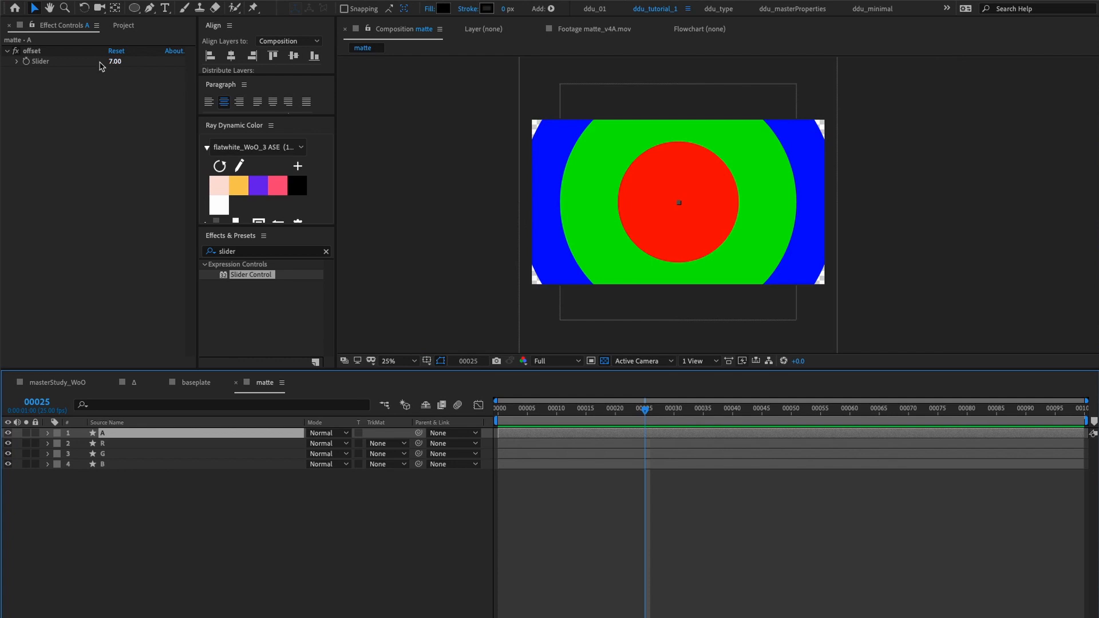
{"action": "left_click_drag", "start_coordinate": [114, 61], "coordinate": [114, 66]}
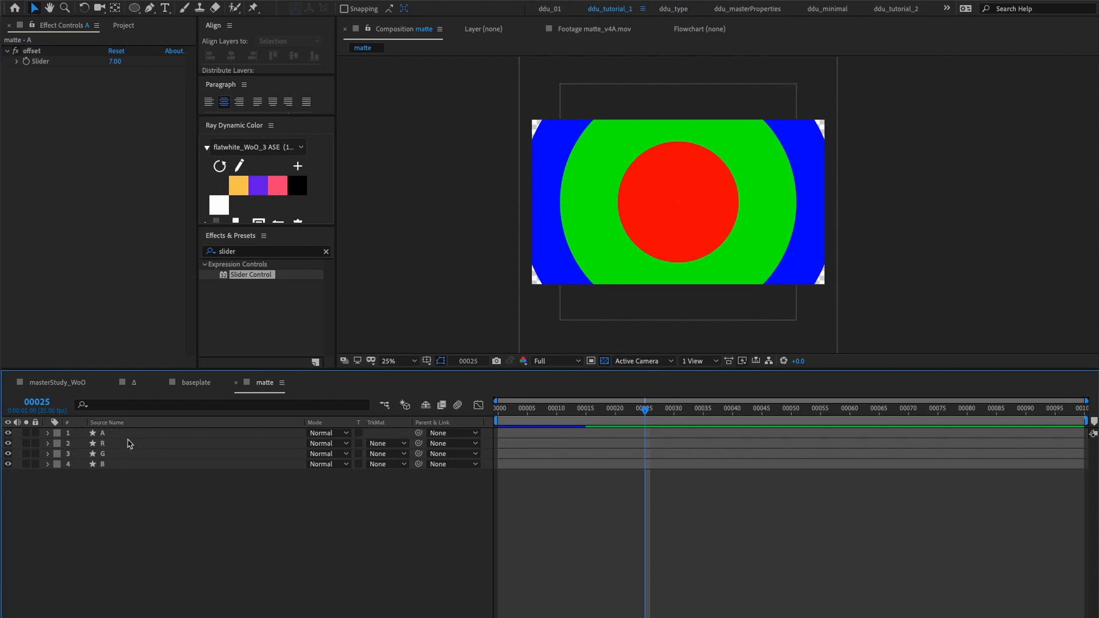
{"action": "mouse_move", "coordinate": [107, 485]}
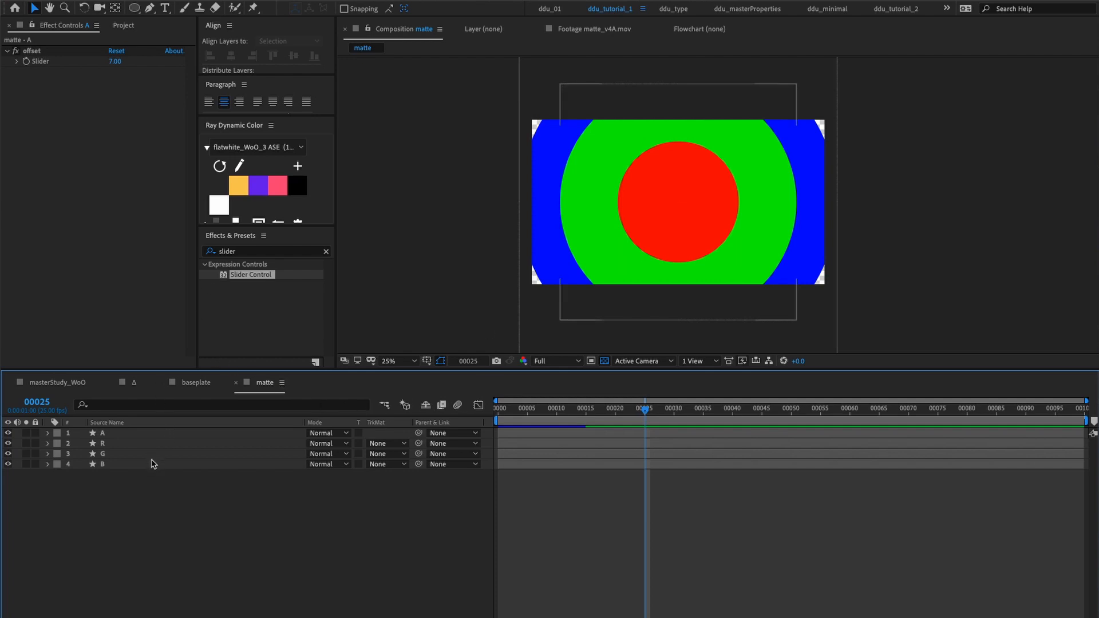
Duplicate layers B and G with Ctrl+D, creating renamed copies in the ring stack
{"action": "left_click", "coordinate": [102, 464]}
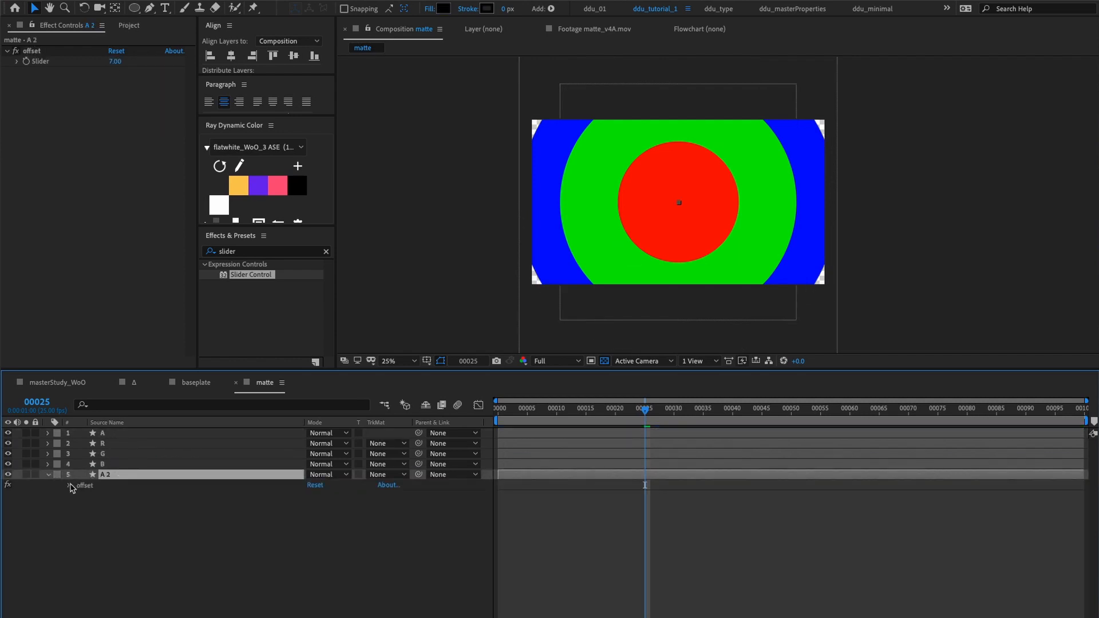
{"action": "left_click", "coordinate": [102, 465]}
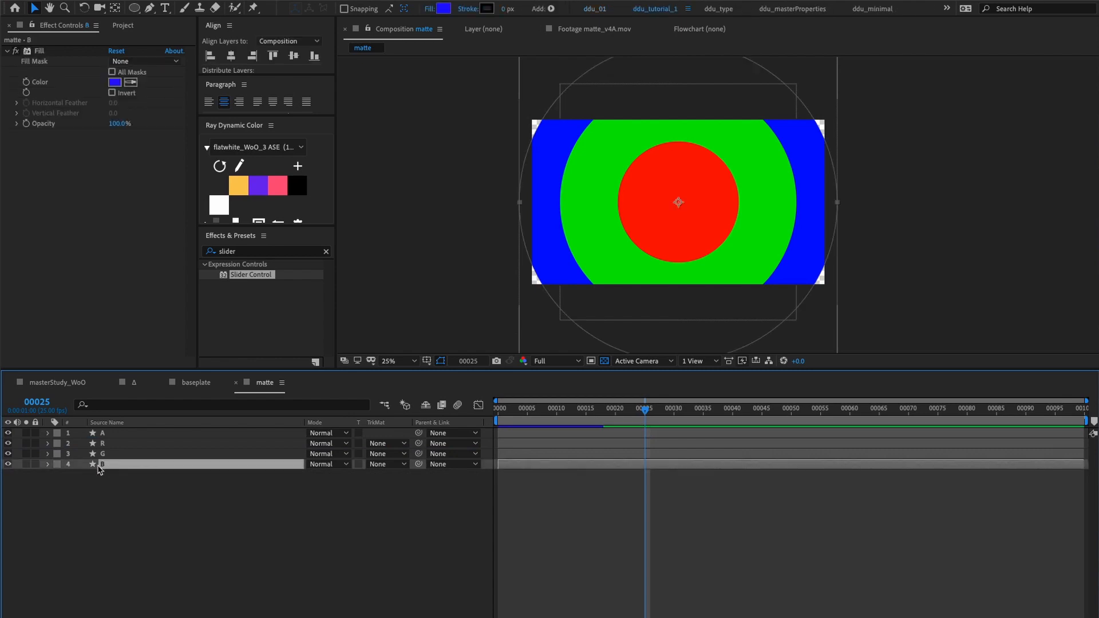
{"action": "key", "text": "ctrl+d"}
{"action": "type", "text": "A"}
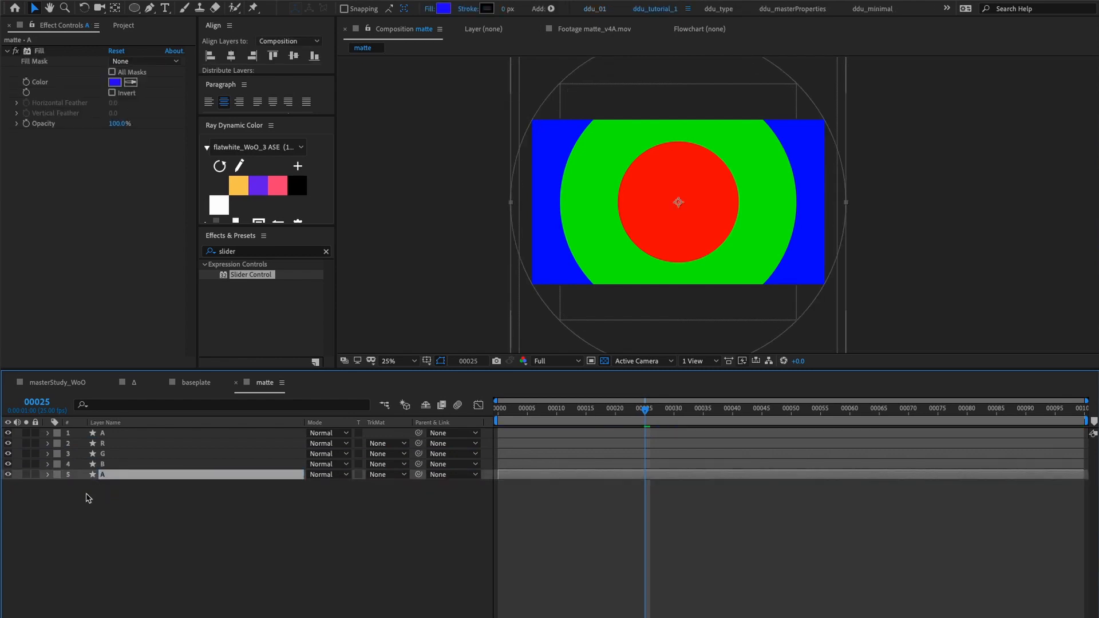
{"action": "left_click", "coordinate": [47, 474]}
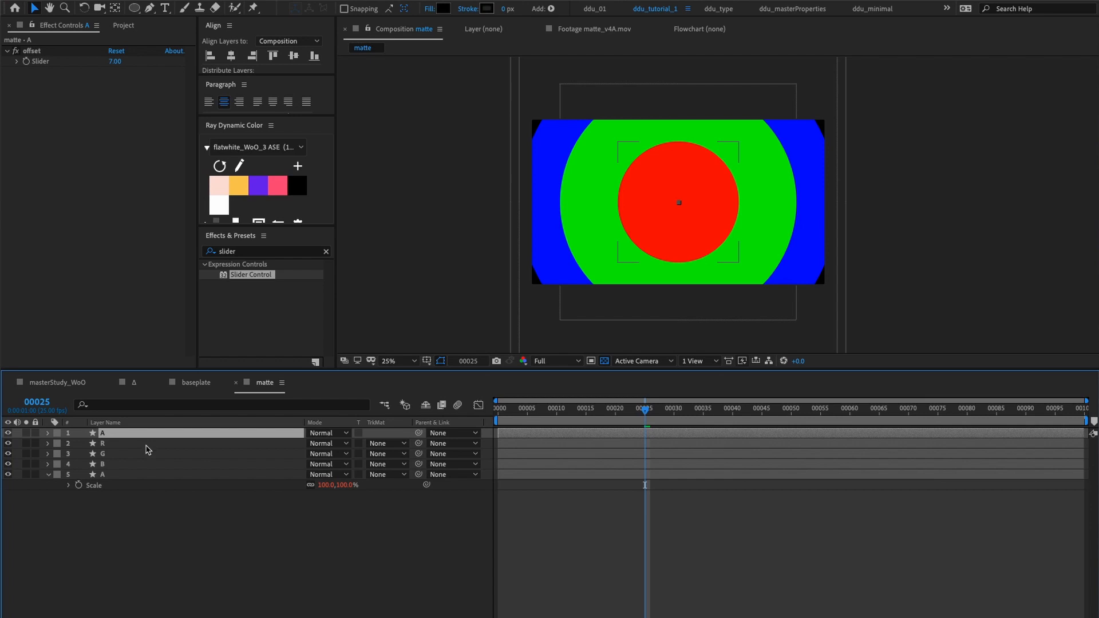
{"action": "left_click", "coordinate": [102, 453]}
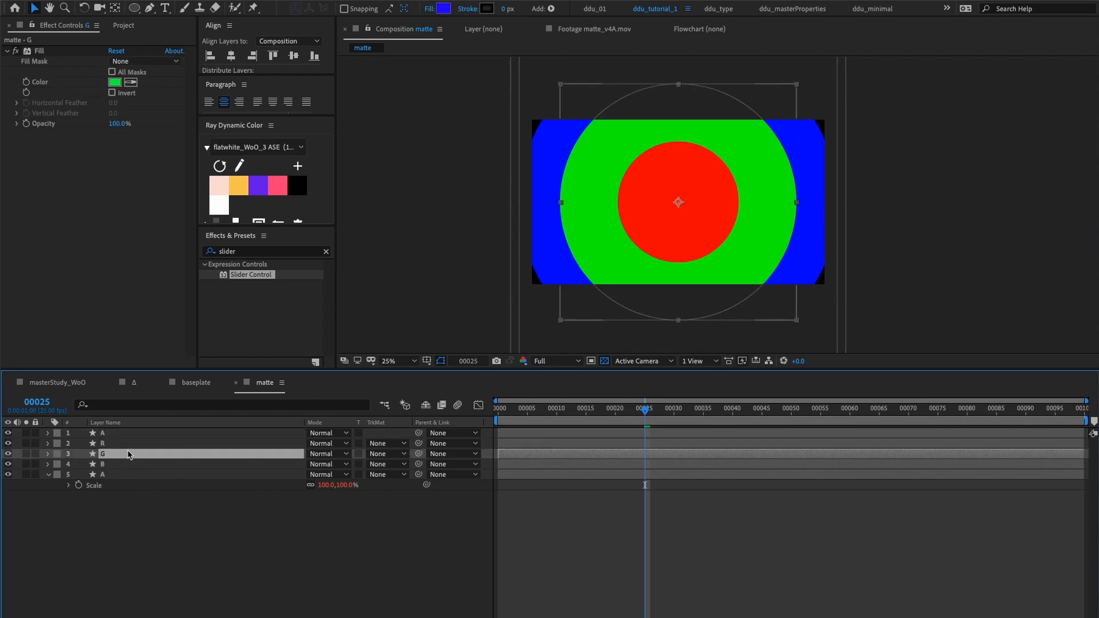
{"action": "key", "text": "ctrl+d"}
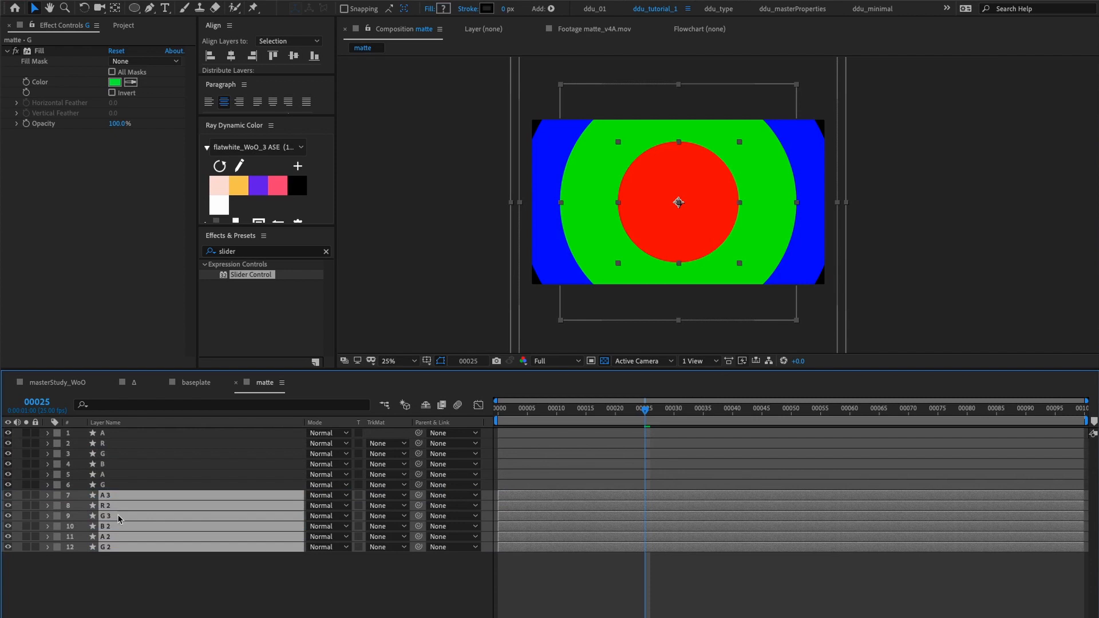
Select the A 3 and R 2 duplicates, return to the timeline start and begin a new composition
{"action": "left_click", "coordinate": [48, 494]}
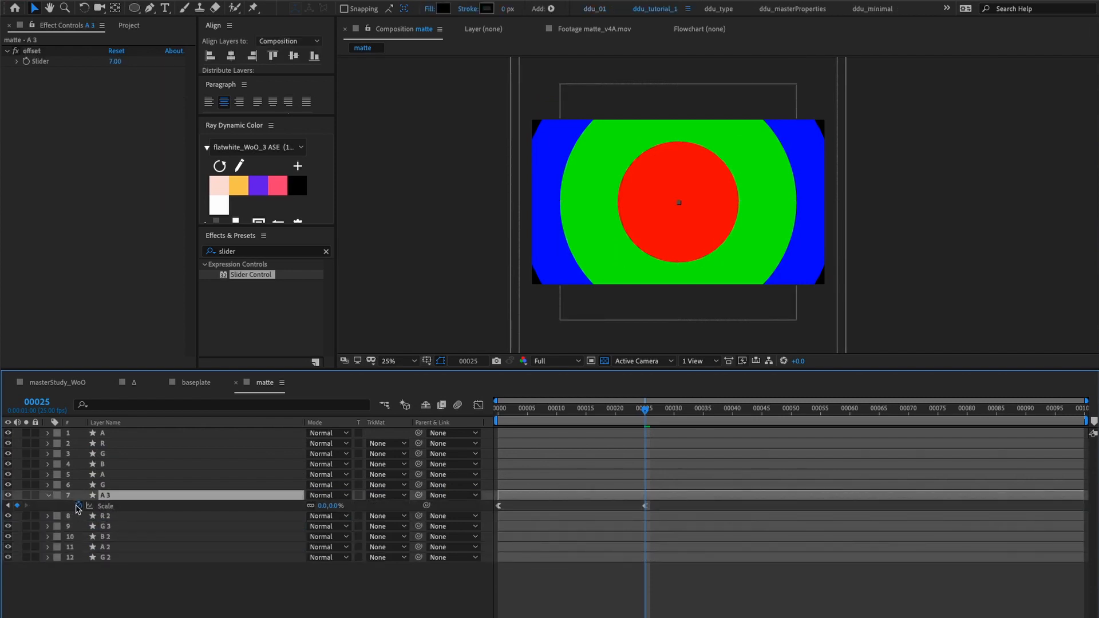
{"action": "left_click", "coordinate": [106, 516]}
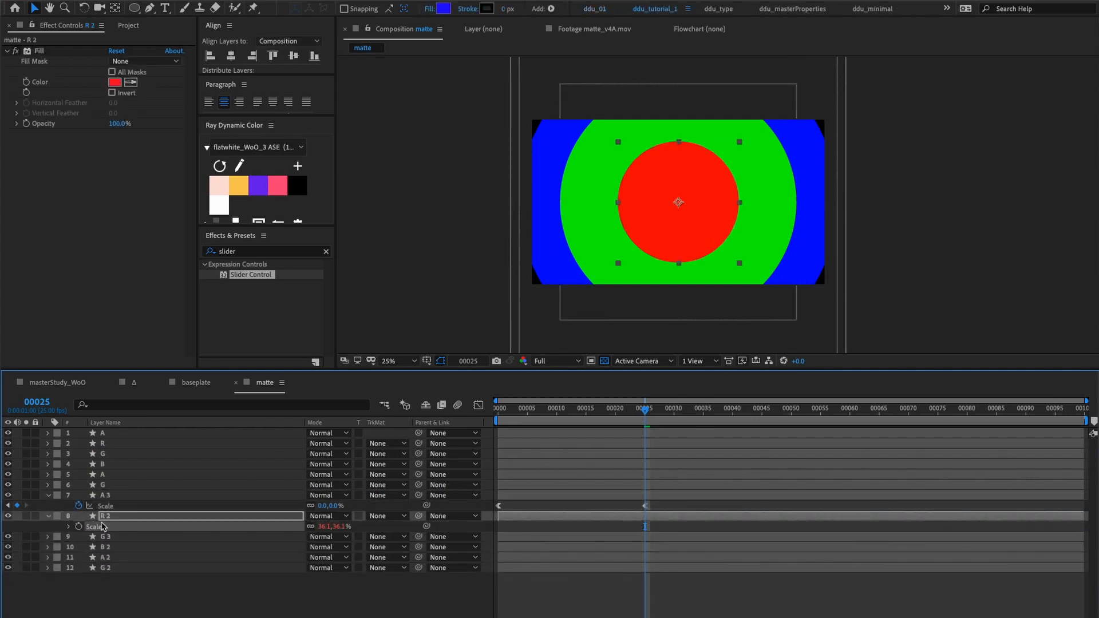
{"action": "left_click", "coordinate": [106, 494]}
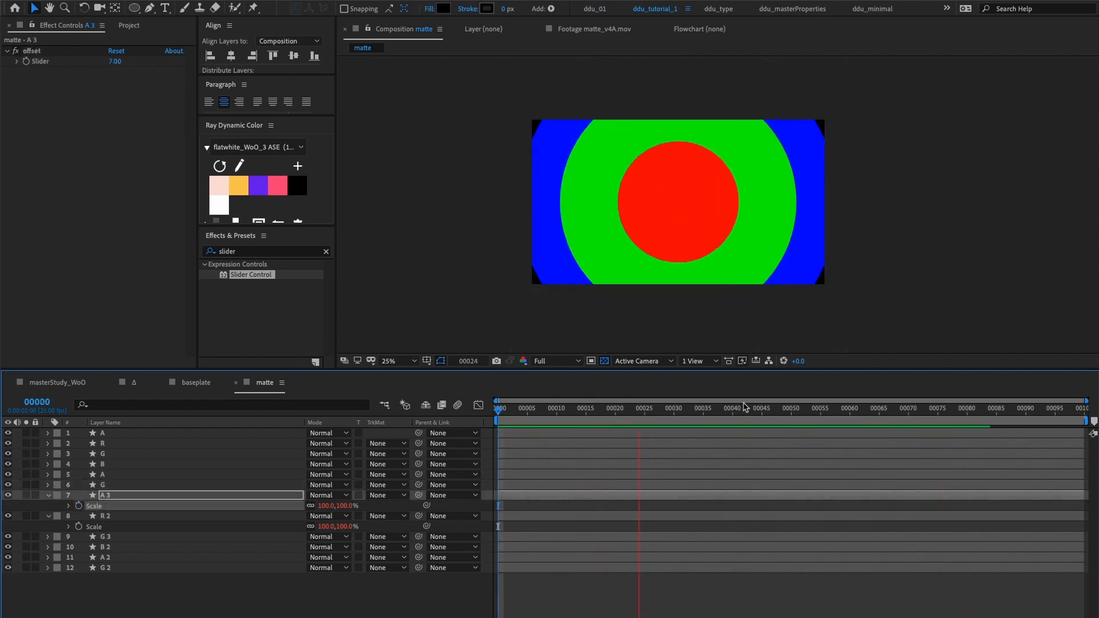
{"action": "left_click", "coordinate": [916, 408]}
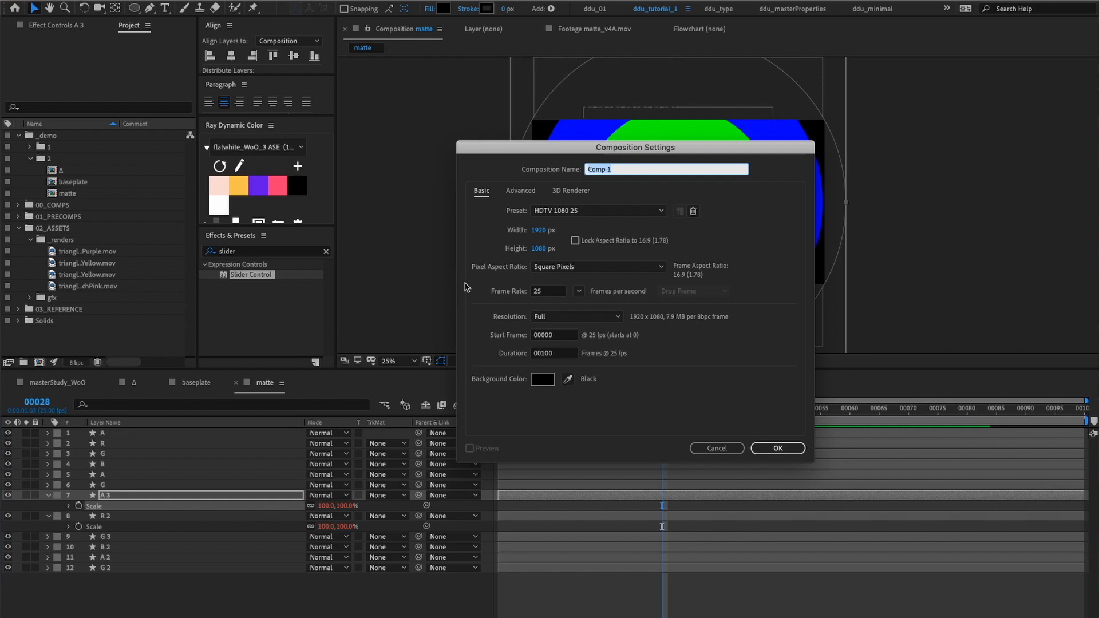
Create a new composition named c1 and confirm its settings
{"action": "type", "text": "comp"}
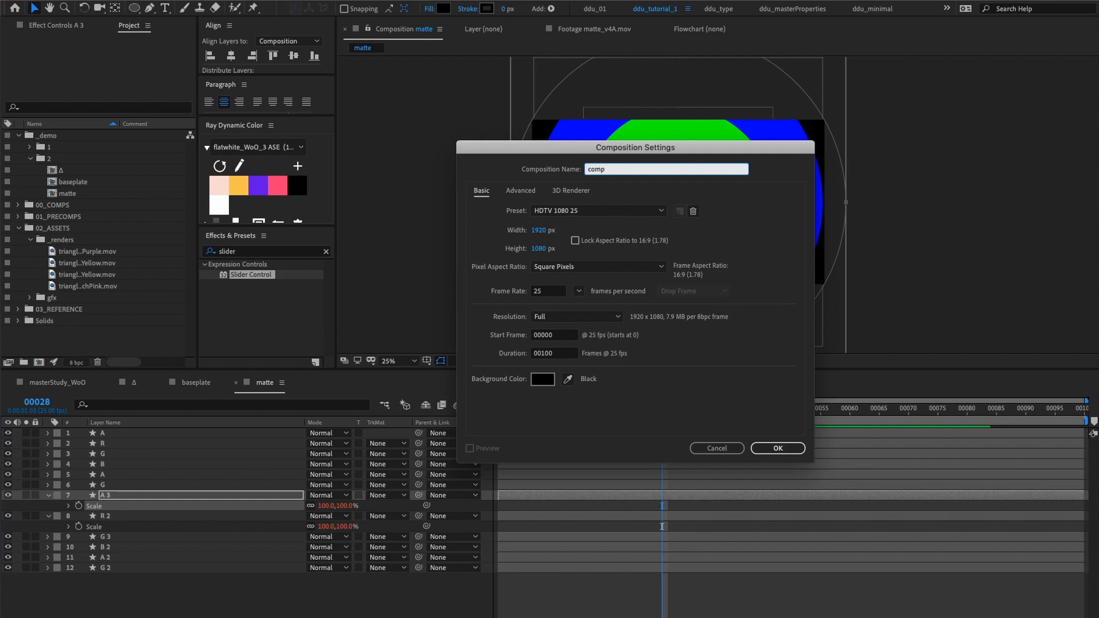
{"action": "type", "text": "c1"}
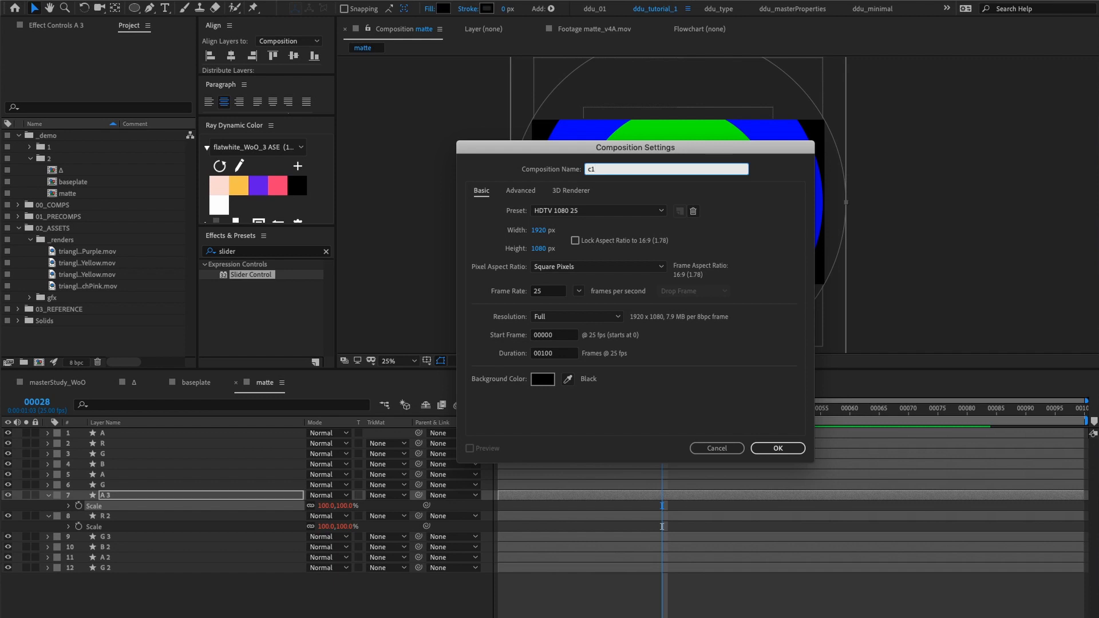
{"action": "left_click", "coordinate": [776, 448]}
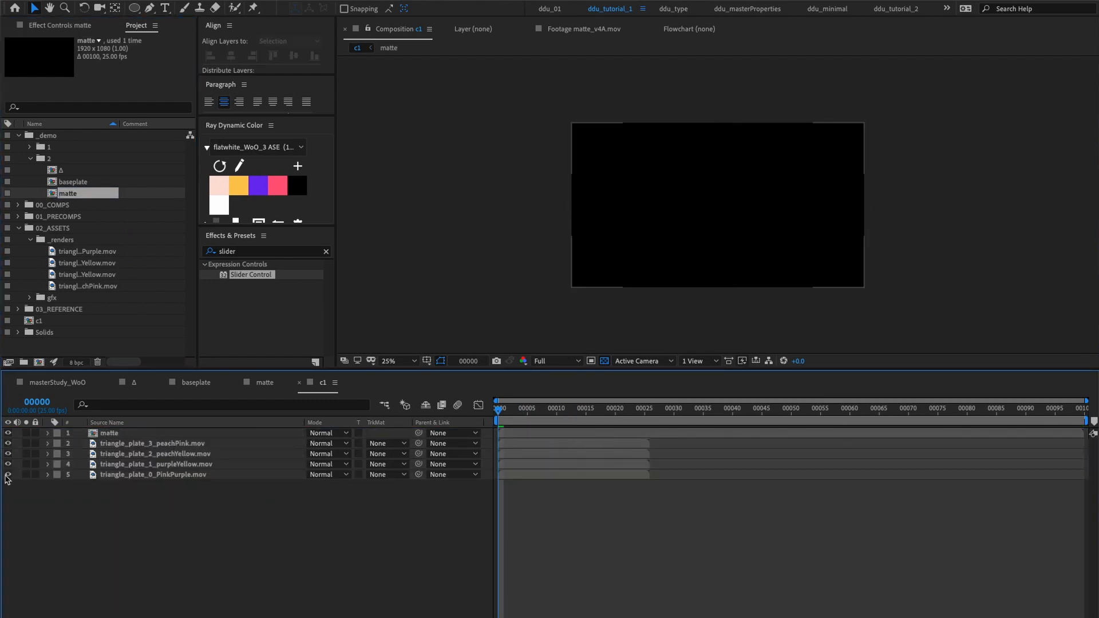
Solo the PinkPurple plate and enable Time Remapping on it
{"action": "left_click", "coordinate": [527, 407]}
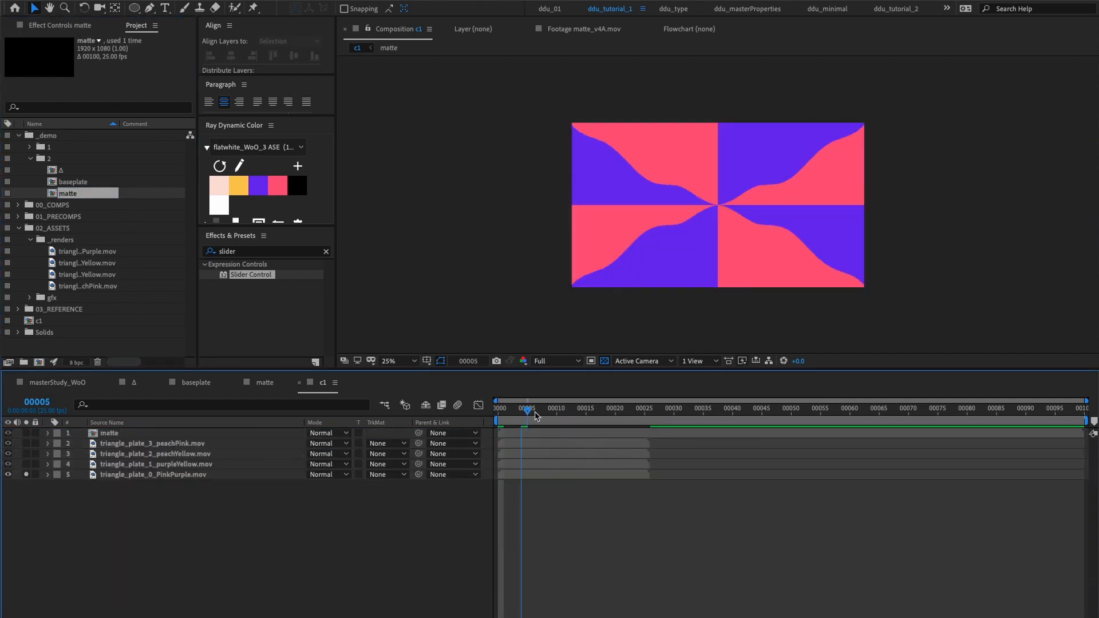
{"action": "left_click", "coordinate": [647, 409]}
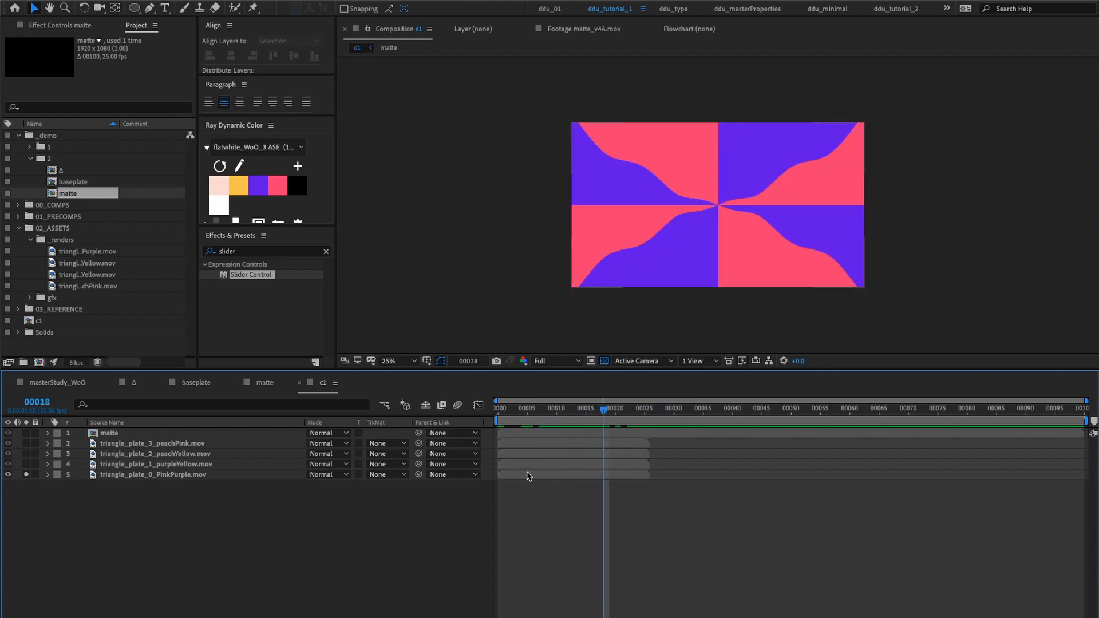
{"action": "right_click", "coordinate": [152, 474]}
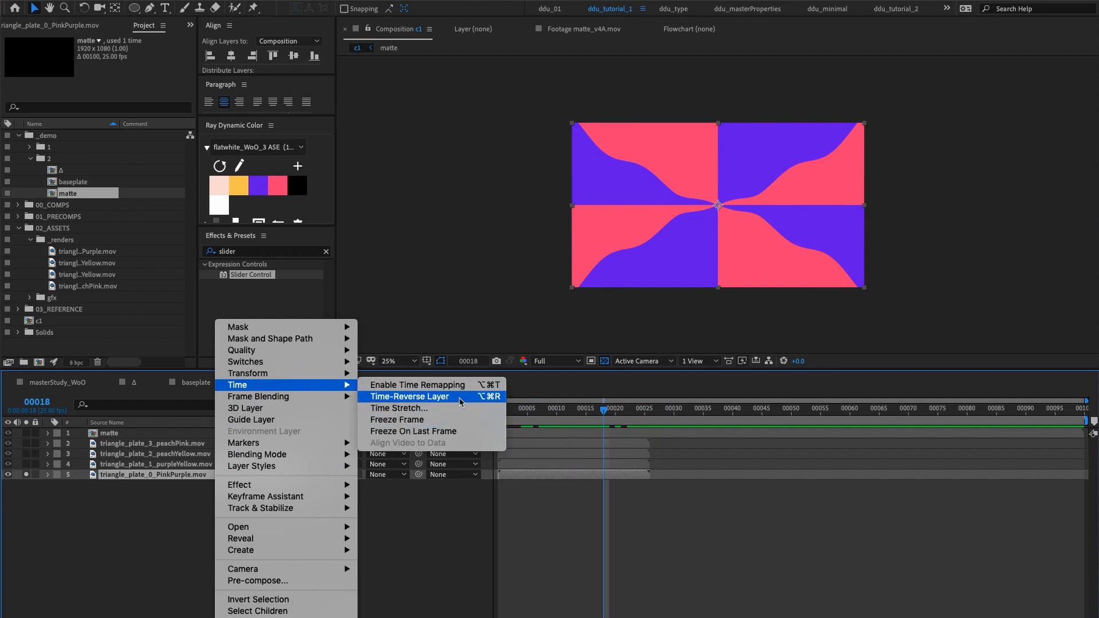
{"action": "left_click", "coordinate": [417, 385]}
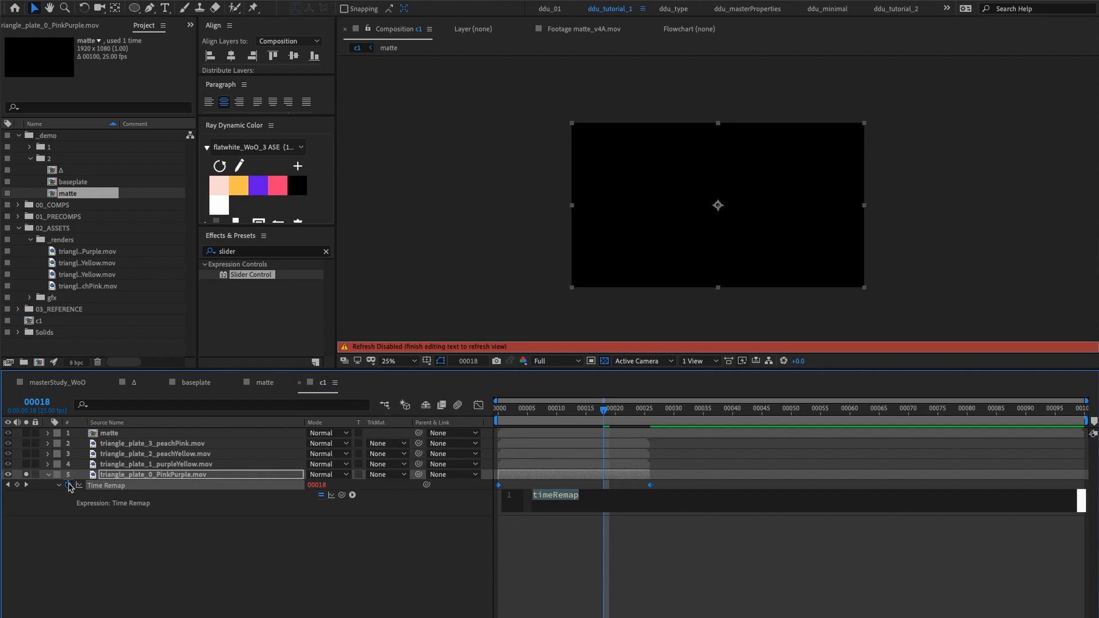
Add a loopOut() expression to Time Remap and copy the keyframes for the other plates
{"action": "type", "text": "loopout("}
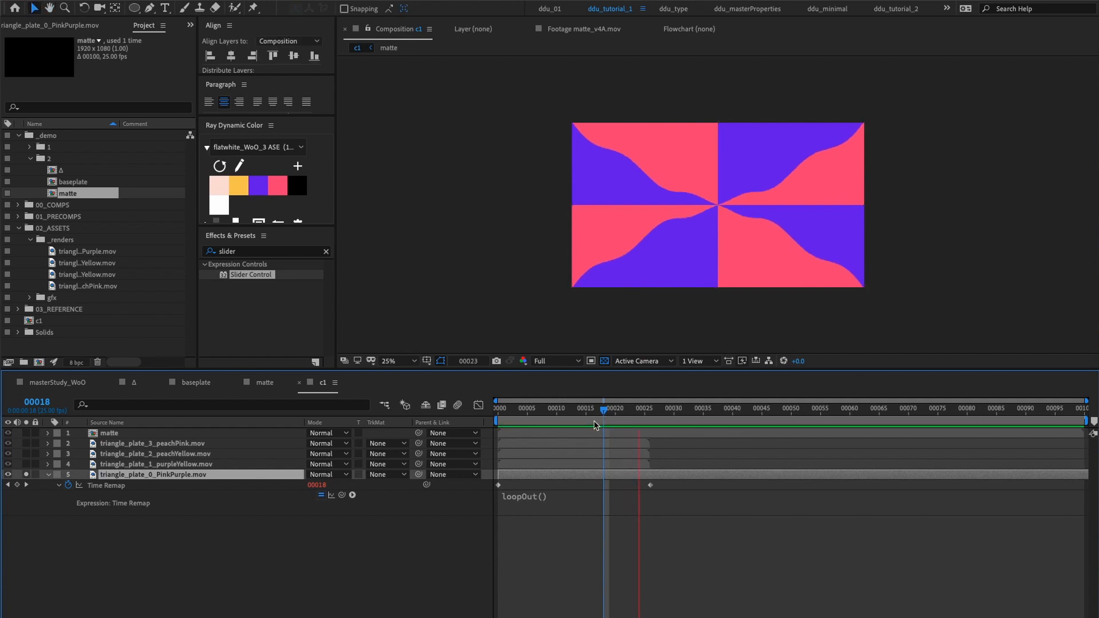
{"action": "left_click", "coordinate": [105, 485]}
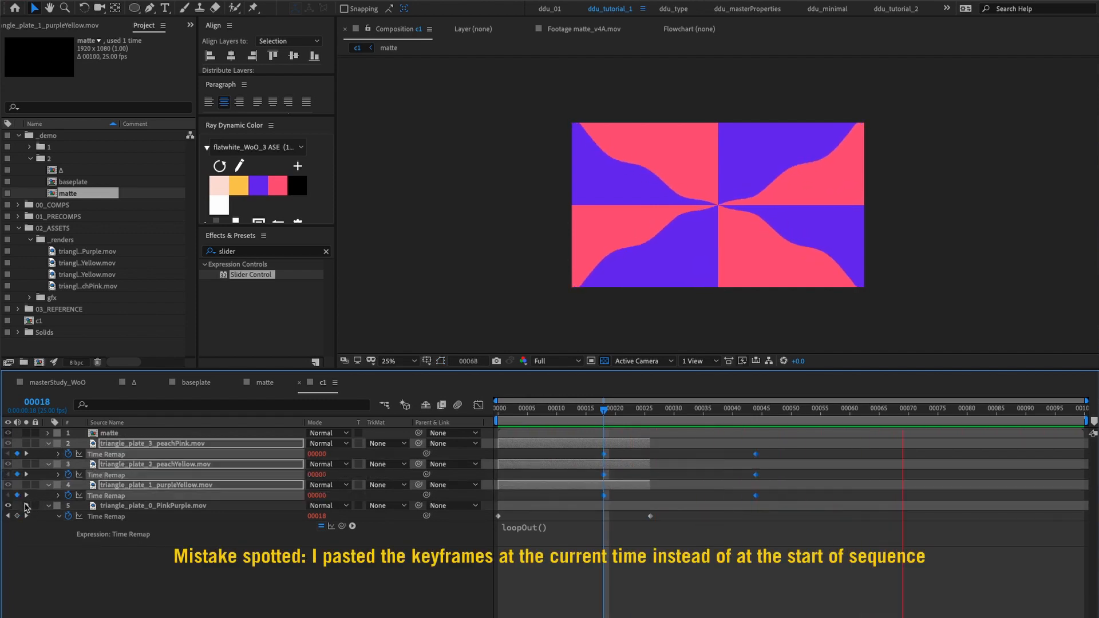
{"action": "left_click", "coordinate": [8, 432]}
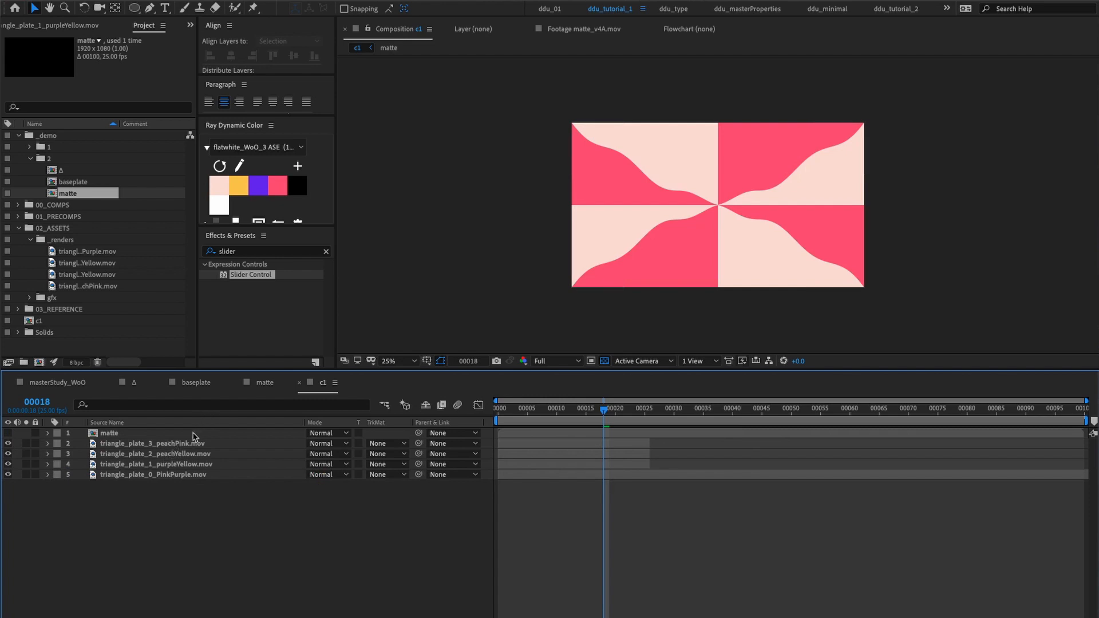
Flip the peachPink and purpleYellow plates horizontally with Scale -100, 100%
{"action": "left_click", "coordinate": [155, 463]}
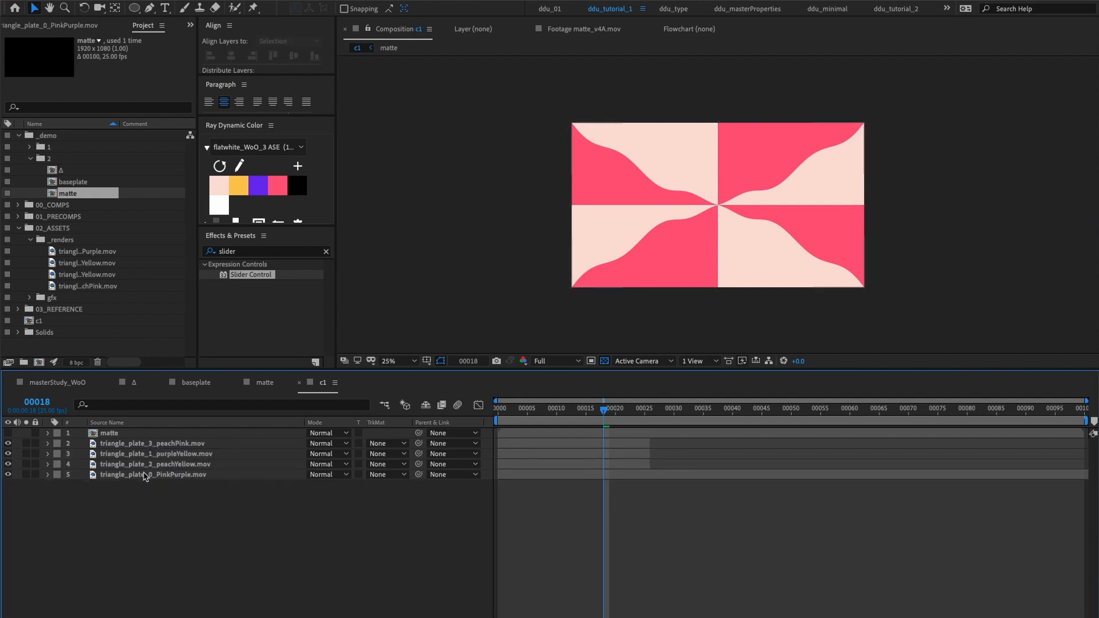
{"action": "left_click", "coordinate": [152, 443]}
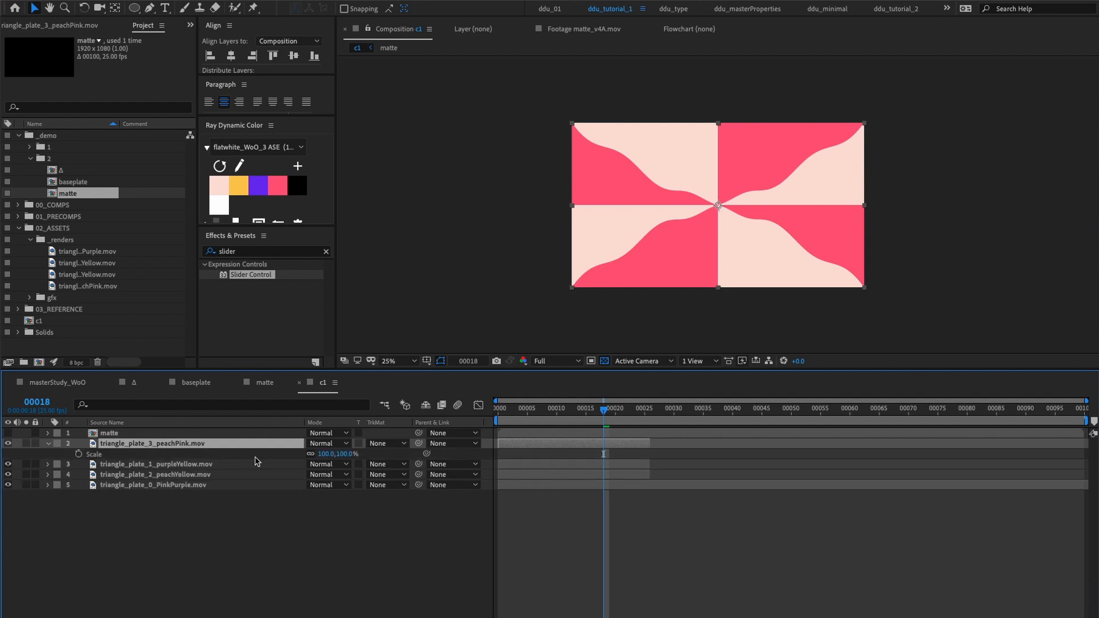
{"action": "mouse_move", "coordinate": [212, 482]}
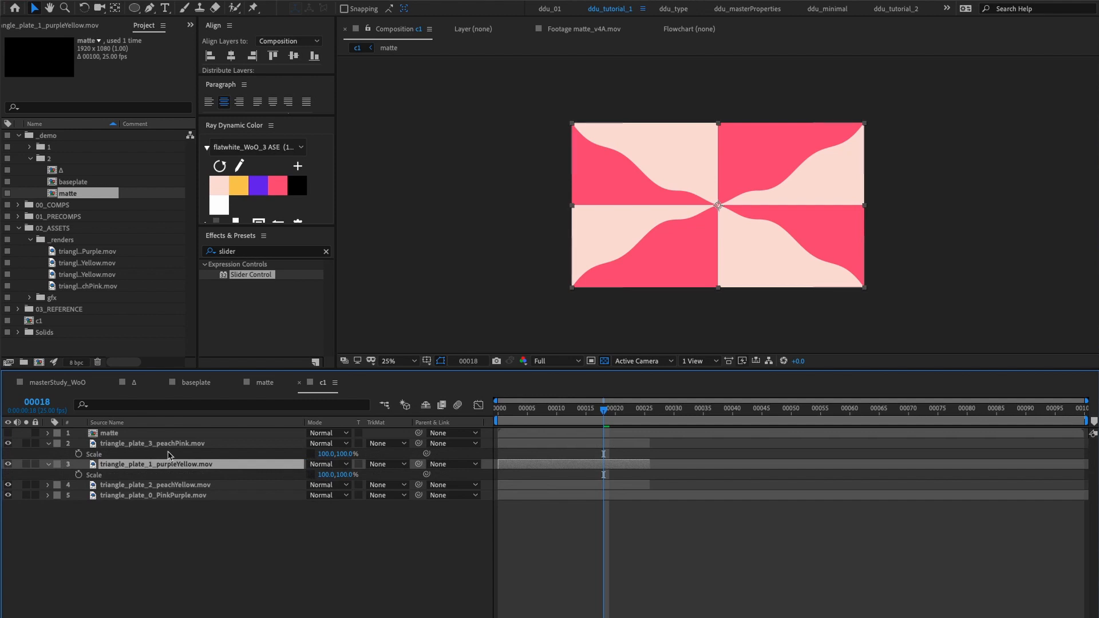
{"action": "double_click", "coordinate": [333, 453]}
{"action": "type", "text": "-"}
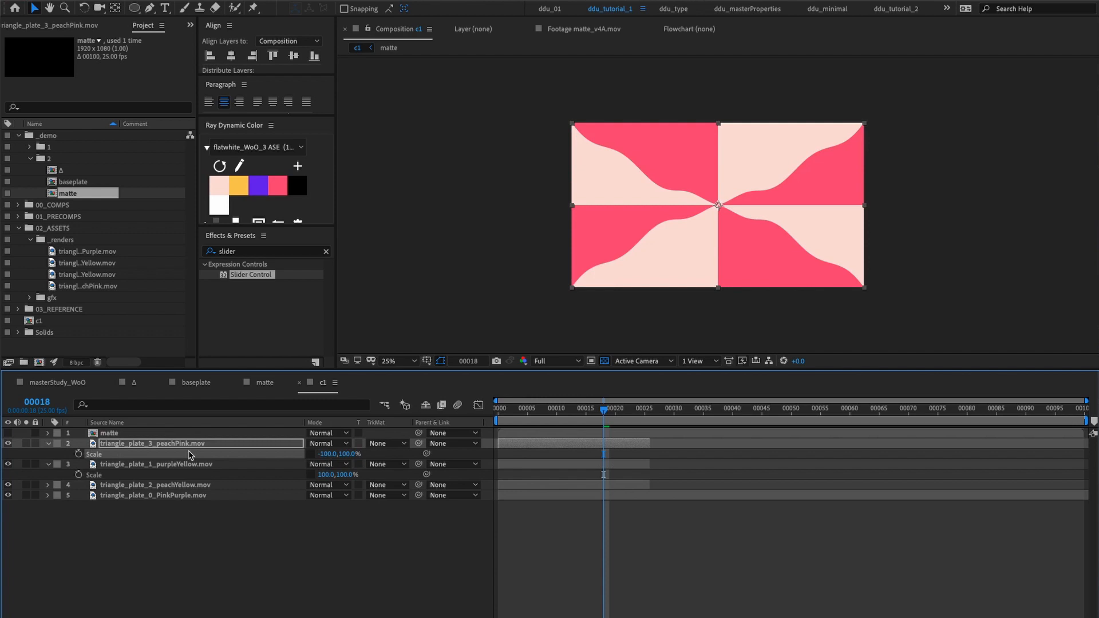
{"action": "left_click", "coordinate": [156, 464]}
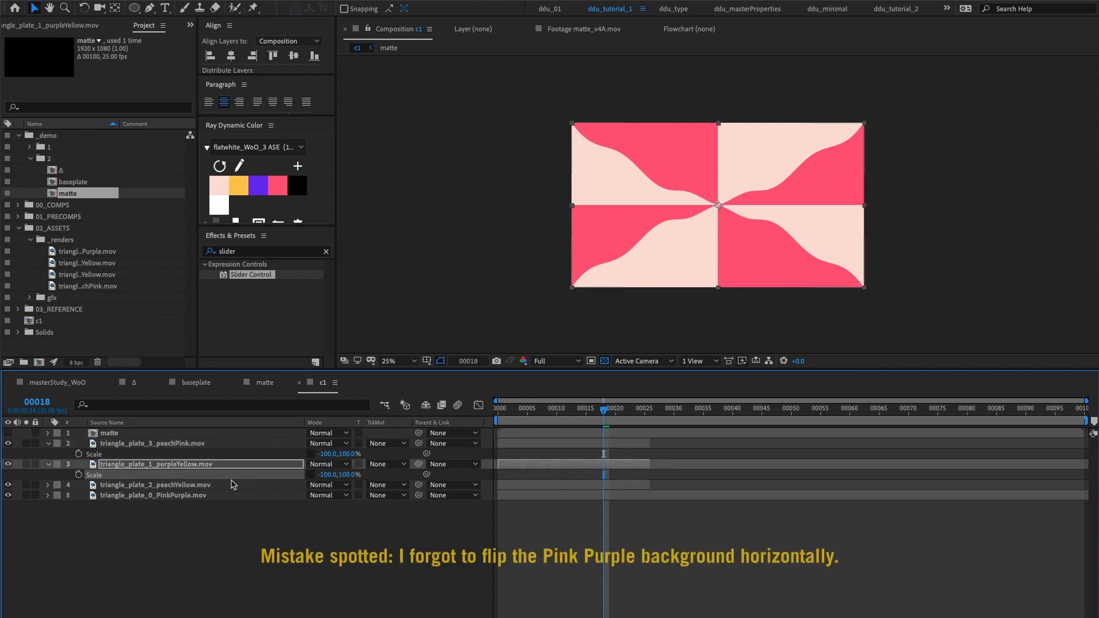
{"action": "left_click", "coordinate": [155, 485]}
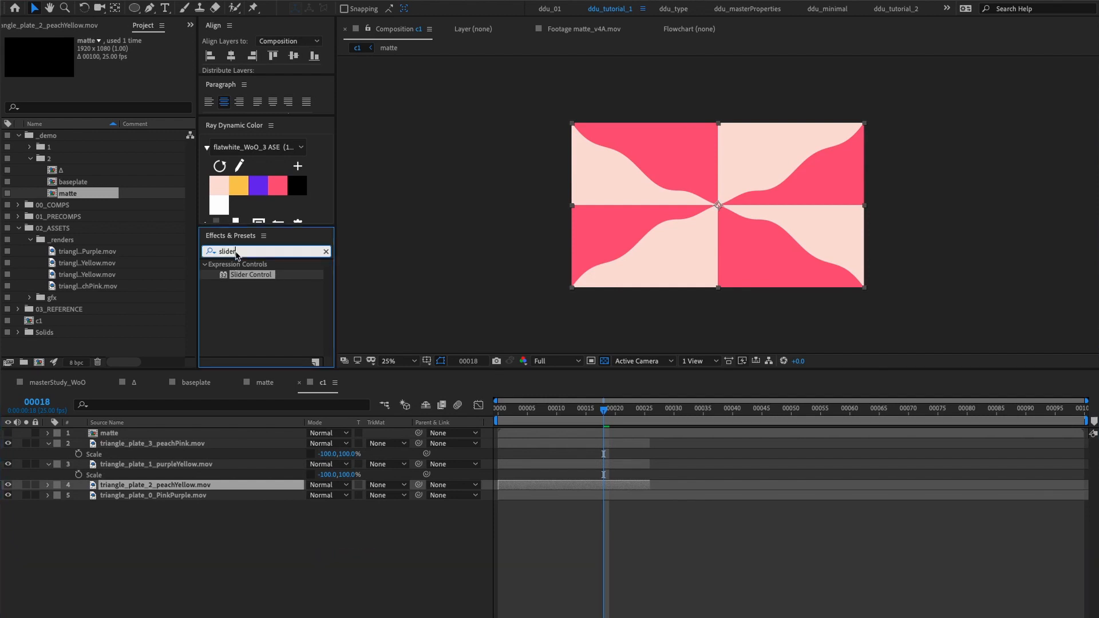
Apply Set Matte to peachYellow, taking the matte layer's Red Channel
{"action": "type", "text": "set matte"}
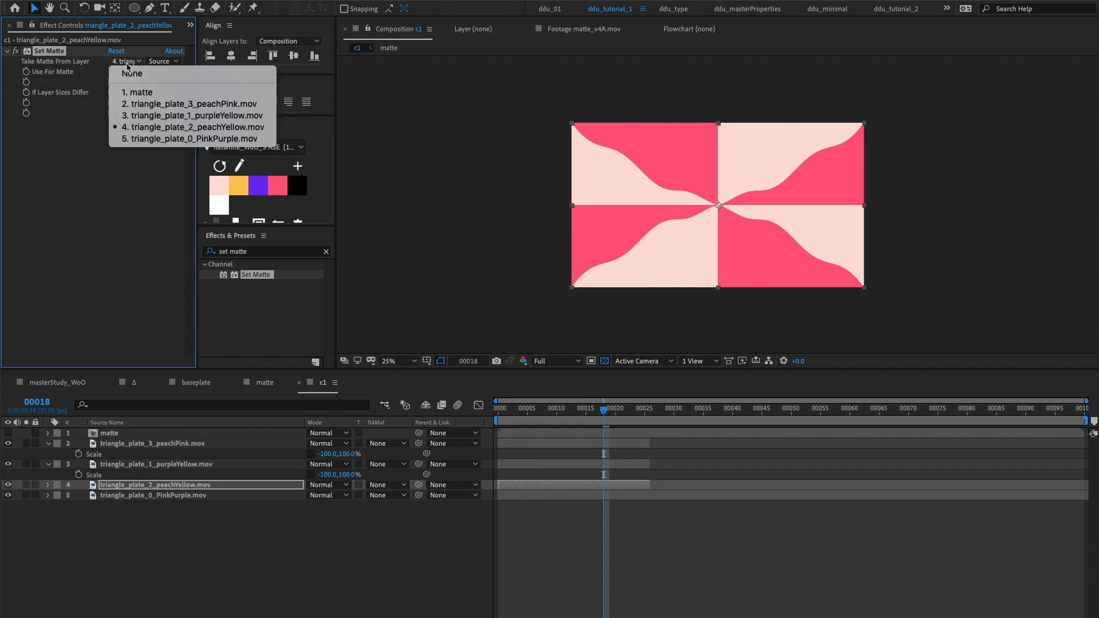
{"action": "left_click", "coordinate": [141, 92]}
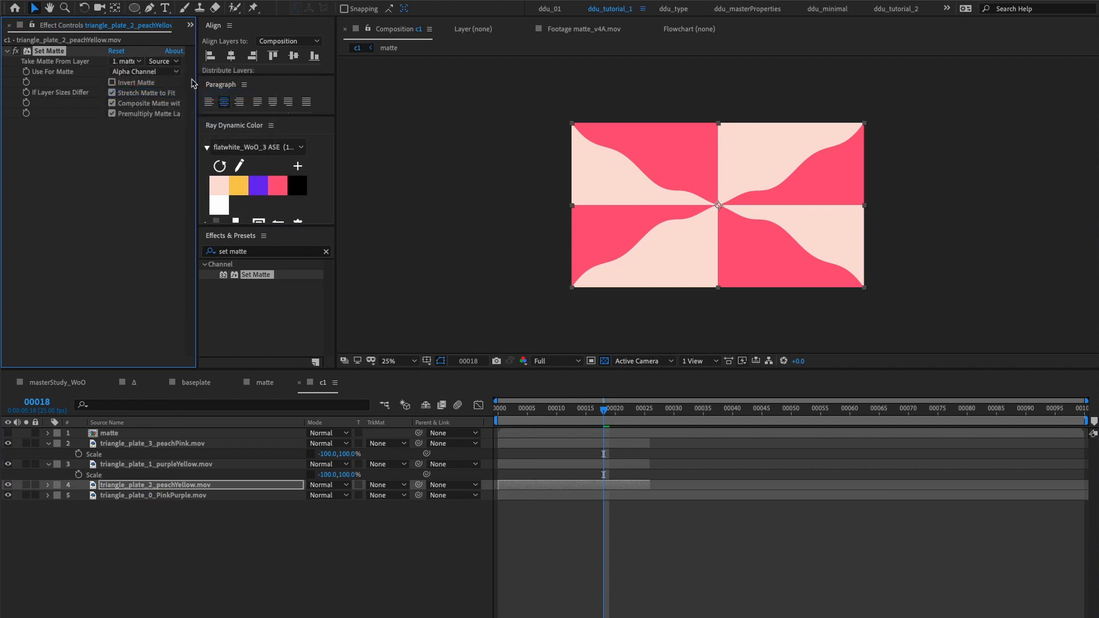
{"action": "left_click", "coordinate": [221, 61]}
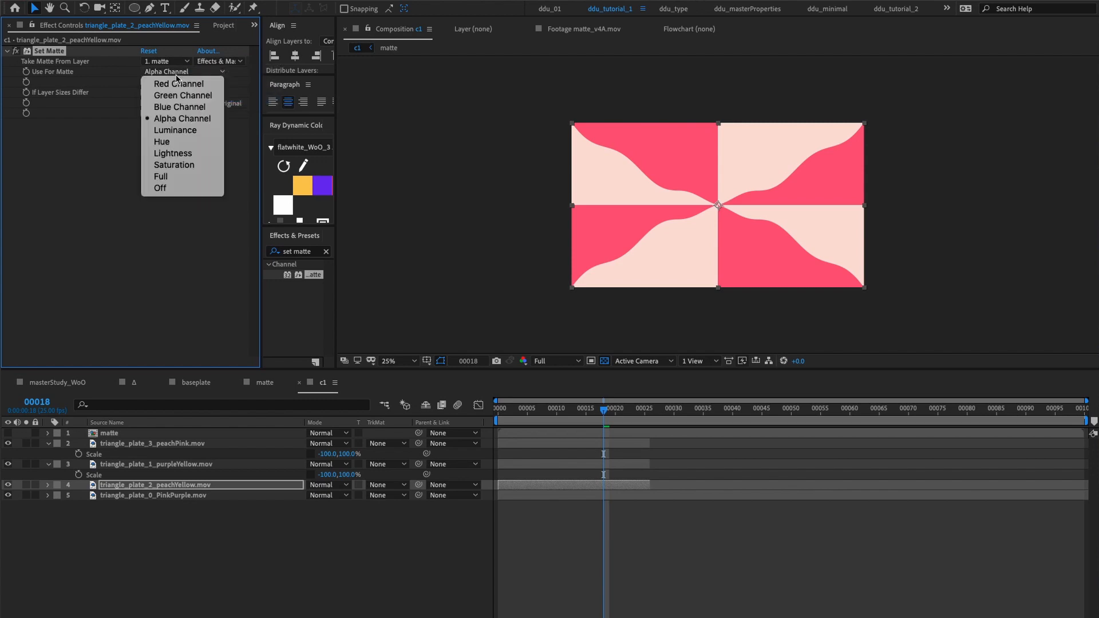
{"action": "left_click", "coordinate": [179, 83]}
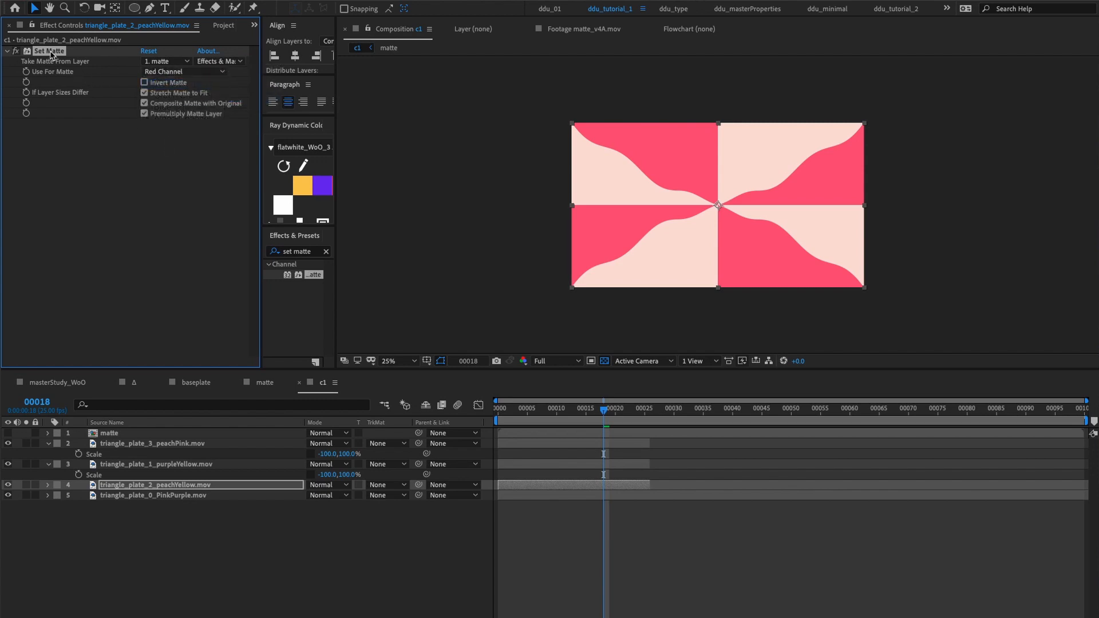
Paste Set Matte onto purpleYellow and peachPink, switching peachPink to the Green Channel
{"action": "left_click", "coordinate": [155, 464]}
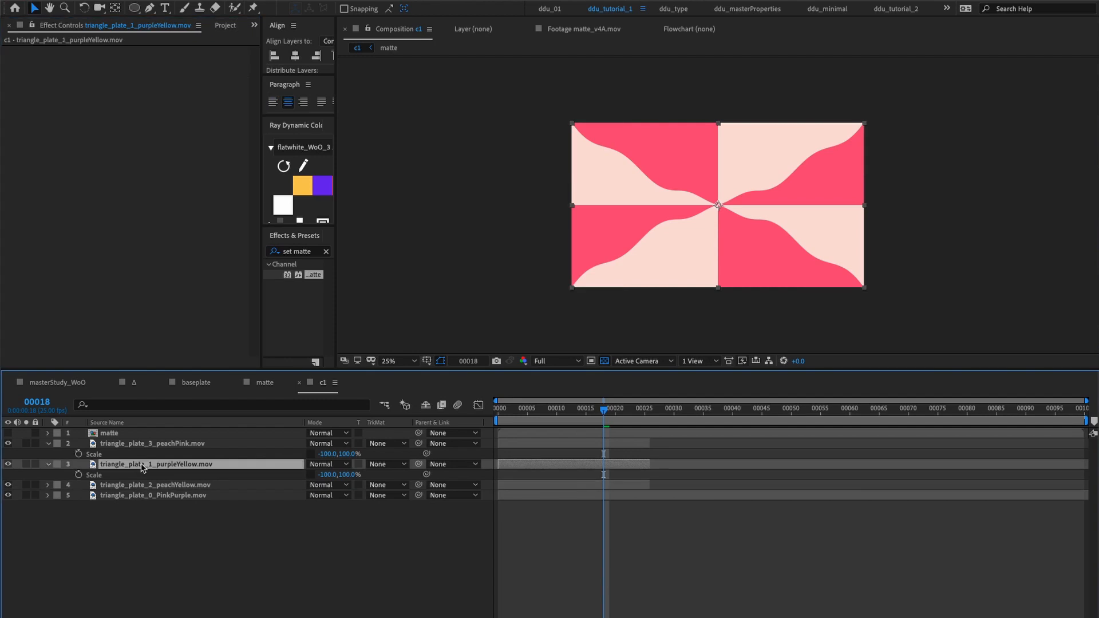
{"action": "left_click", "coordinate": [184, 71]}
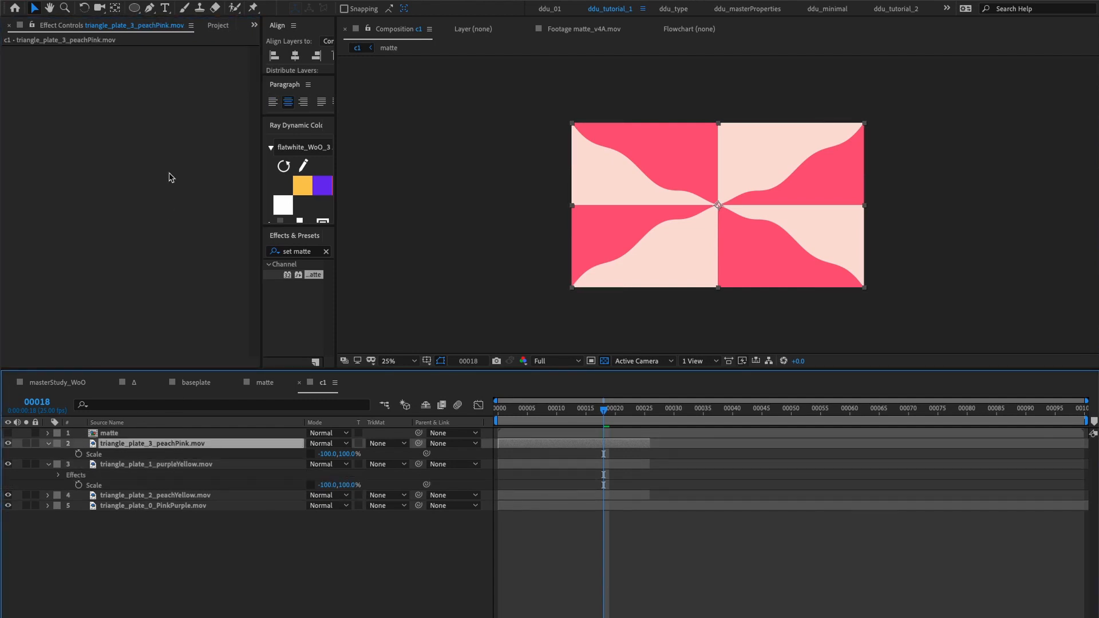
{"action": "left_click", "coordinate": [185, 70]}
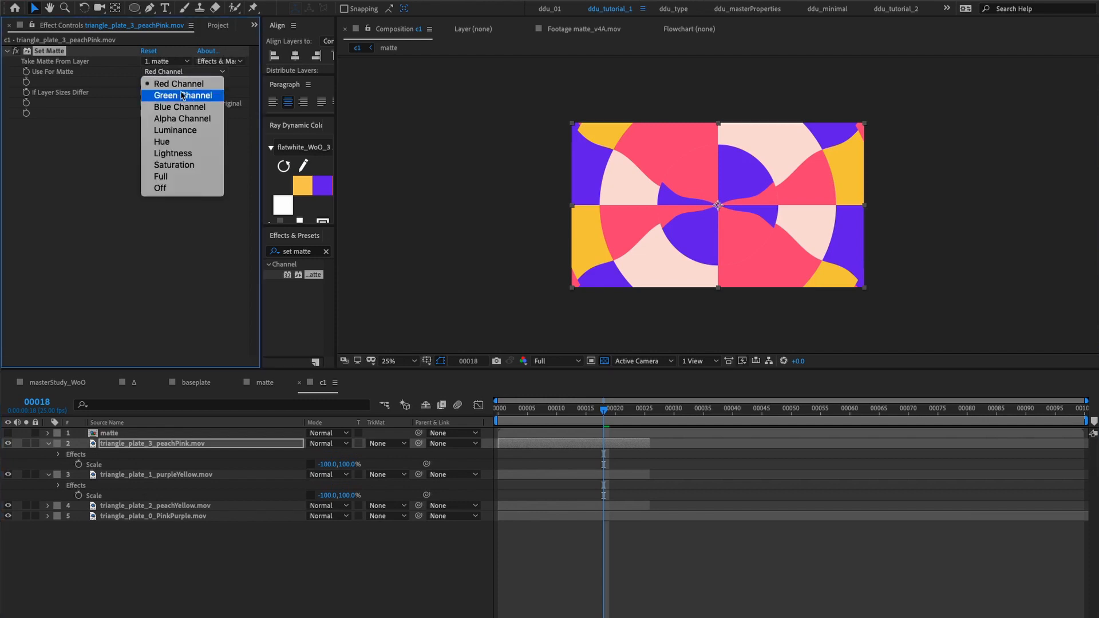
{"action": "left_click", "coordinate": [179, 107]}
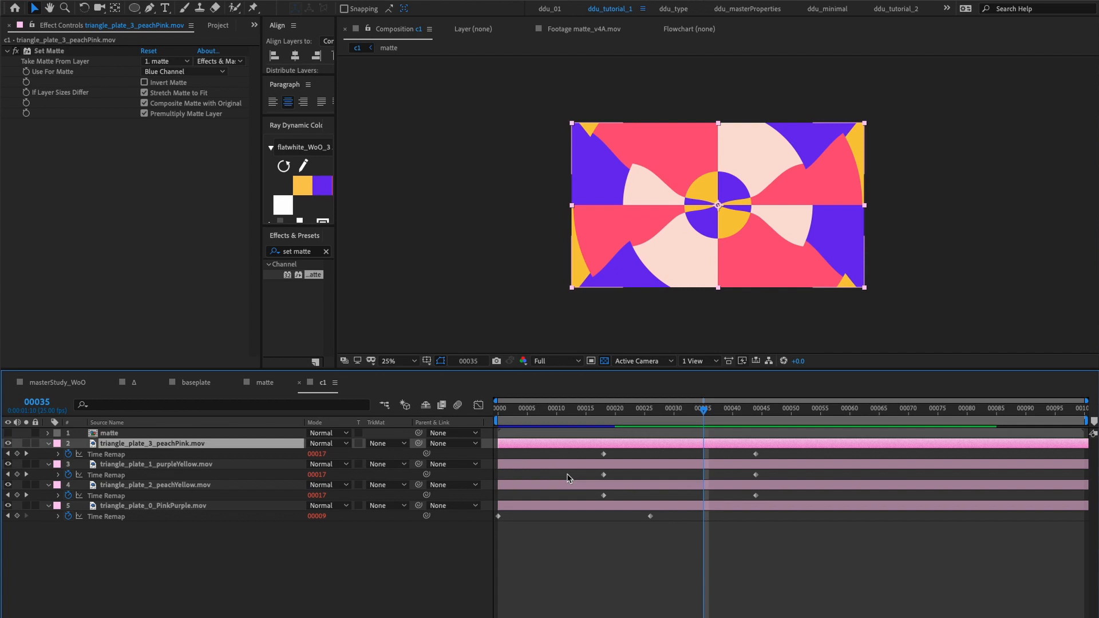
{"action": "mouse_move", "coordinate": [525, 415]}
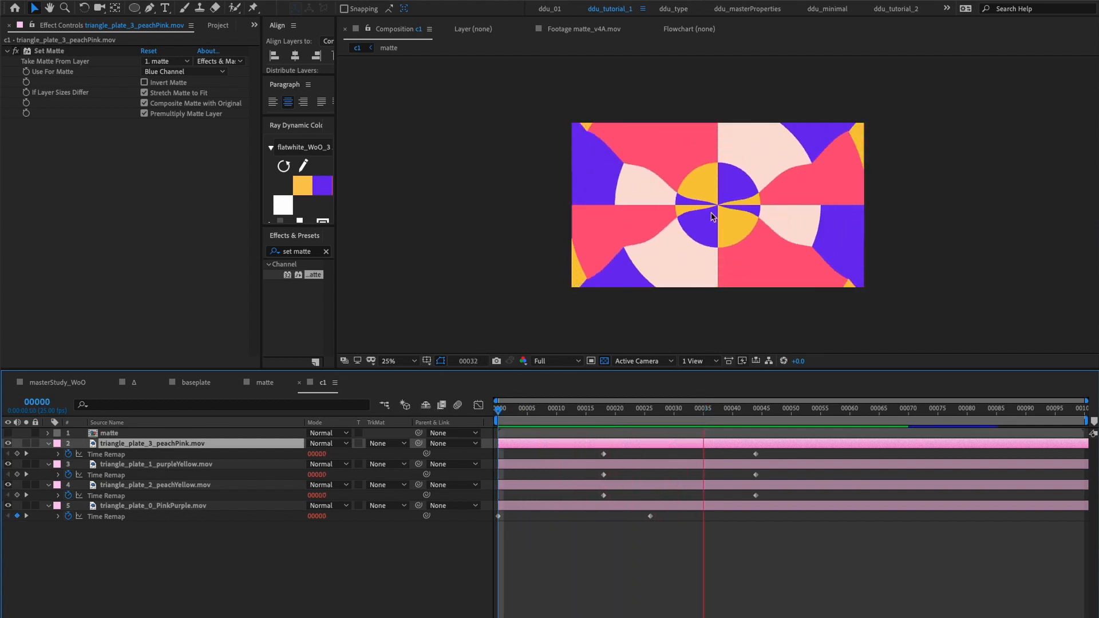
Scrub to earlier frames to check the staggered time-remap colour cycling
{"action": "left_click", "coordinate": [545, 407]}
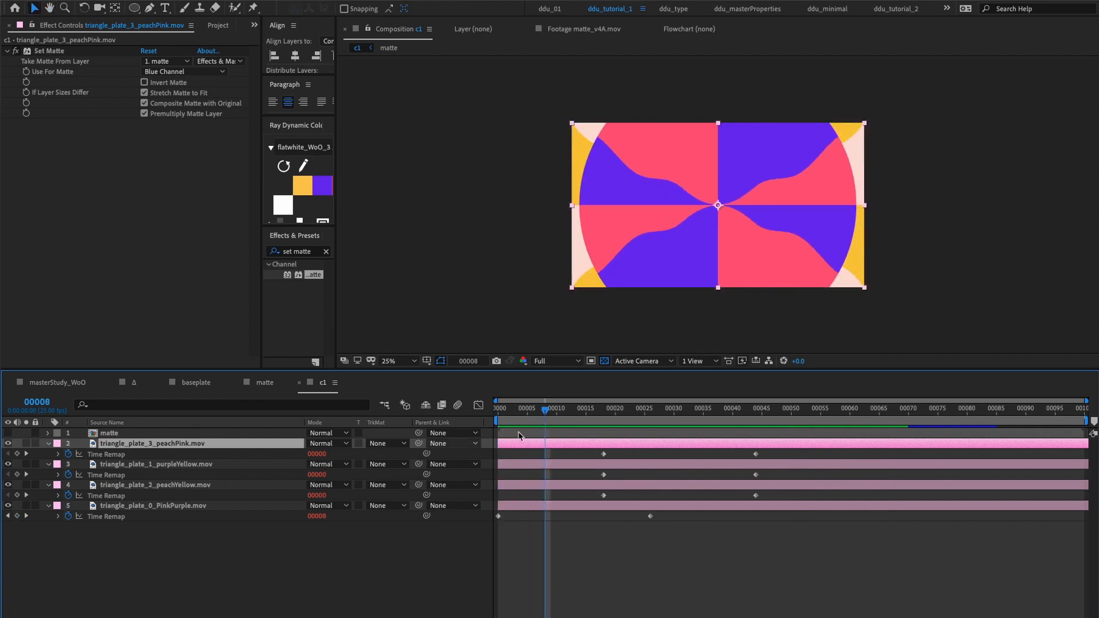
{"action": "left_click", "coordinate": [620, 412]}
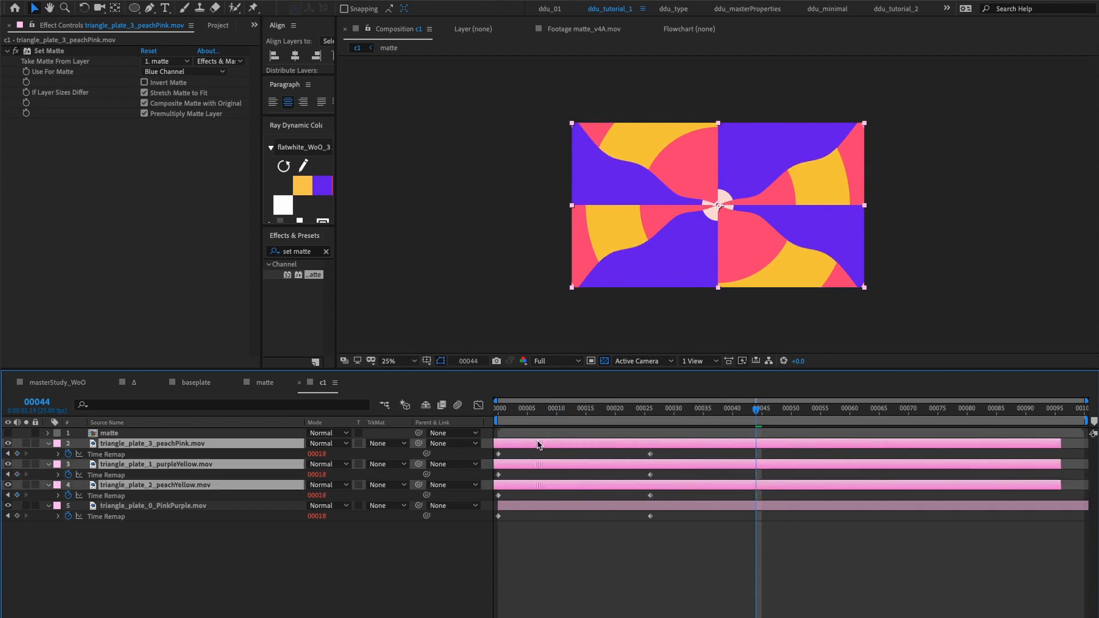
{"action": "left_click", "coordinate": [498, 408]}
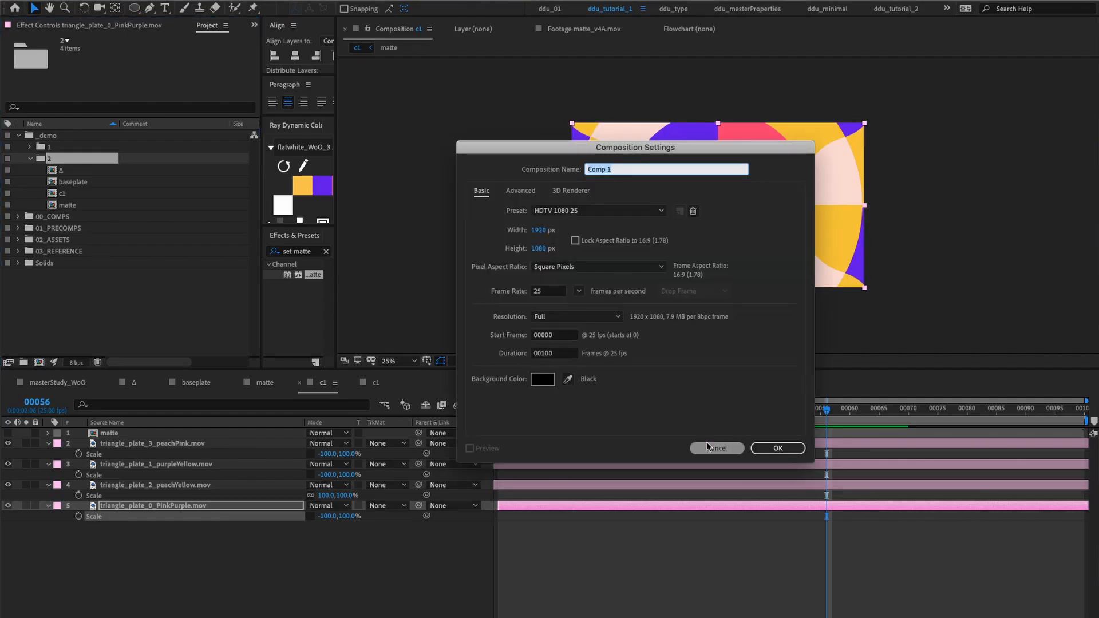
Create a new composition named 'master'
{"action": "type", "text": "master"}
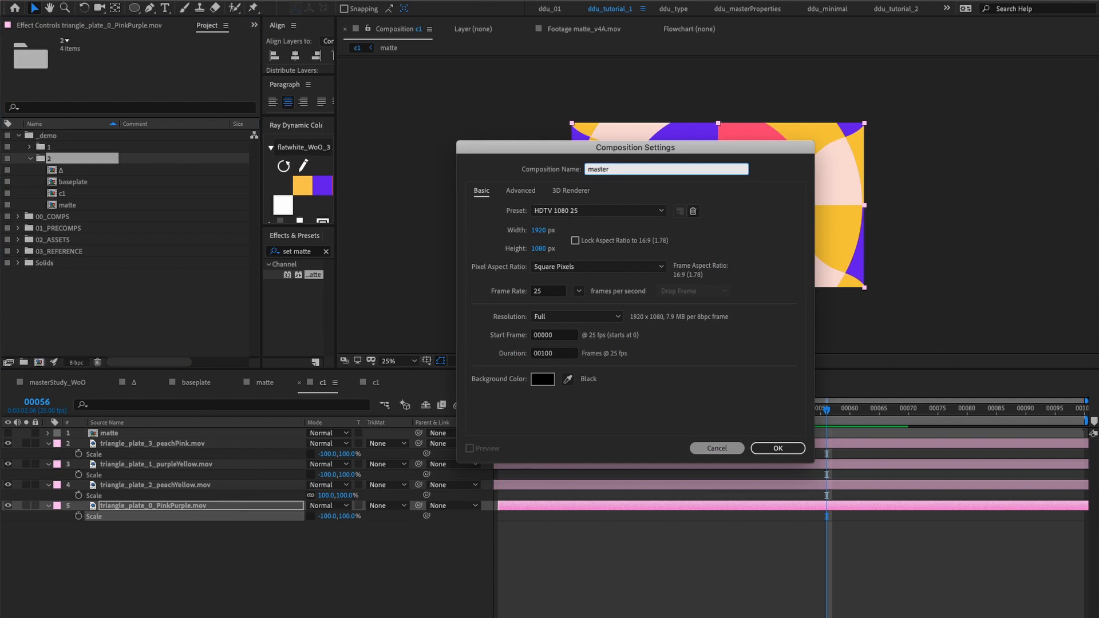
{"action": "left_click", "coordinate": [777, 448]}
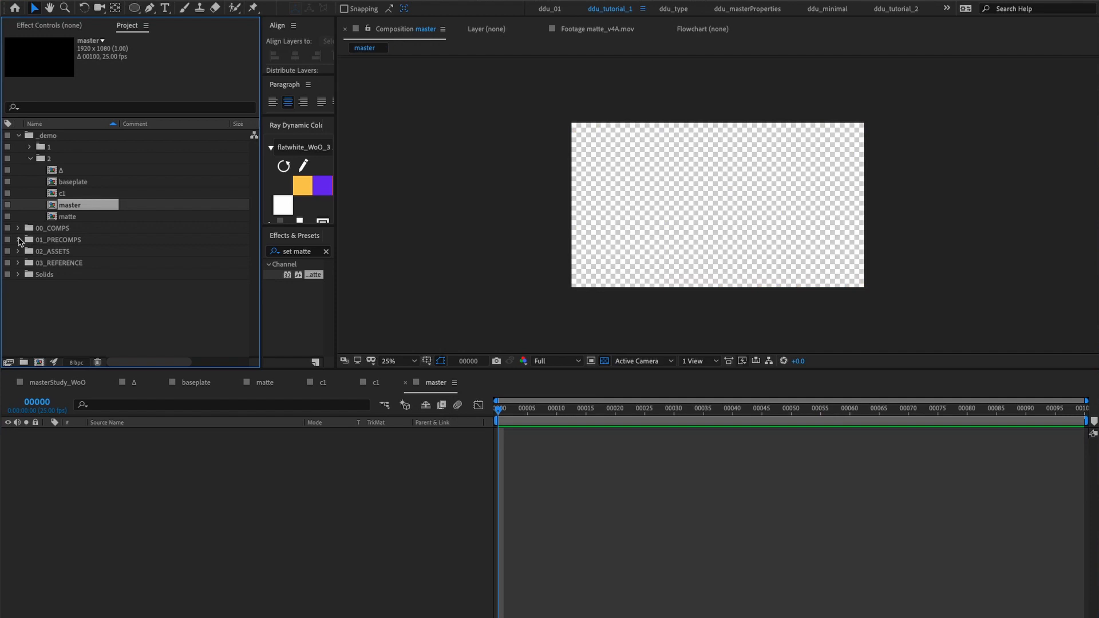
Add c1, c2 and c3 from 01_PRECOMPS > 03 and move c2 to the top
{"action": "left_click", "coordinate": [18, 239]}
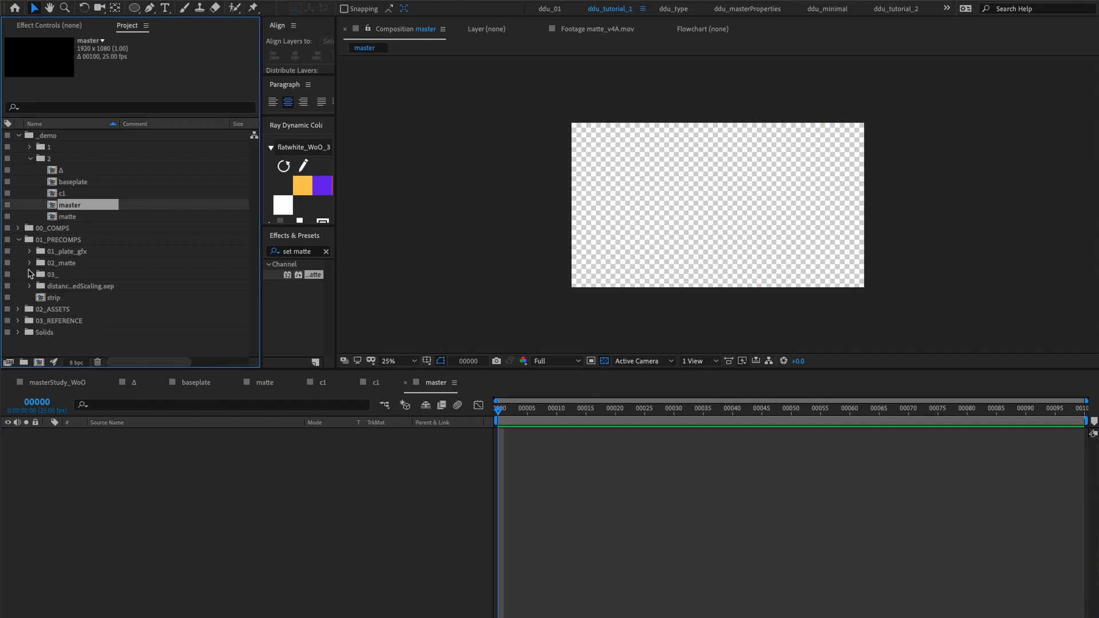
{"action": "left_click", "coordinate": [30, 274]}
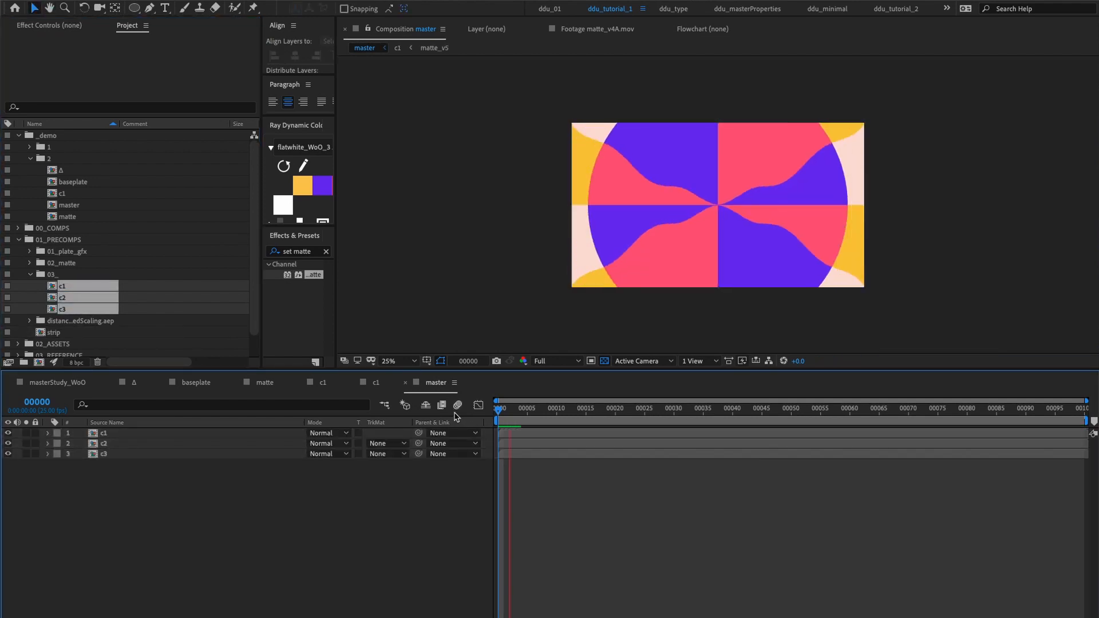
{"action": "left_click", "coordinate": [122, 443]}
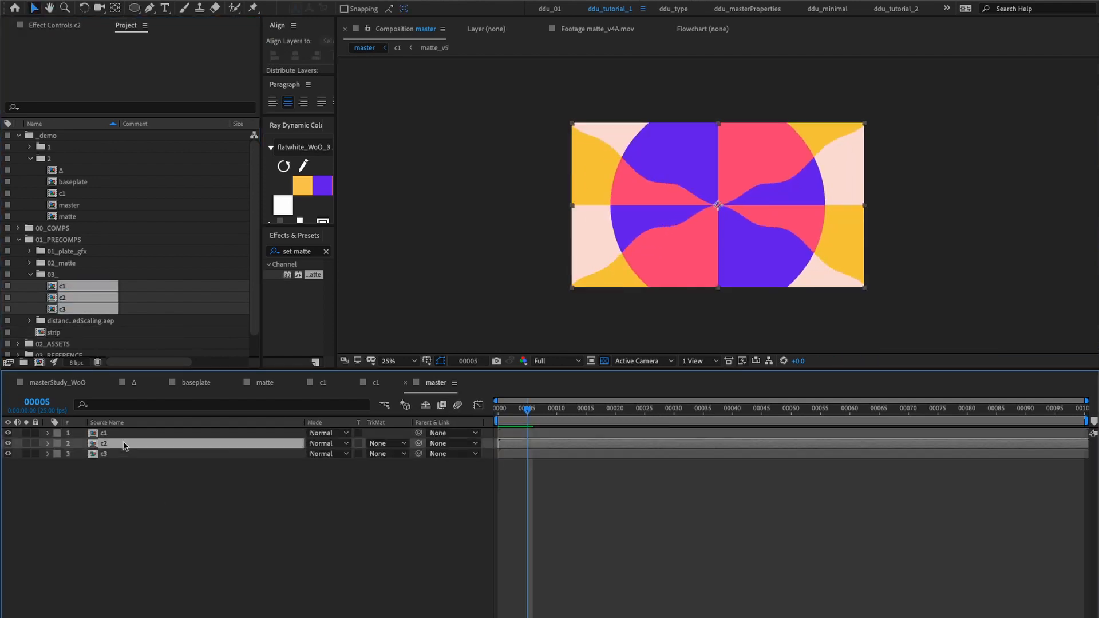
{"action": "left_click", "coordinate": [104, 442]}
{"action": "type", "text": "radial w"}
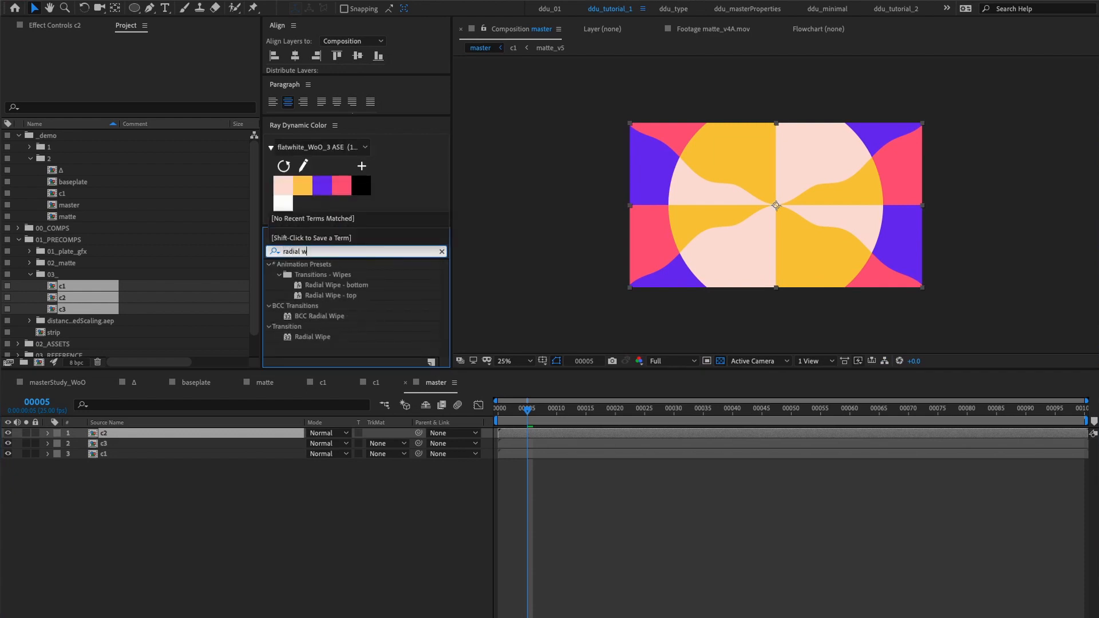
Give c2 a Radial Wipe at 75% completion with a 270° start angle
{"action": "double_click", "coordinate": [311, 337]}
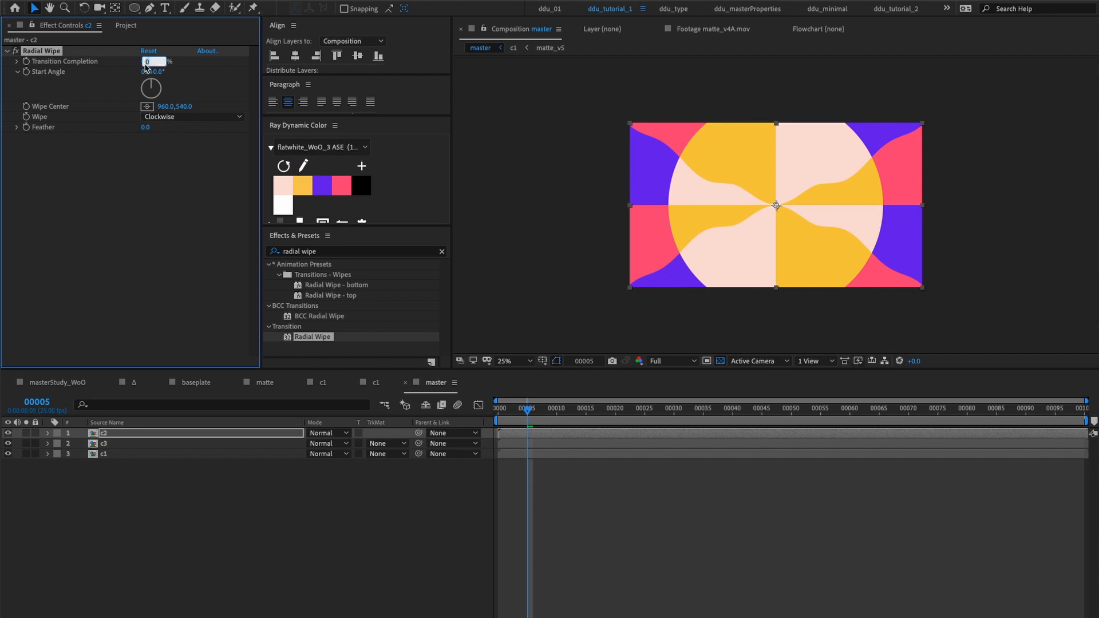
{"action": "type", "text": "75"}
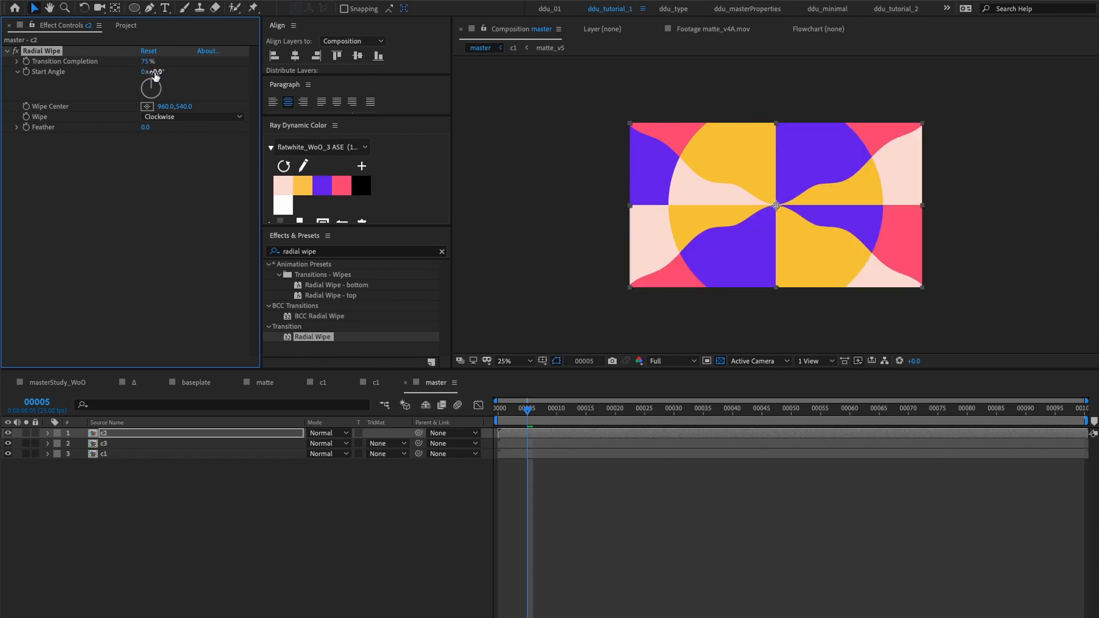
{"action": "left_click_drag", "start_coordinate": [152, 71], "coordinate": [165, 71]}
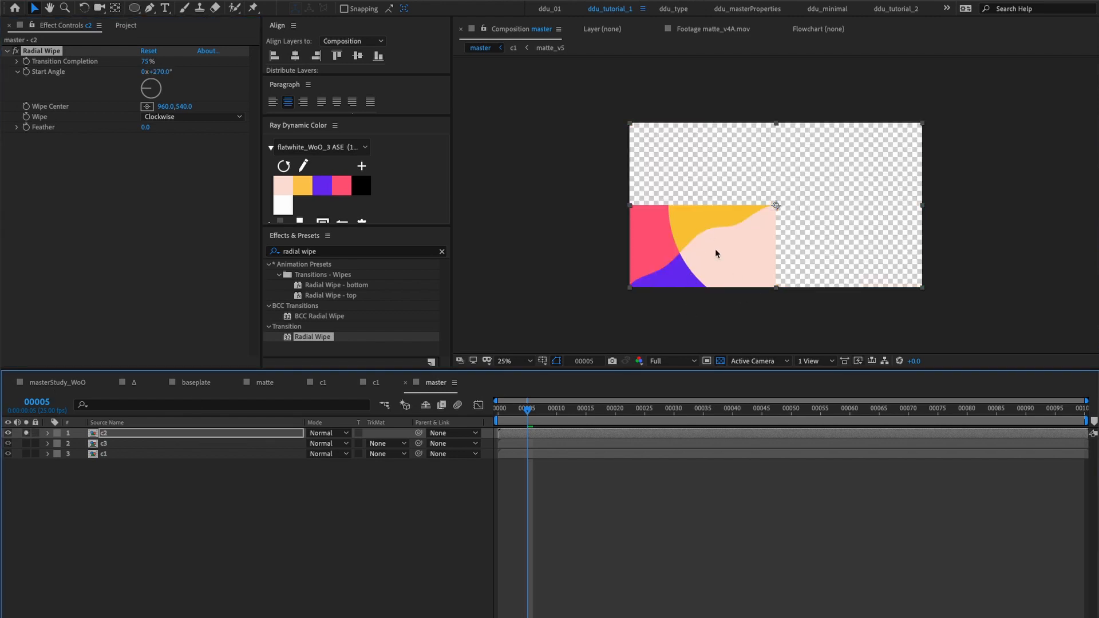
{"action": "mouse_move", "coordinate": [119, 449]}
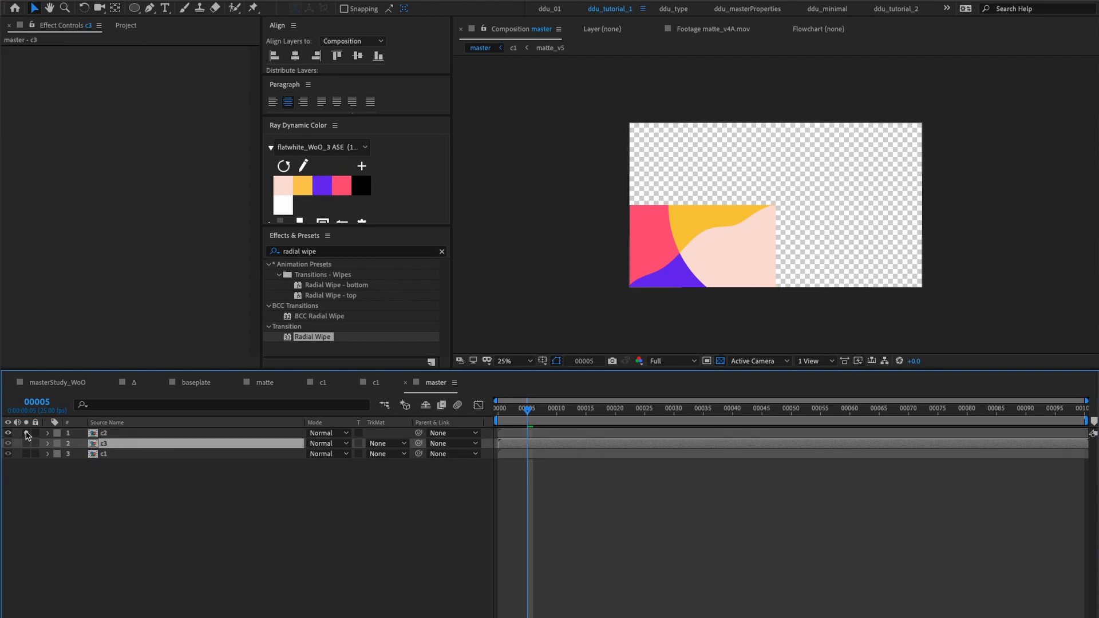
Copy the Radial Wipe to c3 and set its start angle to 180°
{"action": "left_click", "coordinate": [104, 433]}
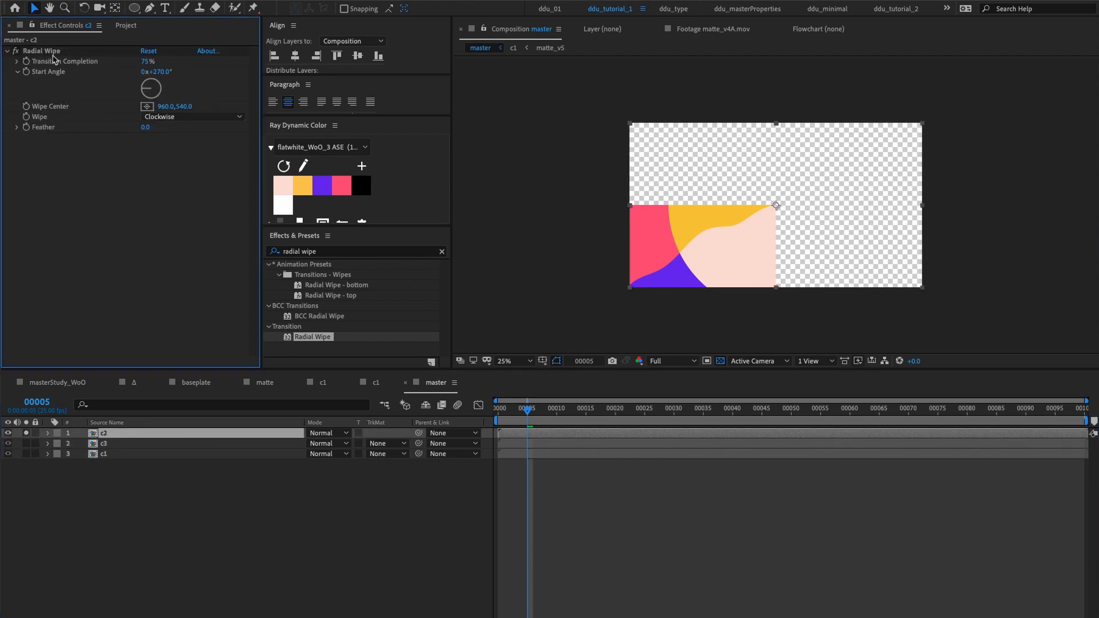
{"action": "left_click", "coordinate": [104, 443]}
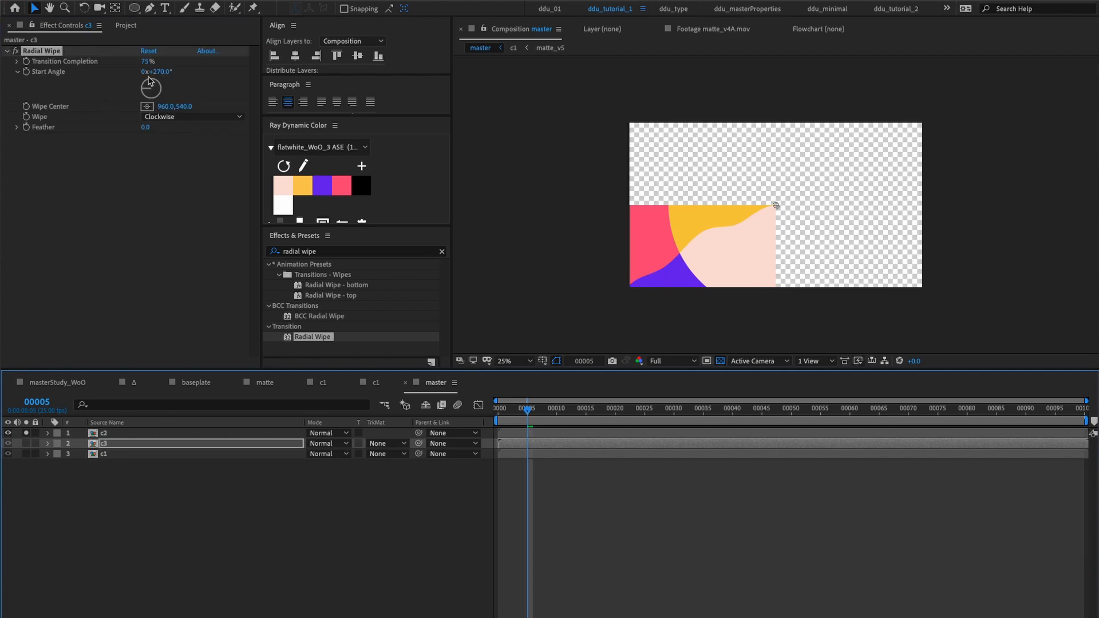
{"action": "mouse_move", "coordinate": [137, 77]}
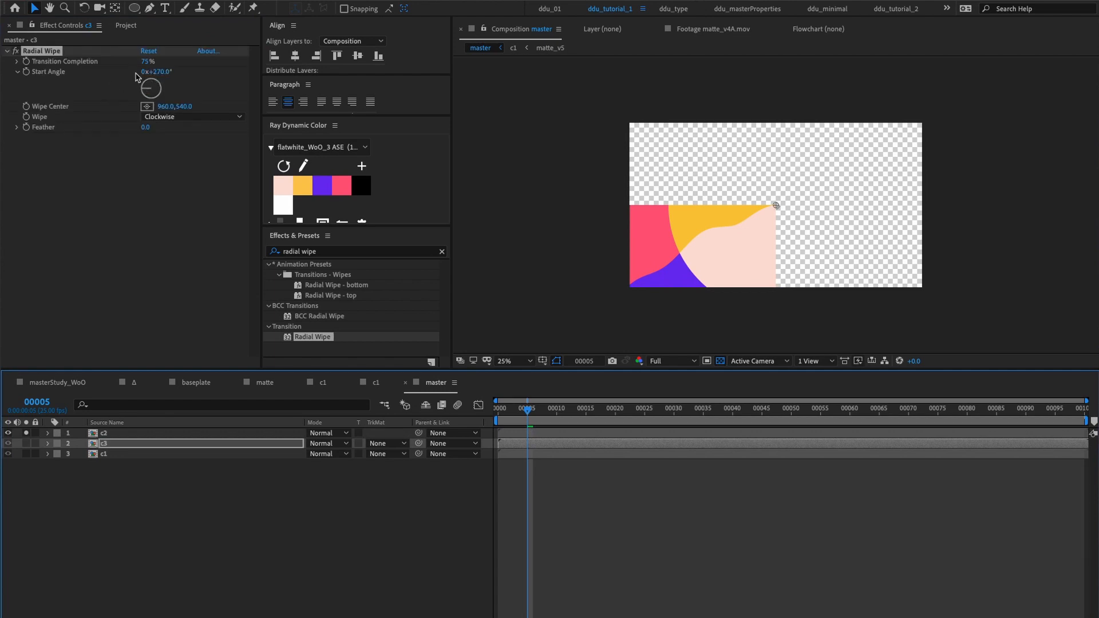
{"action": "left_click_drag", "start_coordinate": [143, 71], "coordinate": [143, 99]}
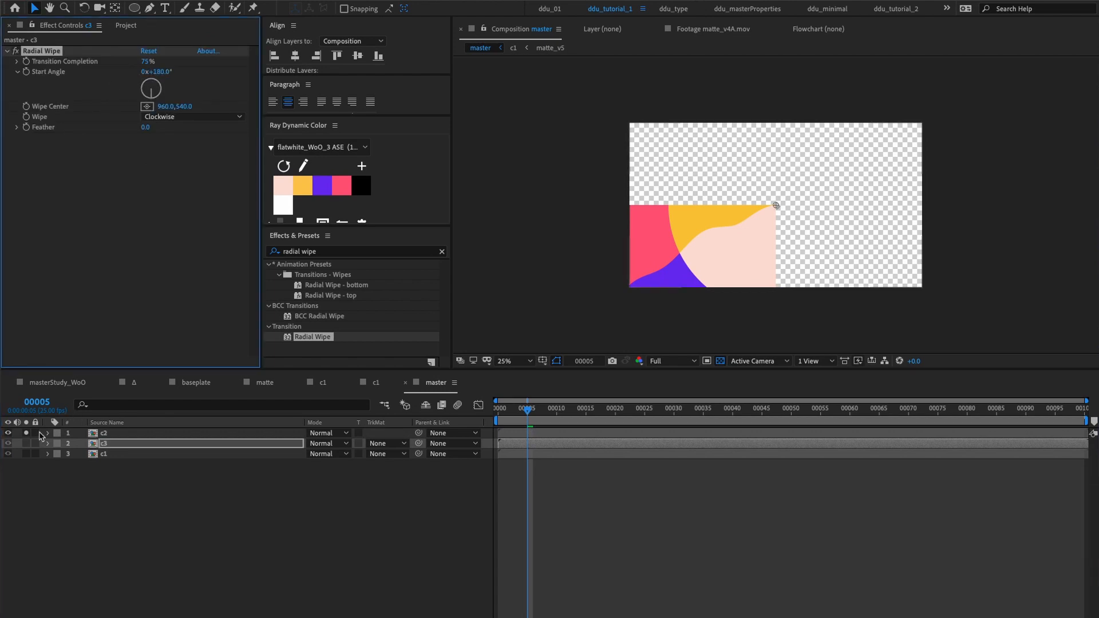